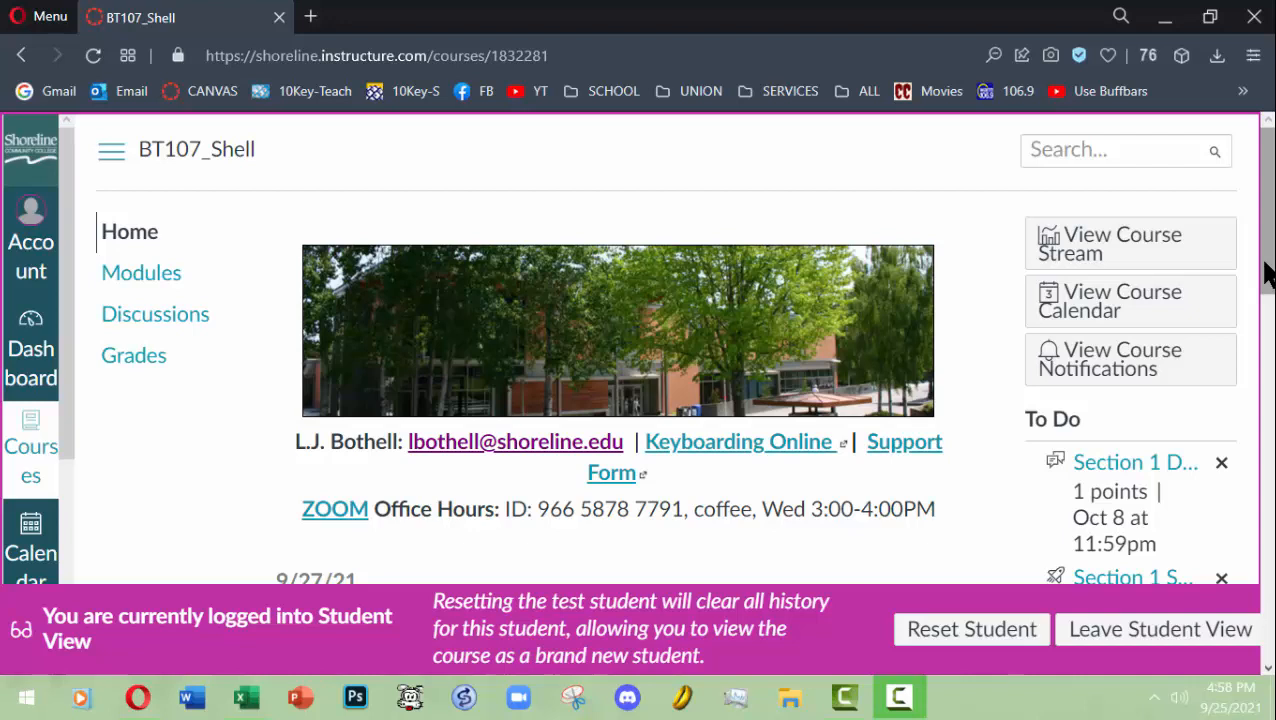
mouse_move(1268, 220)
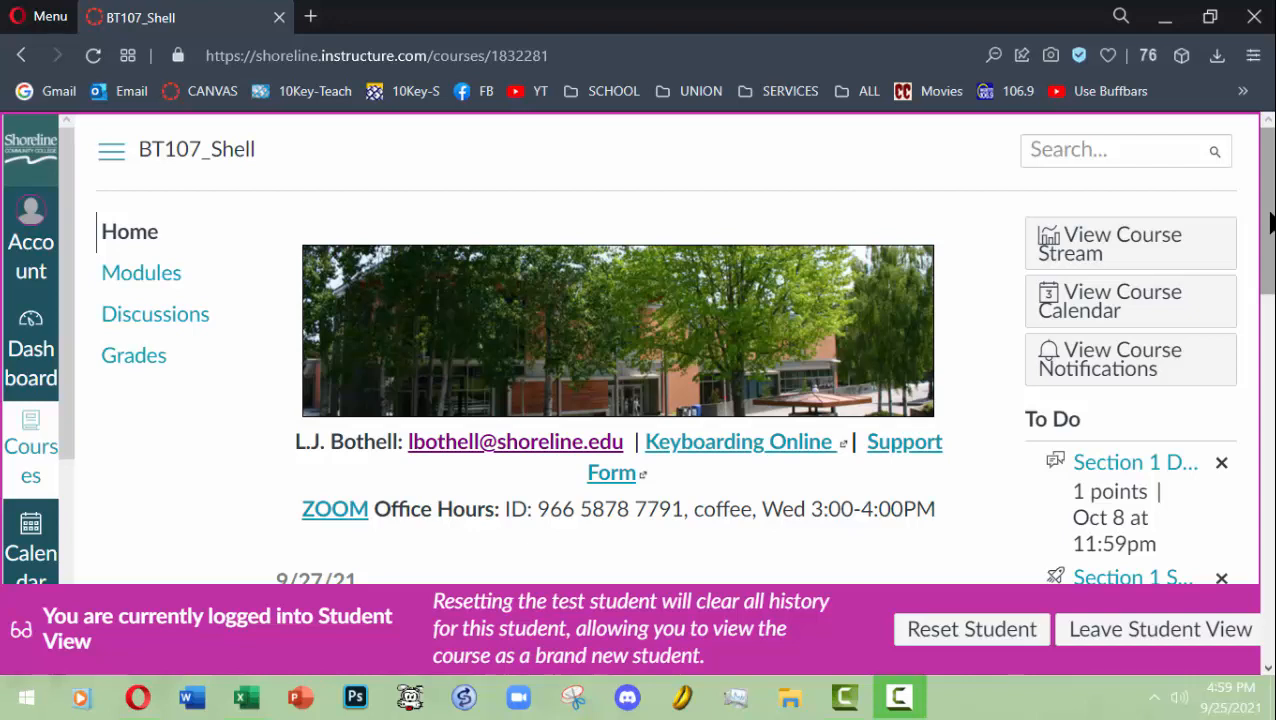
mouse_move(685, 237)
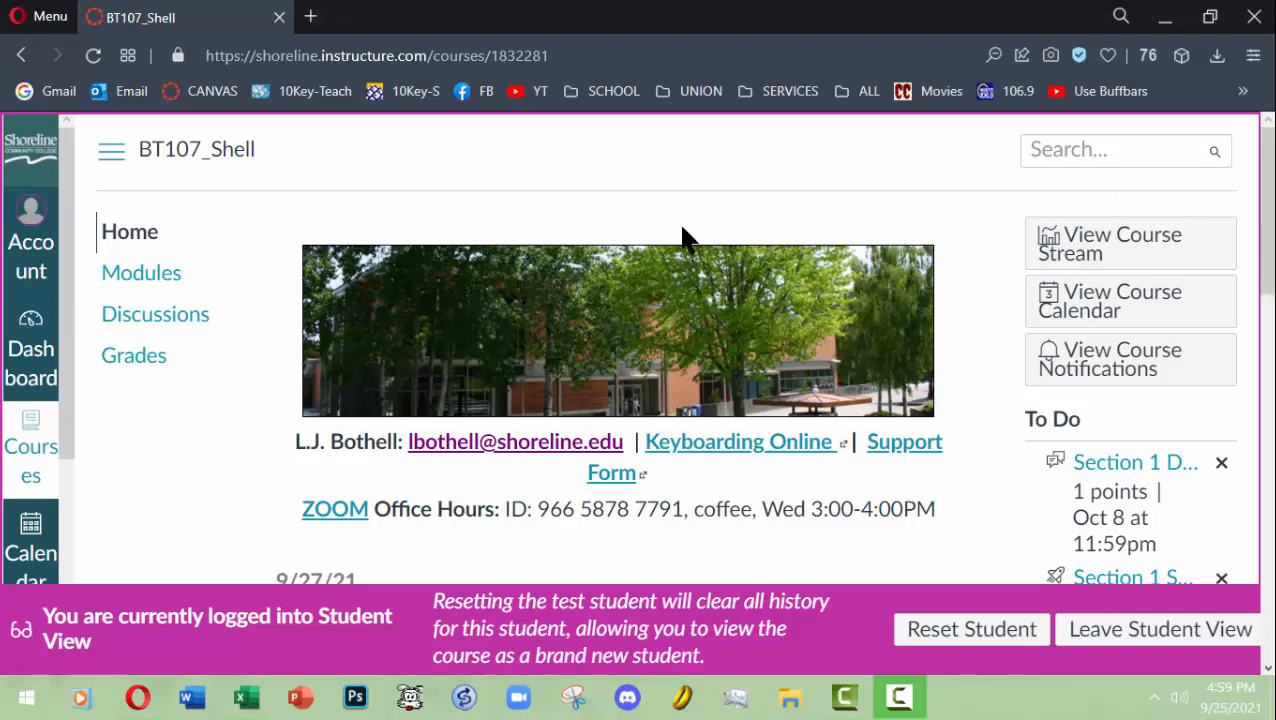
mouse_move(485, 505)
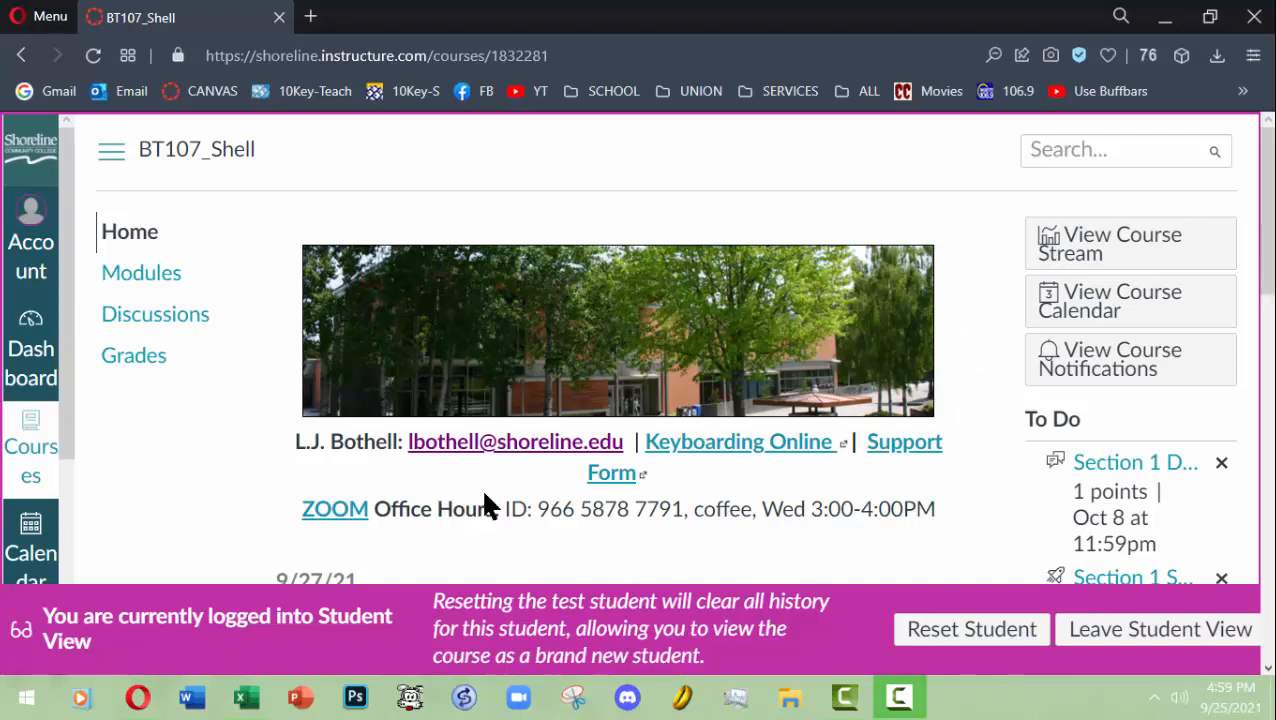
mouse_move(988, 370)
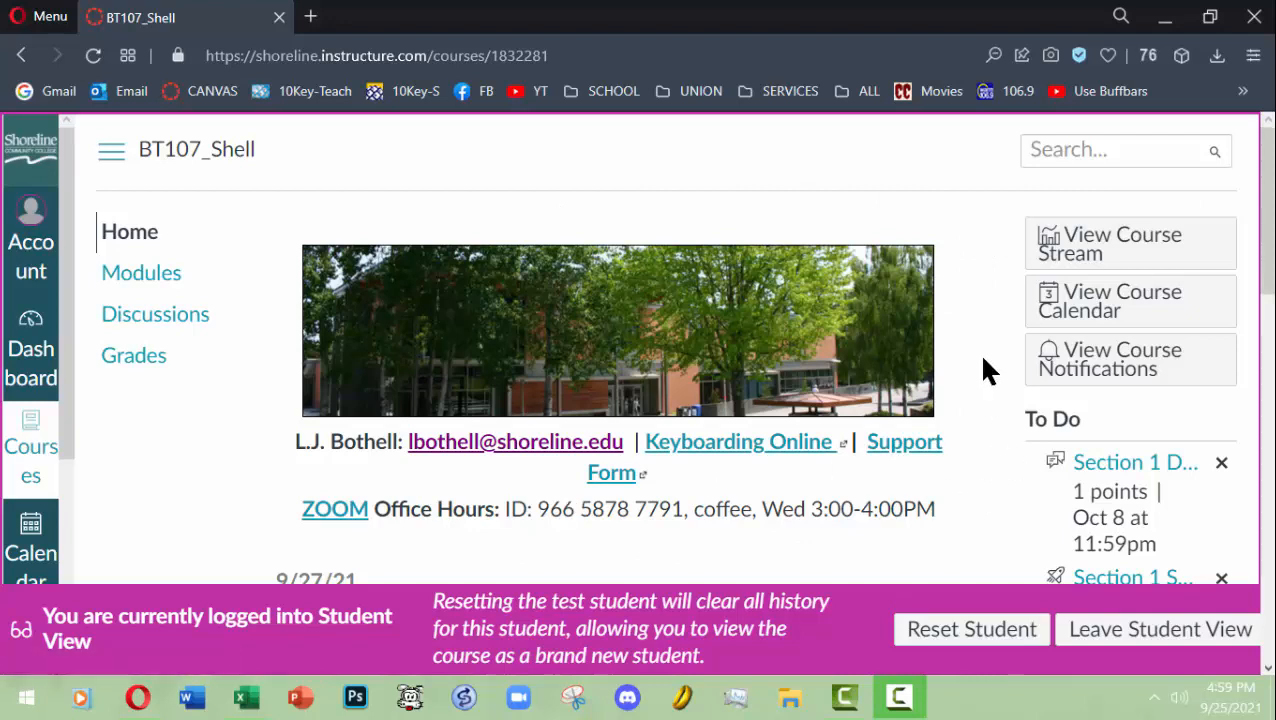
mouse_move(965, 410)
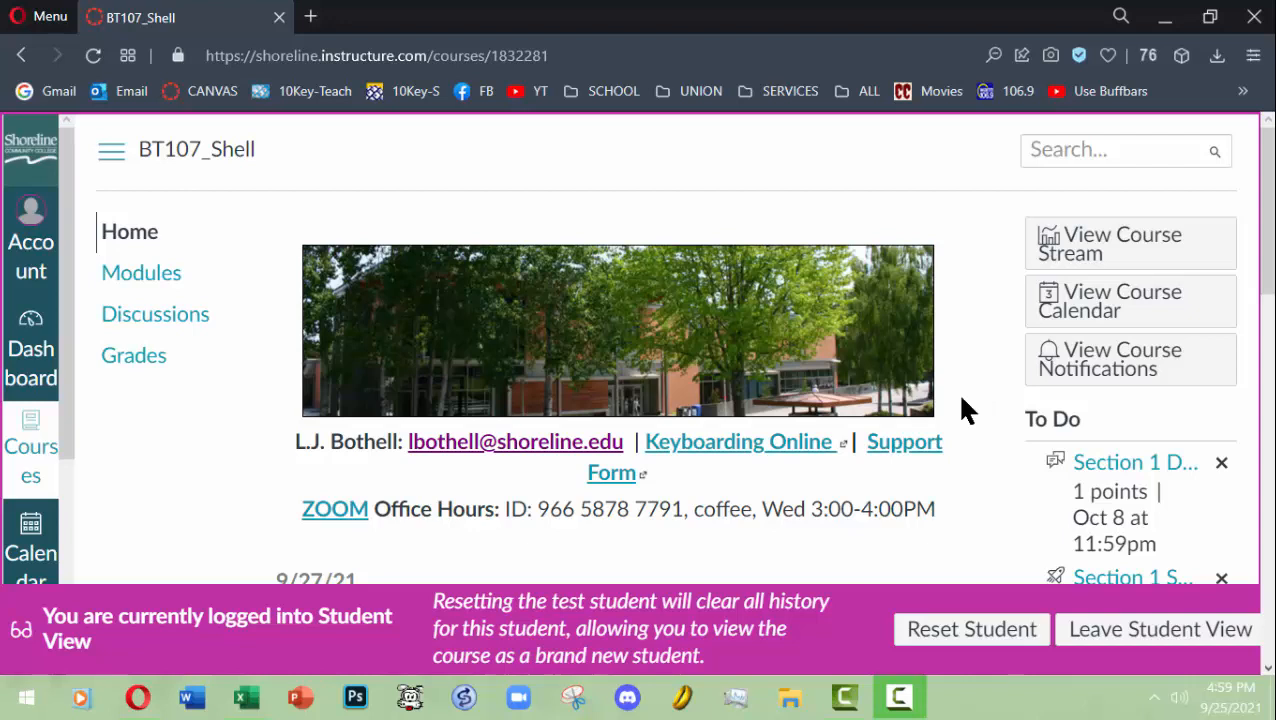
mouse_move(761, 452)
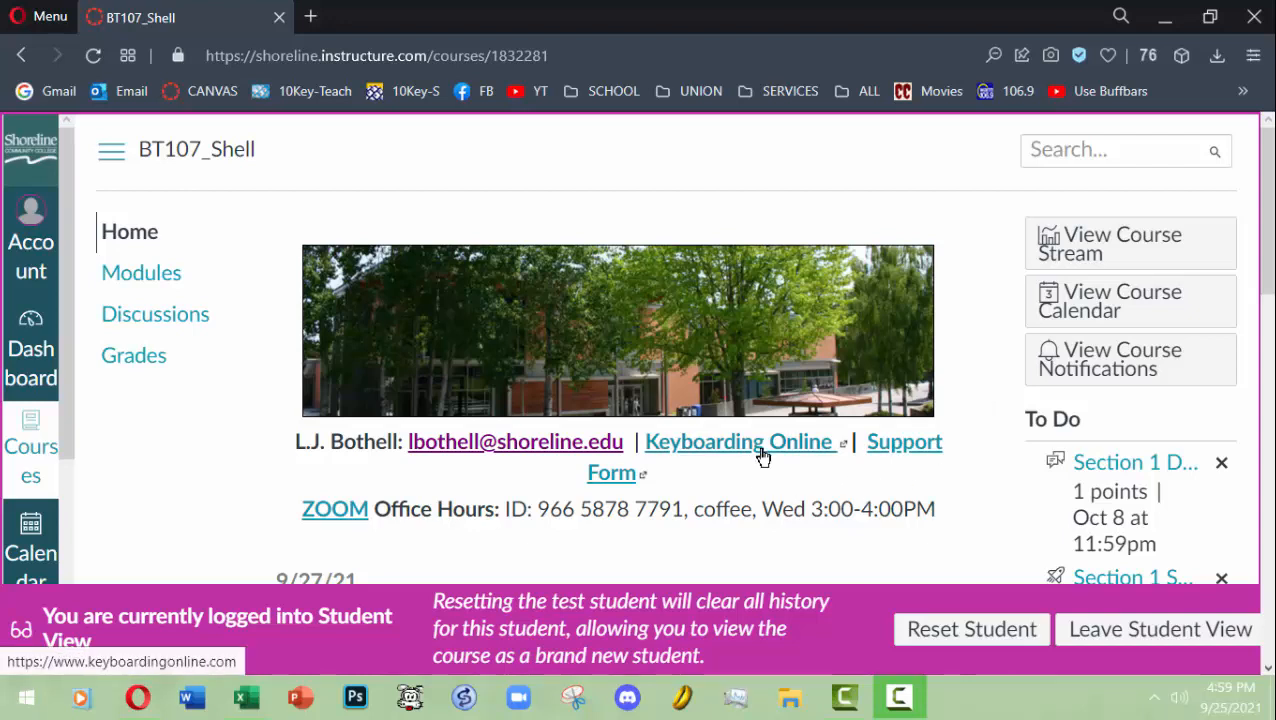
mouse_move(1005, 525)
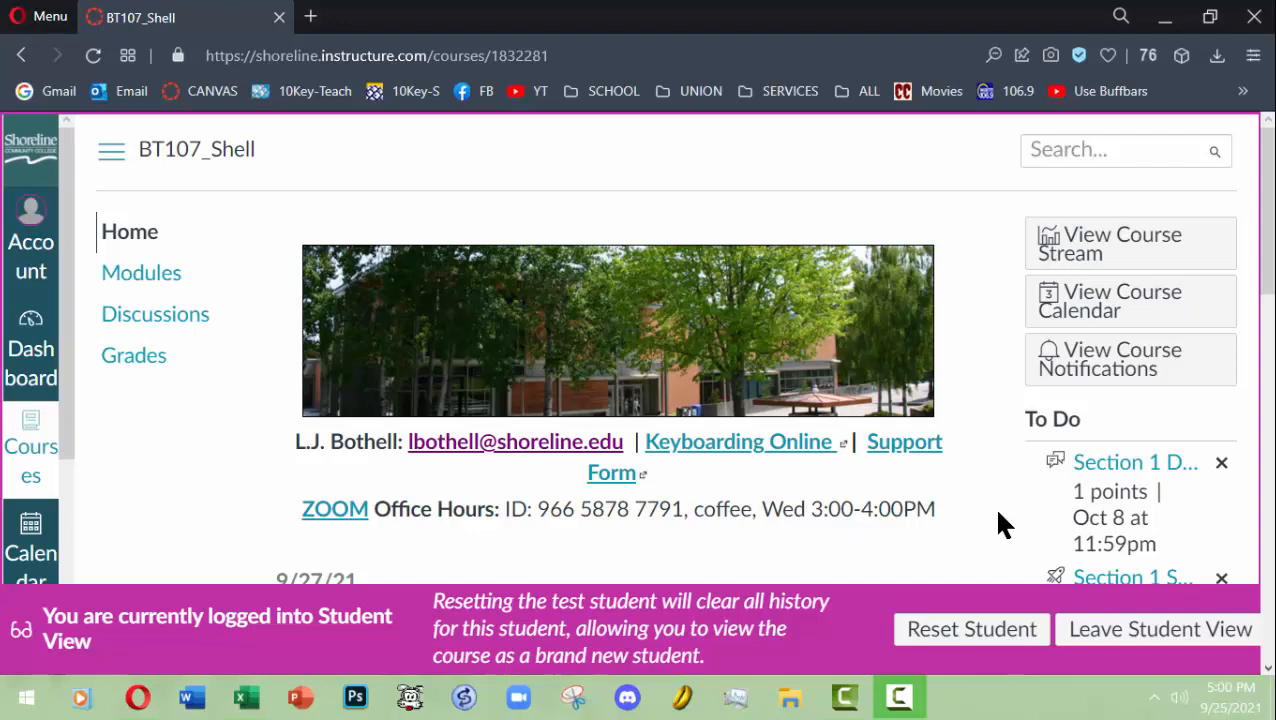
mouse_move(866, 198)
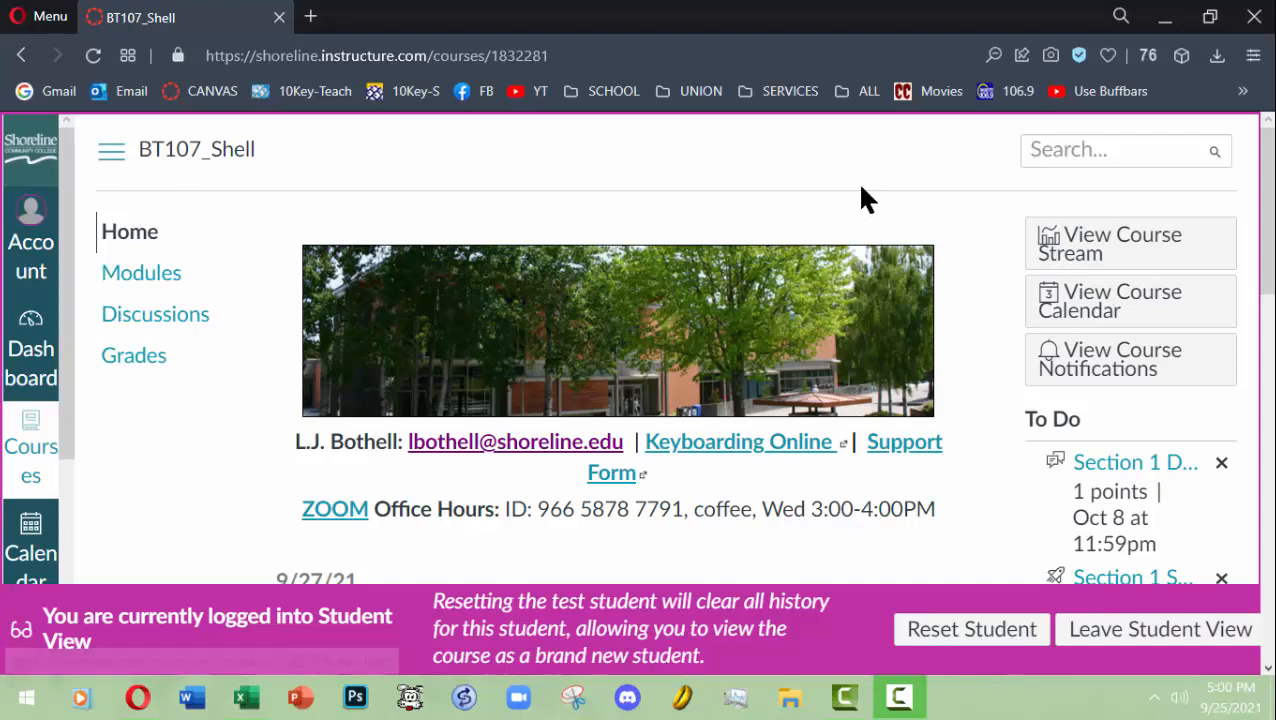
mouse_move(163, 158)
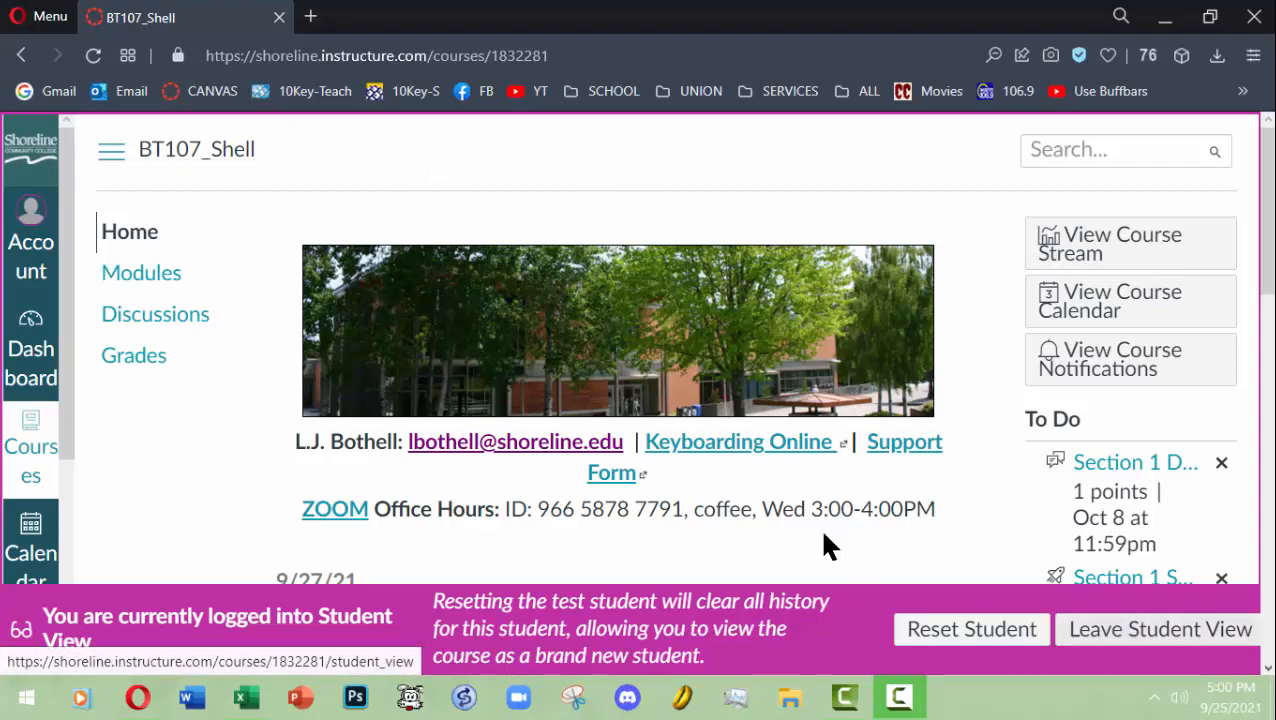
mouse_move(130, 231)
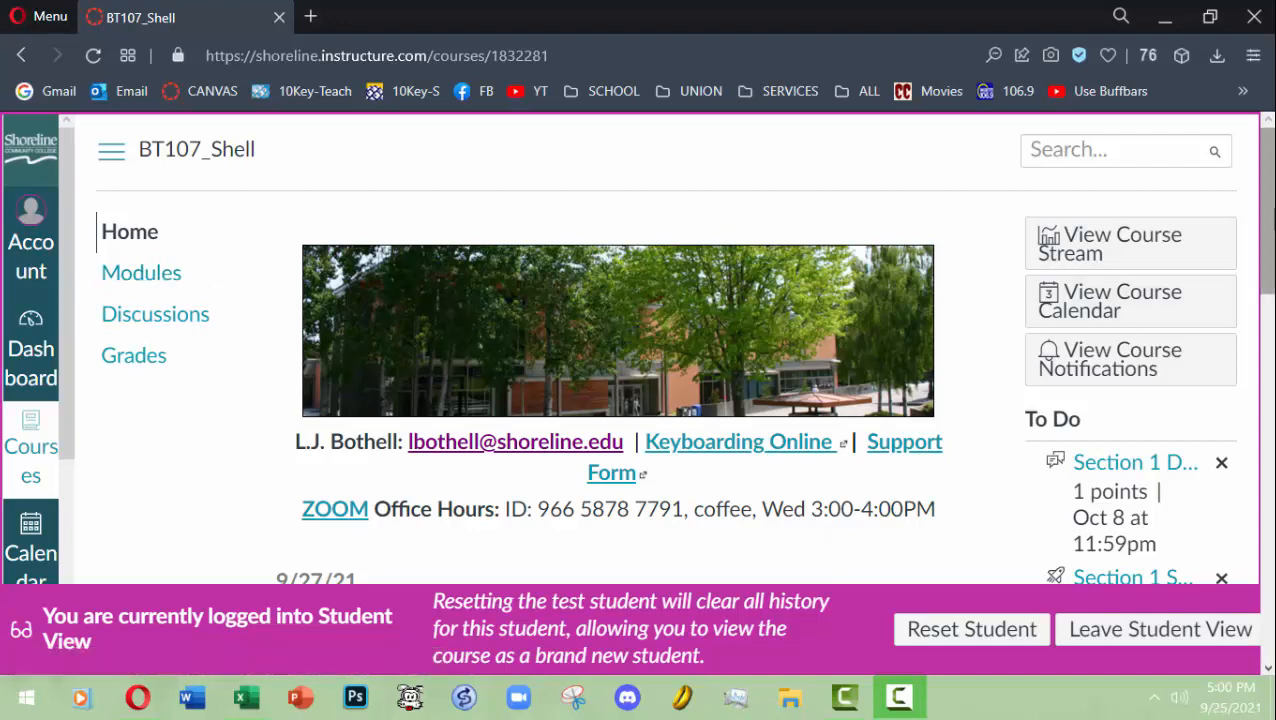
mouse_move(763, 565)
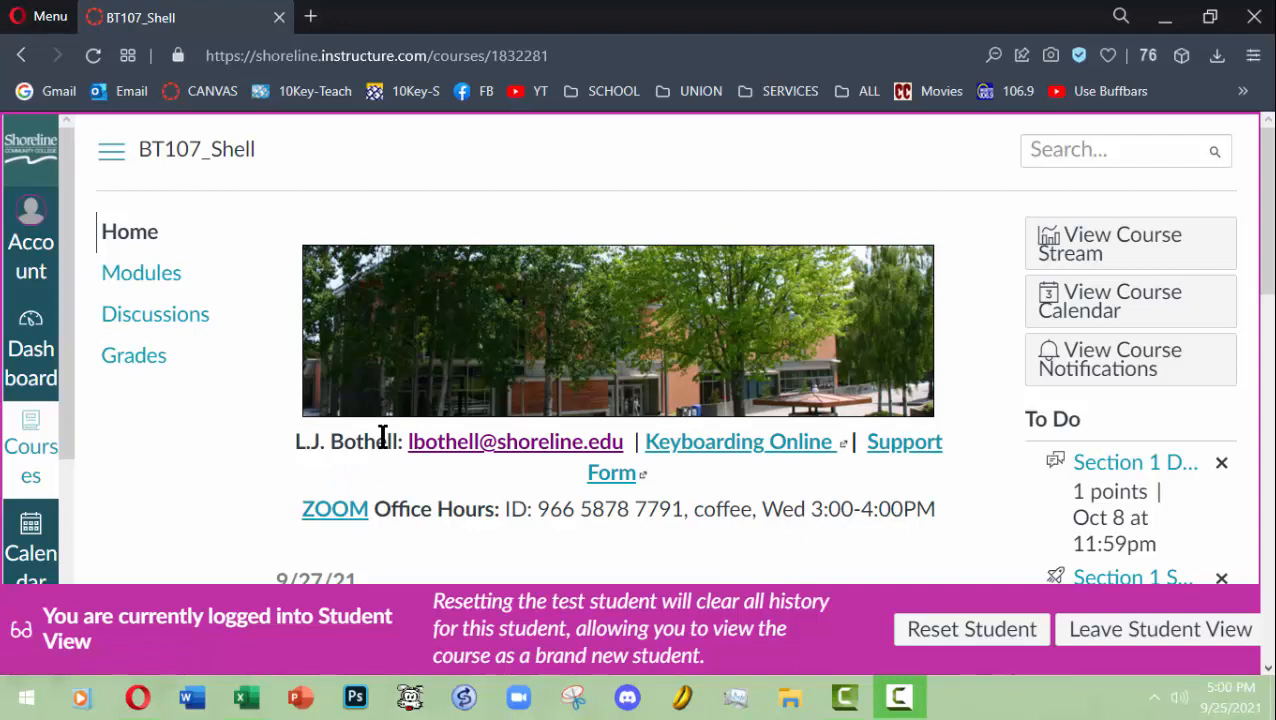
mouse_move(752, 449)
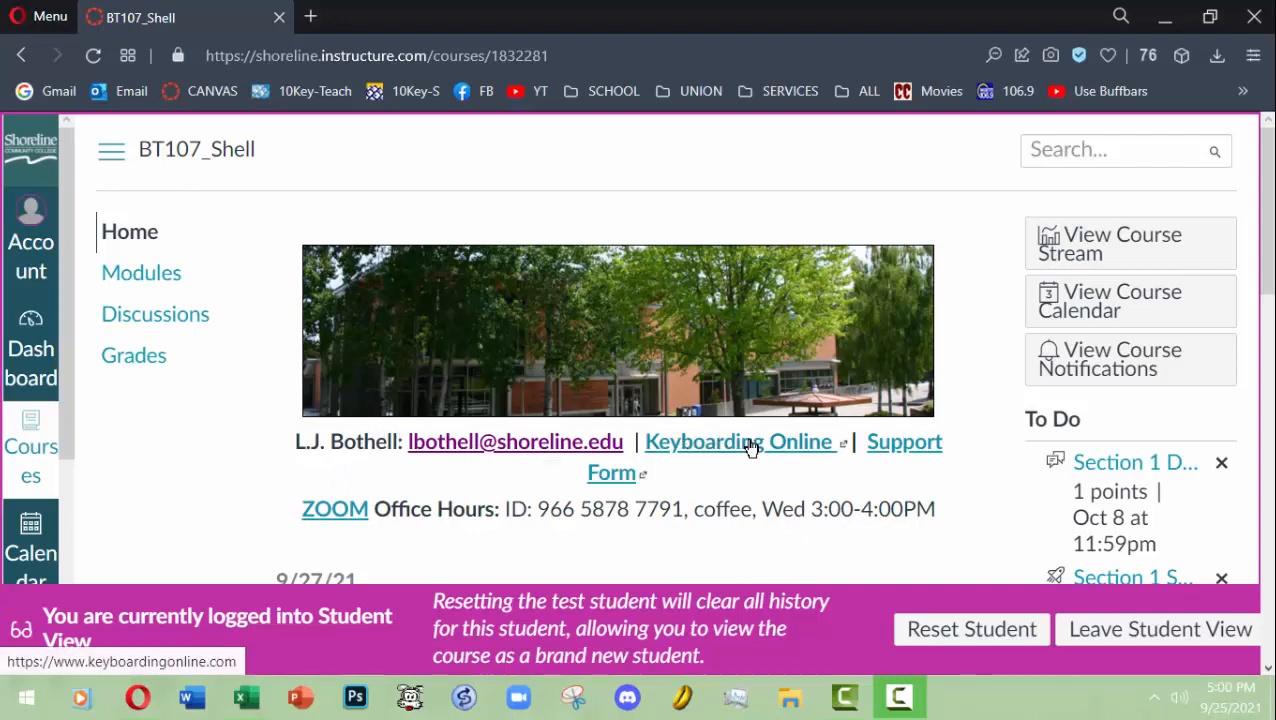
mouse_move(890, 457)
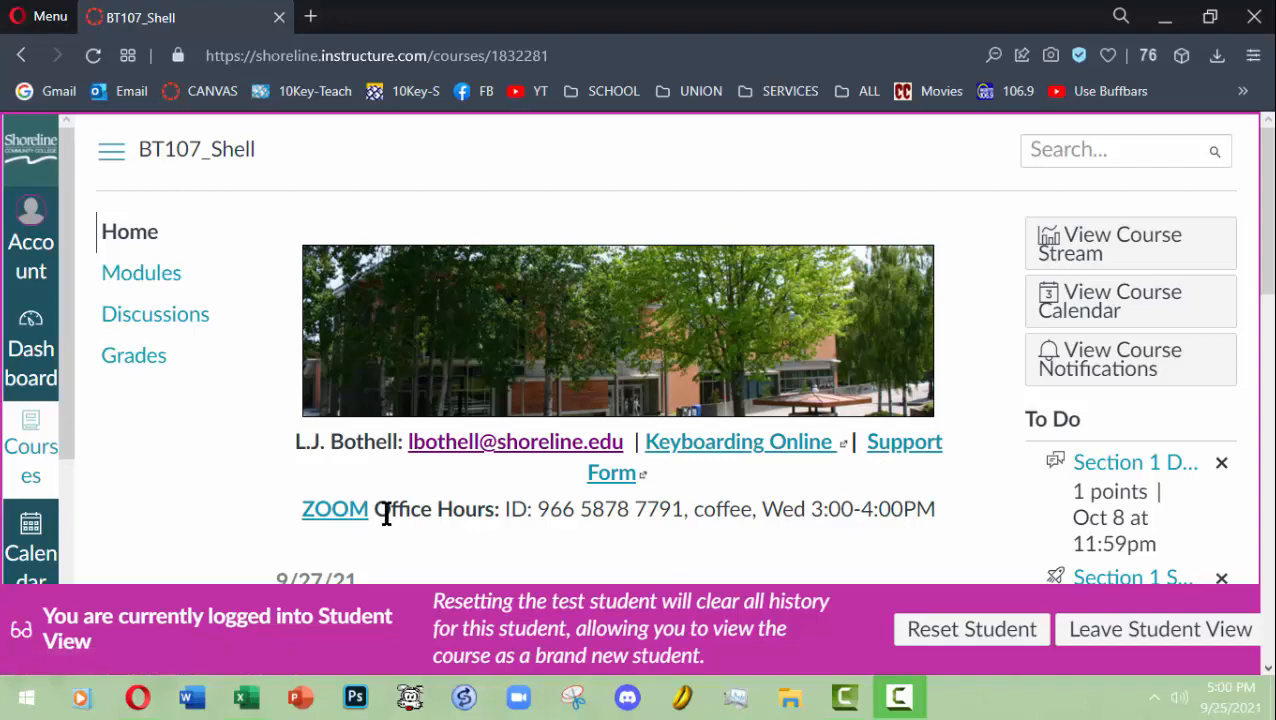
mouse_move(632, 537)
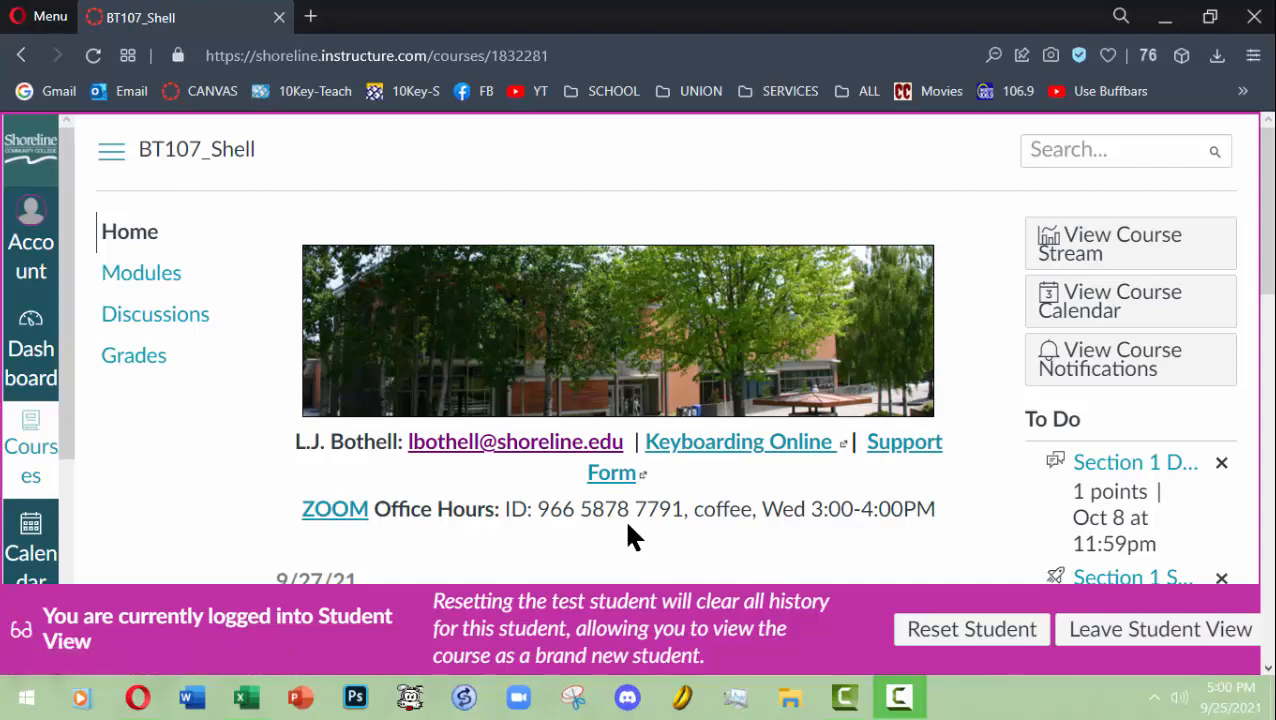
mouse_move(542, 507)
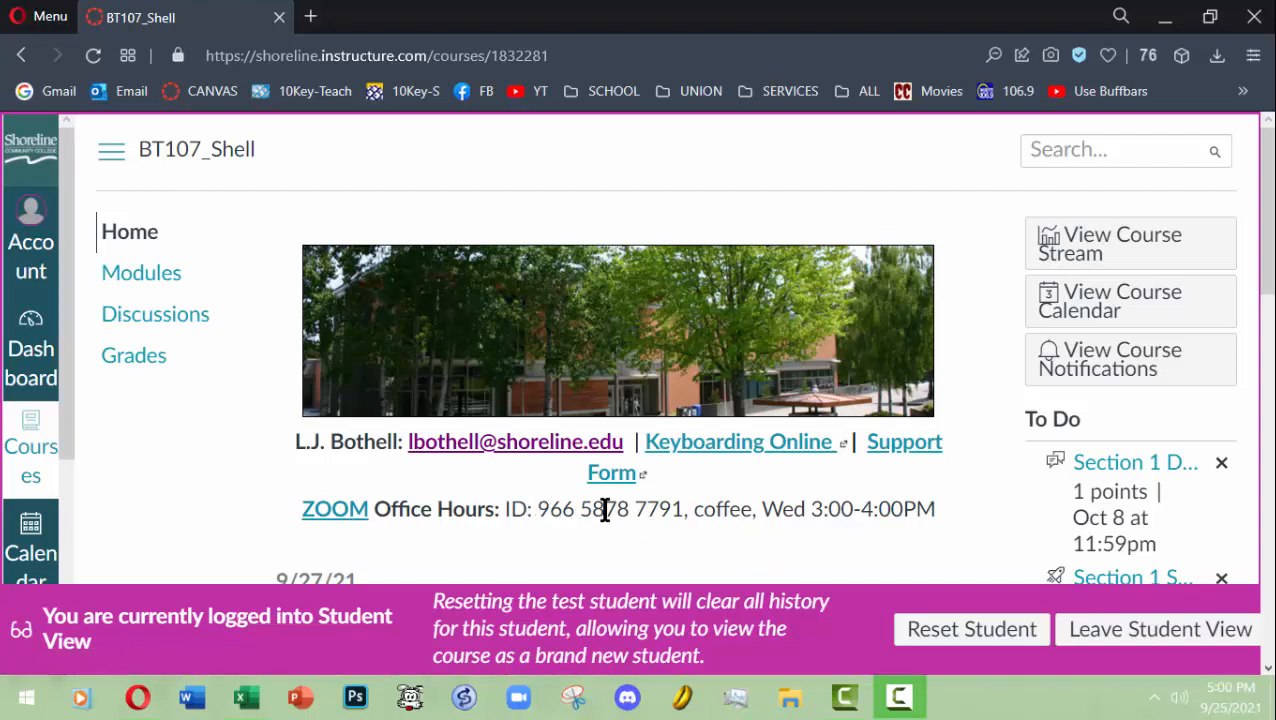
Step: Select and deselect 'coffee' in the office hours, then open and scroll the Modules list
double_click(721, 509)
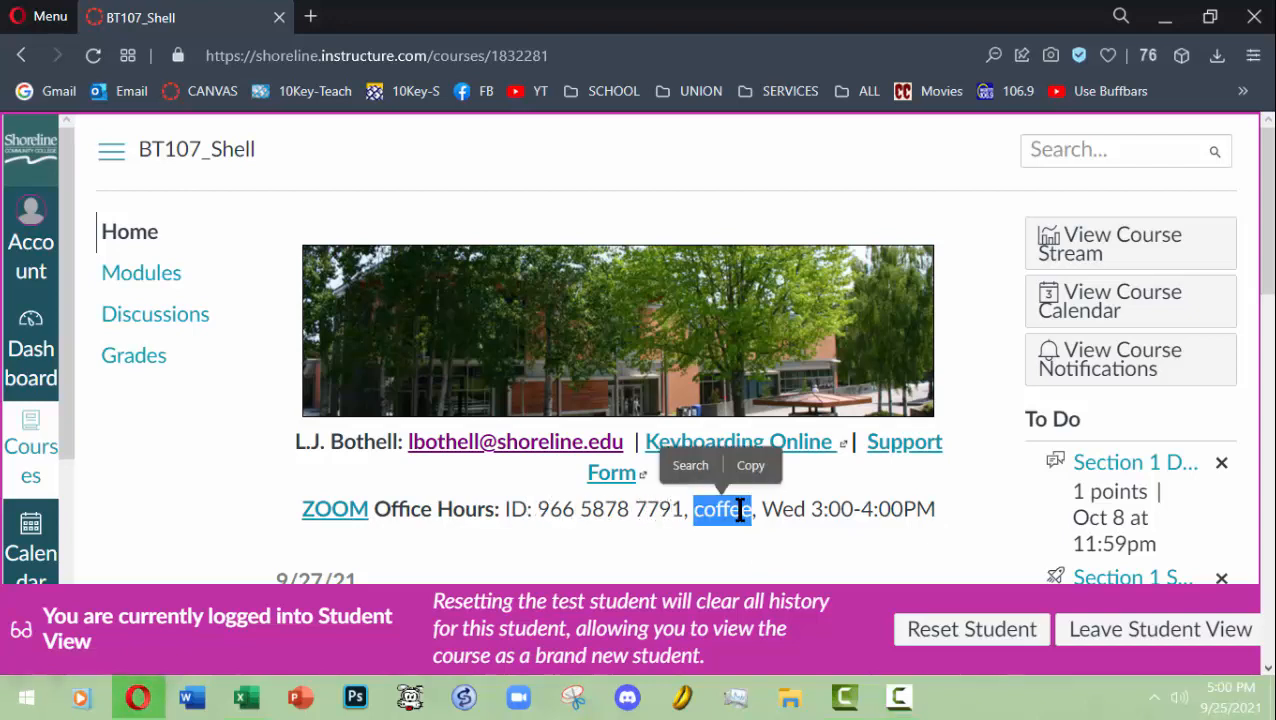
click(835, 510)
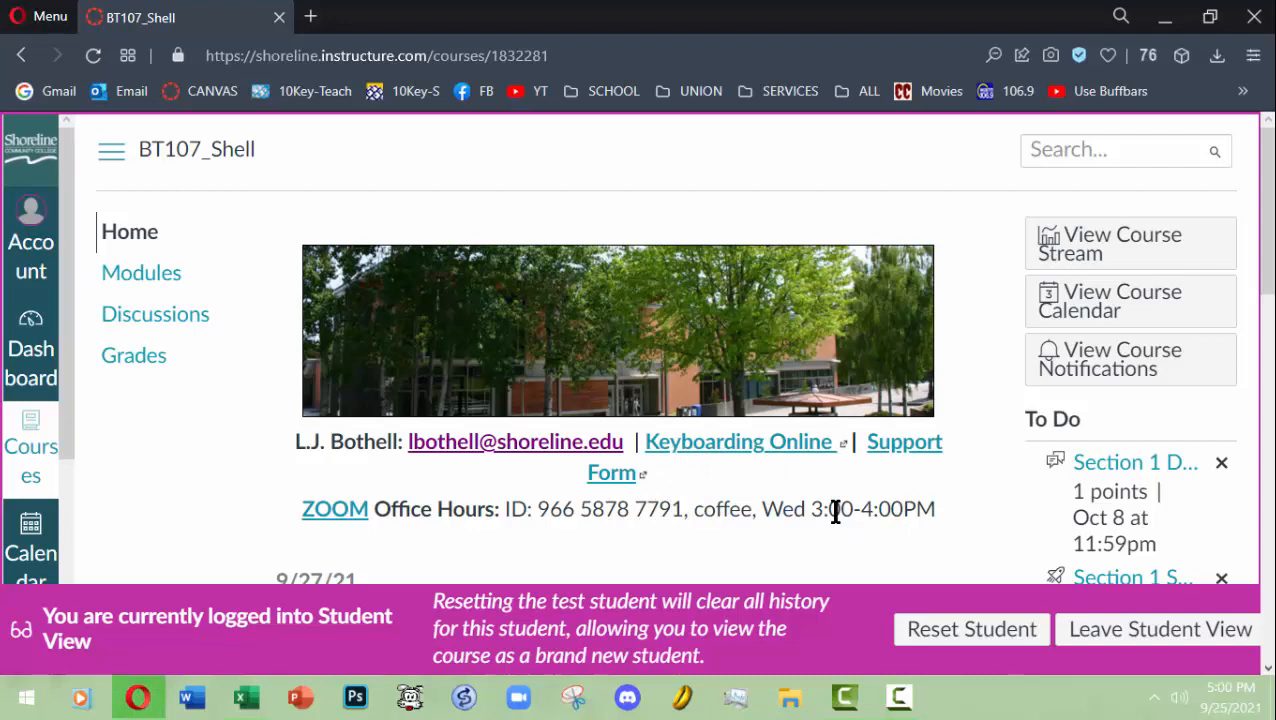
mouse_move(935, 481)
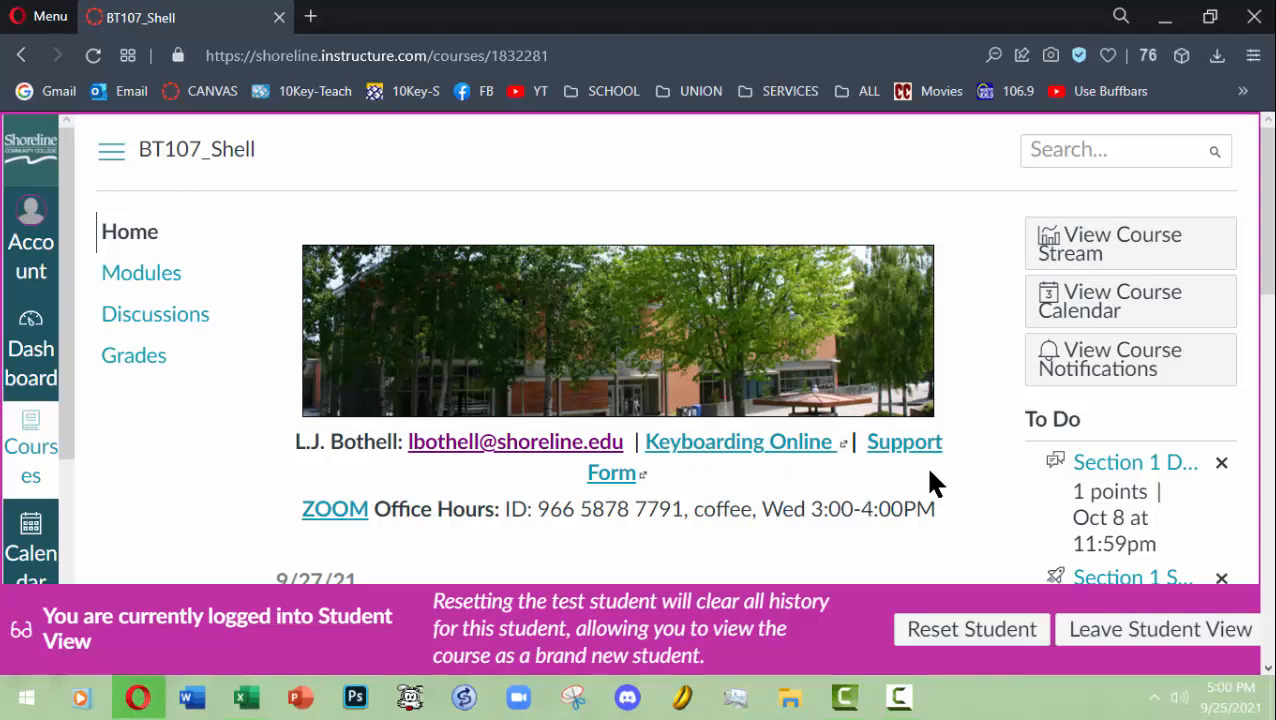
mouse_move(170, 433)
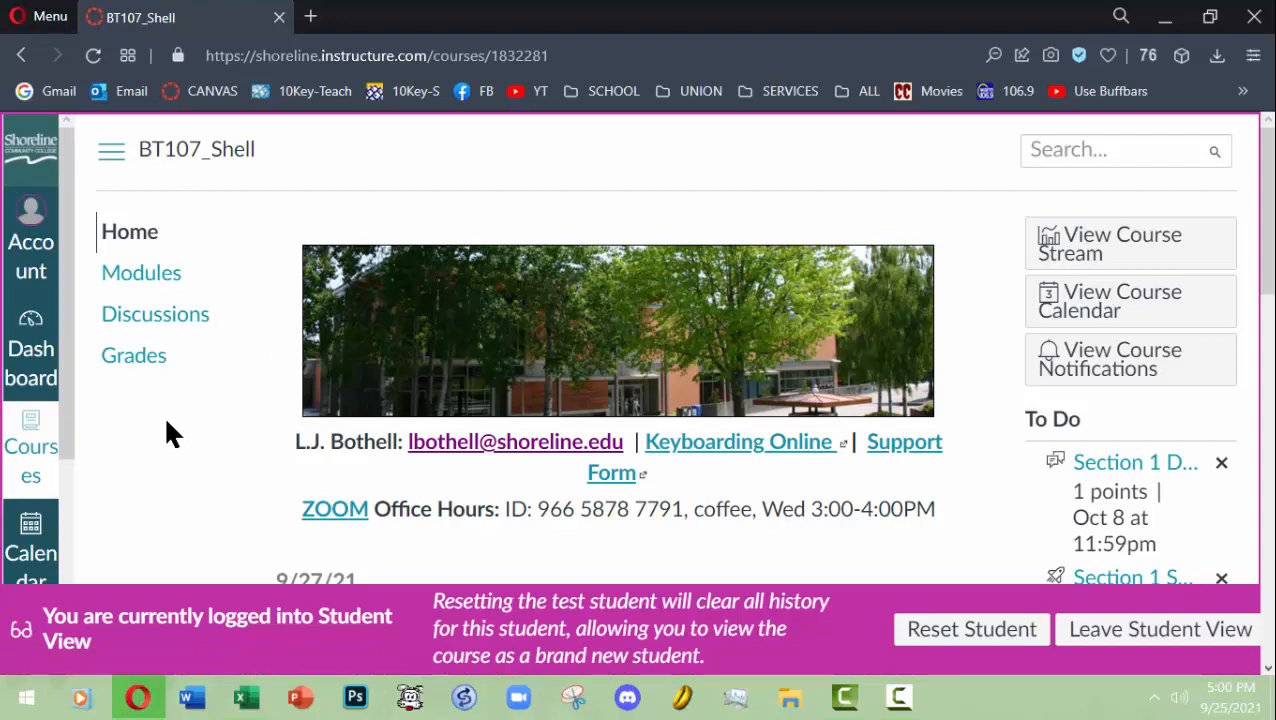
mouse_move(168, 303)
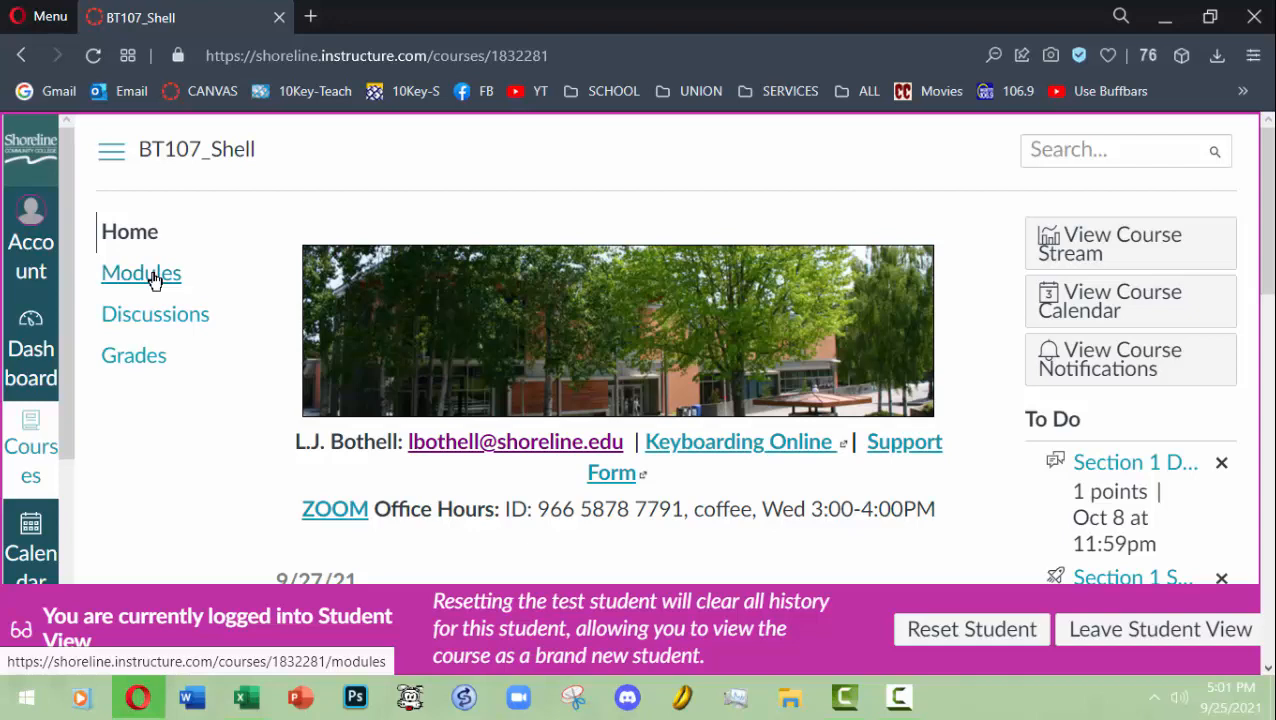
mouse_move(155, 314)
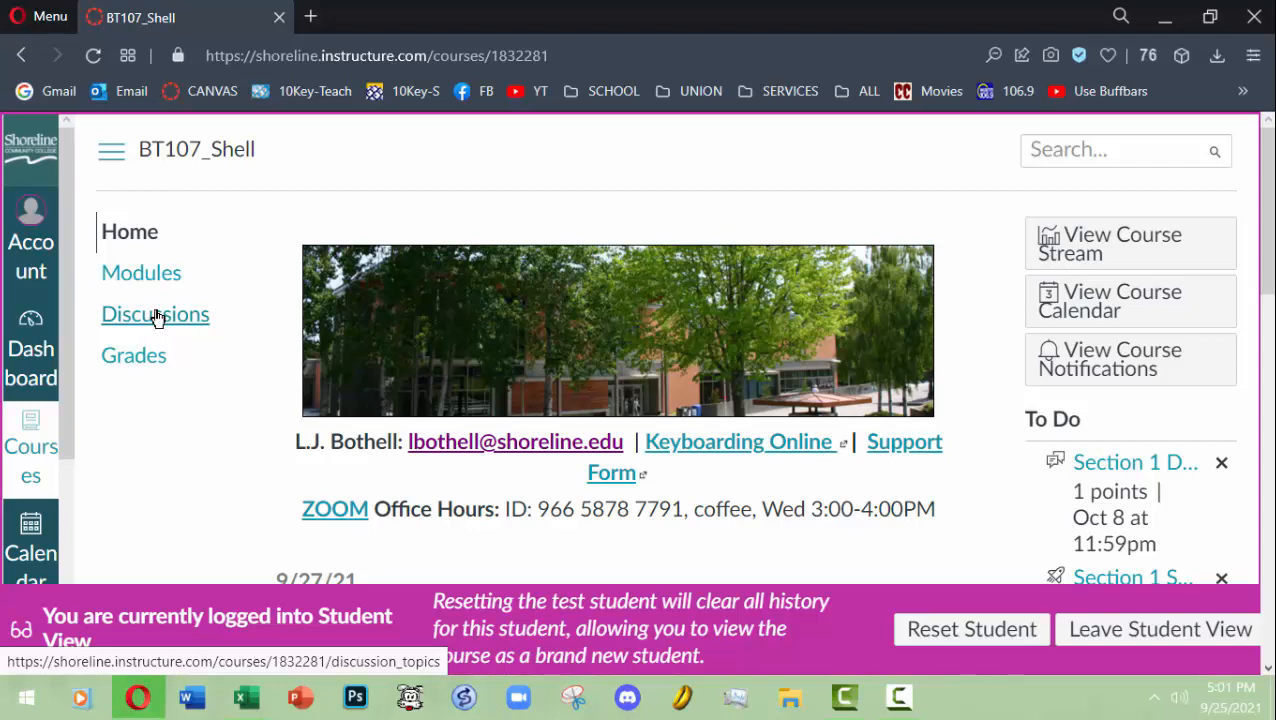
mouse_move(155, 340)
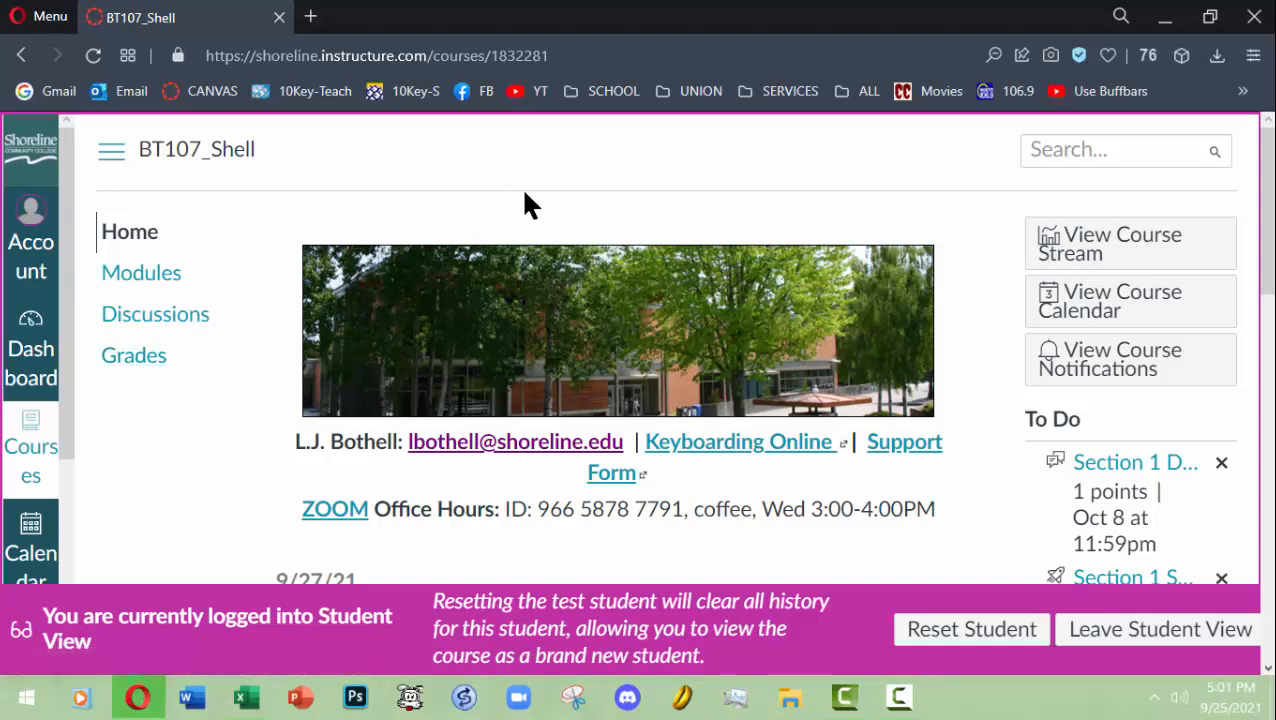
mouse_move(563, 182)
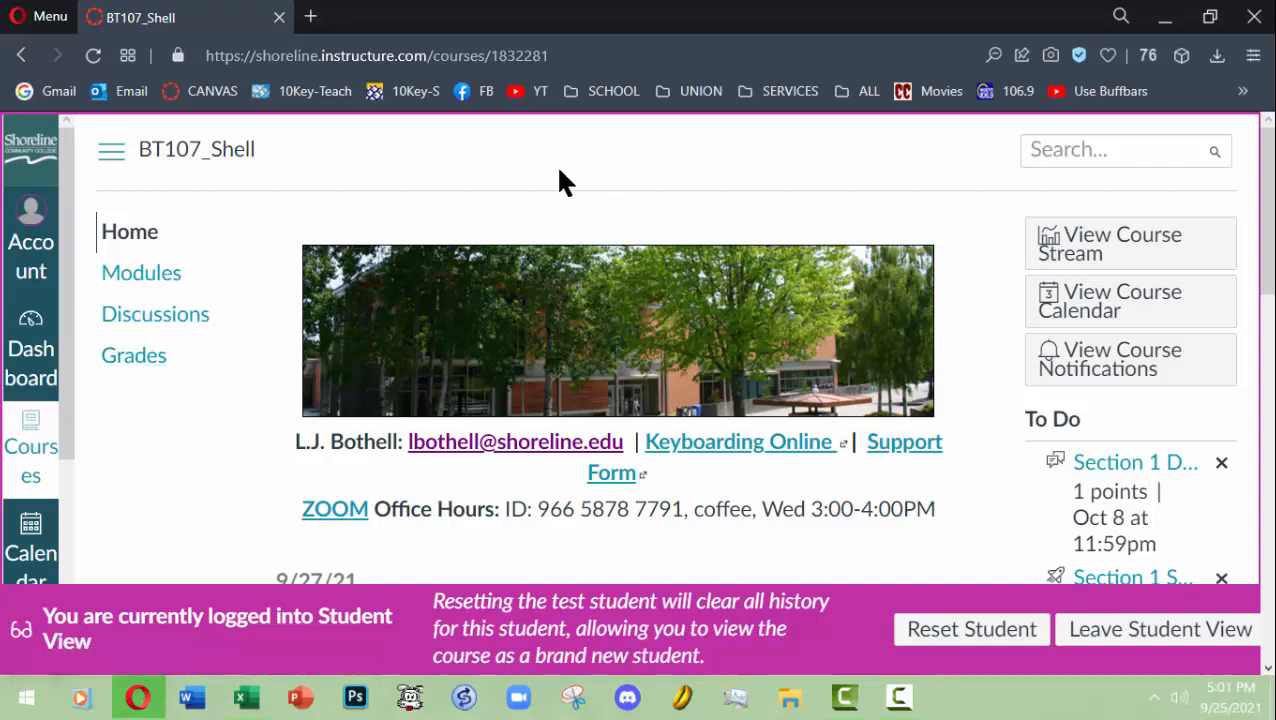
mouse_move(693, 204)
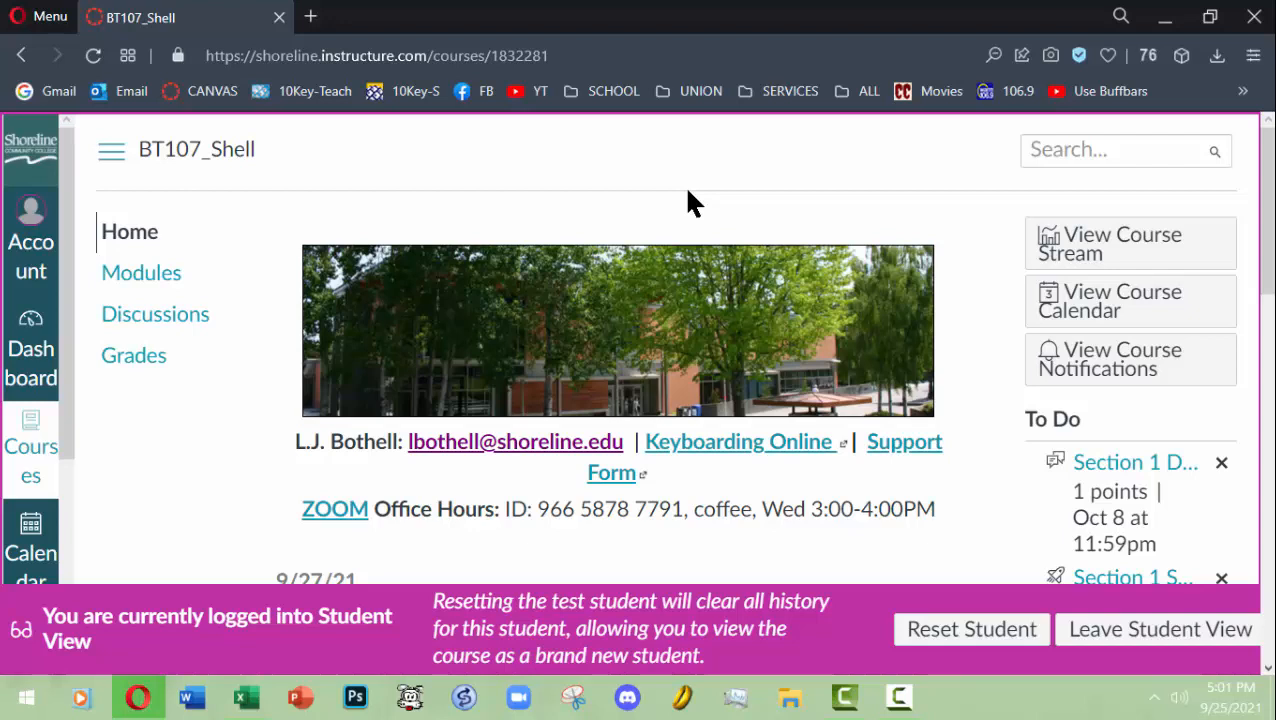
mouse_move(477, 218)
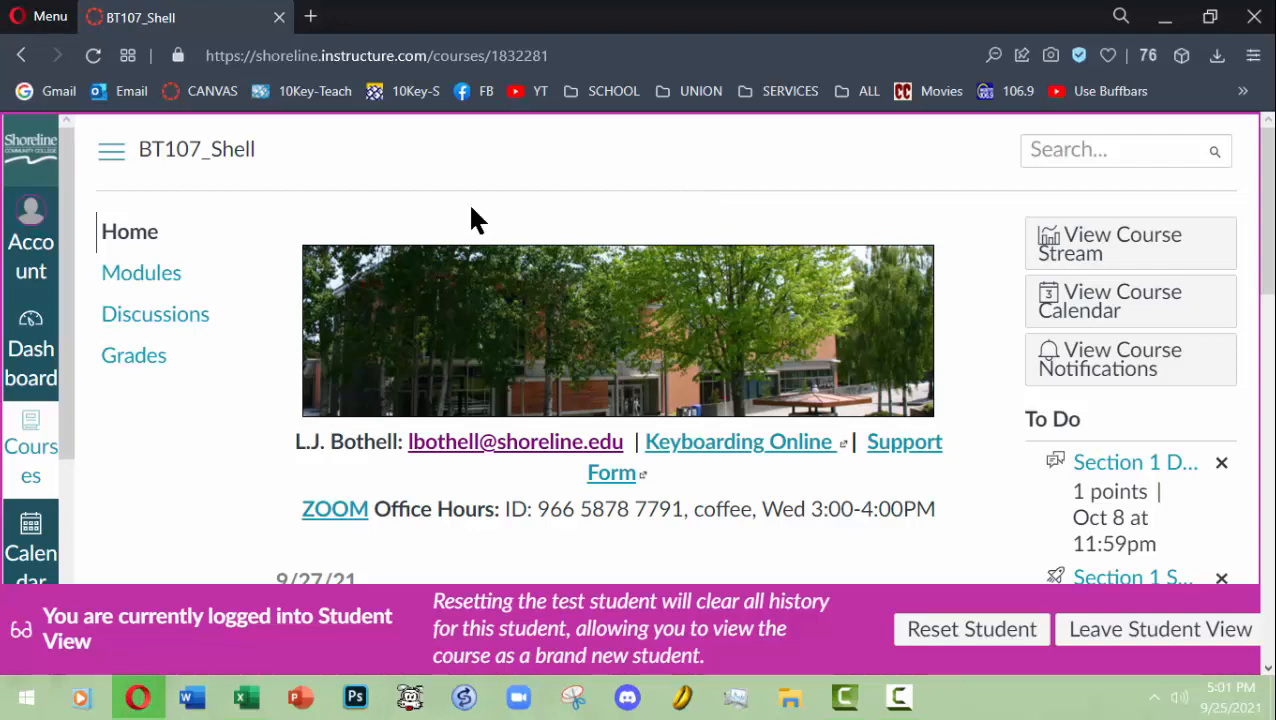
click(141, 272)
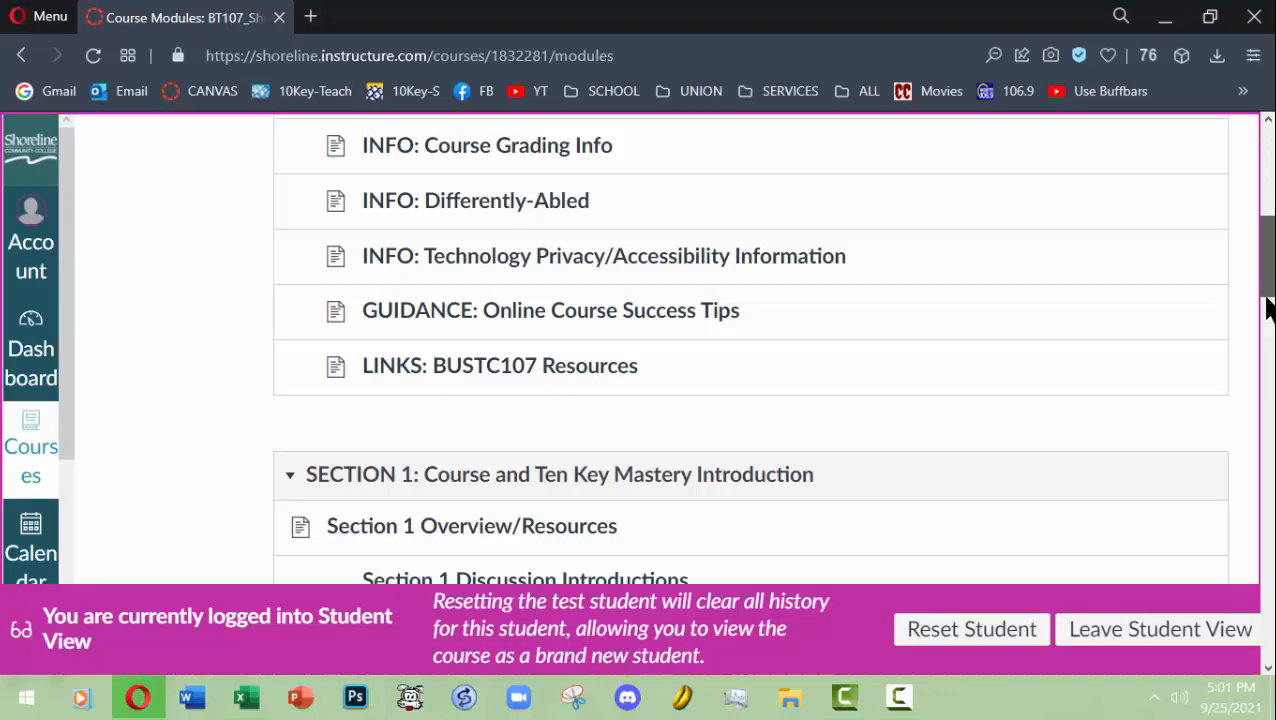
scroll(down, 3)
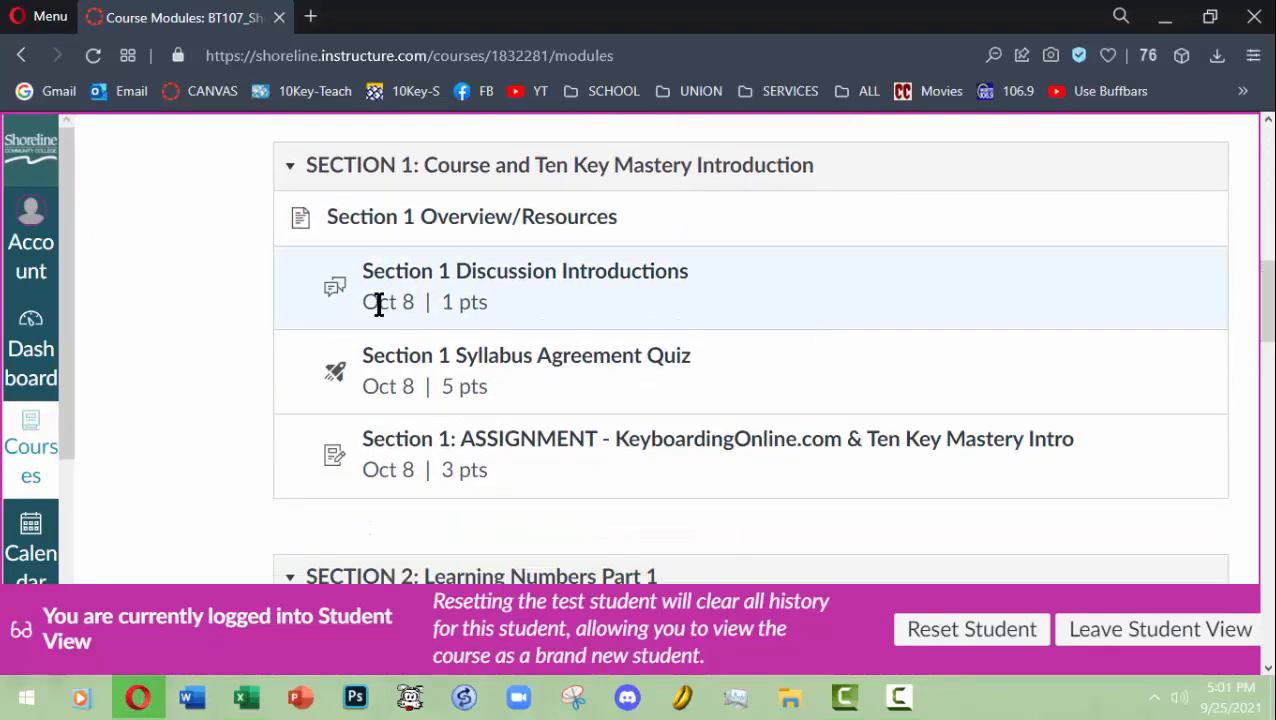
mouse_move(1264, 275)
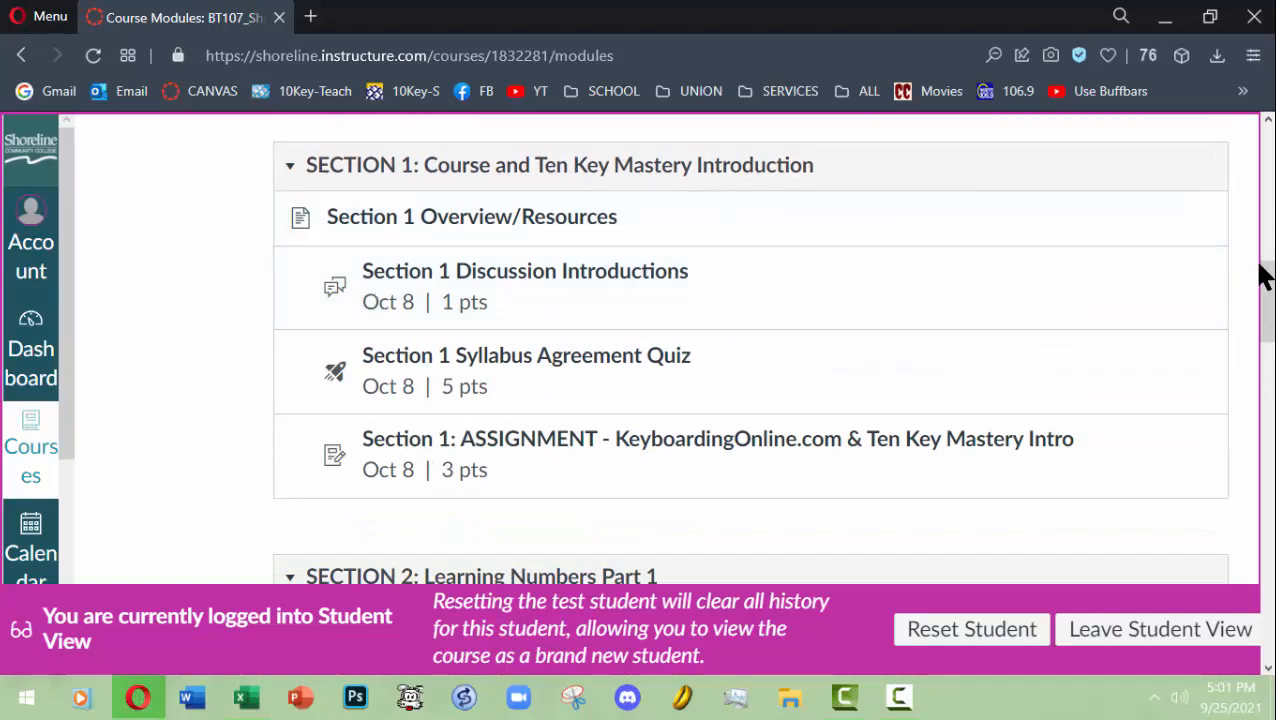
scroll(down, 3)
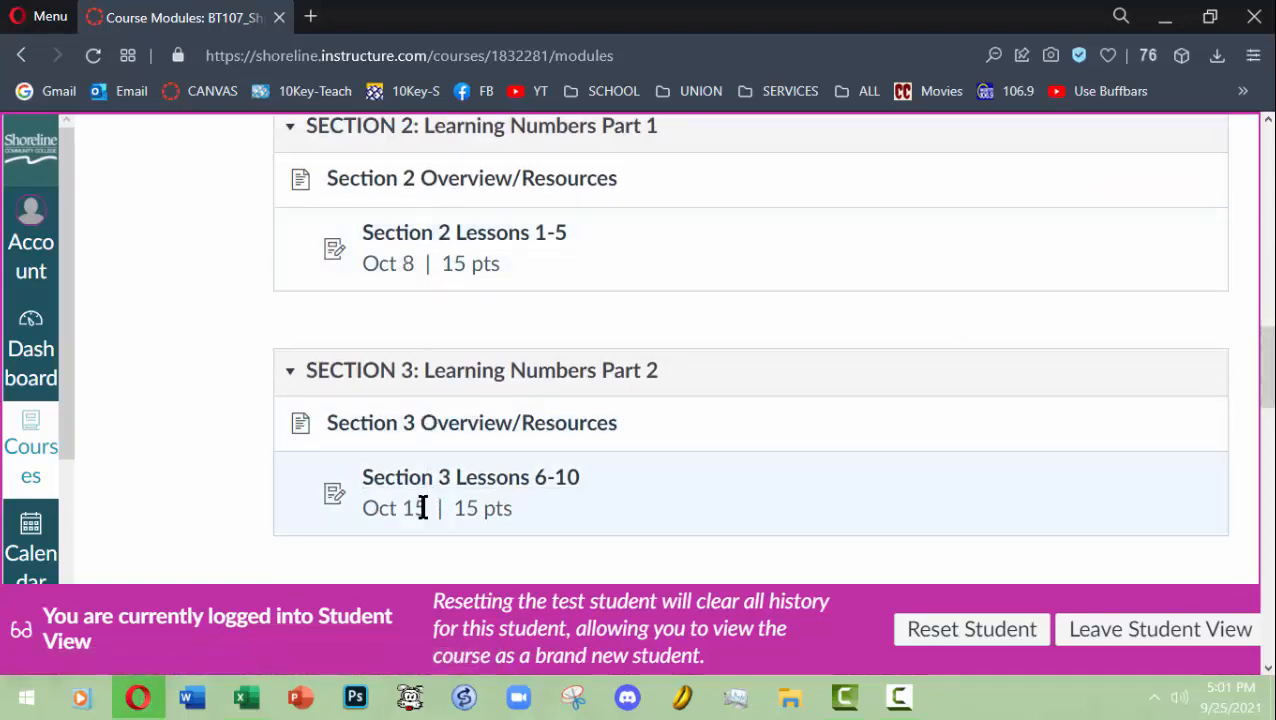
mouse_move(540, 490)
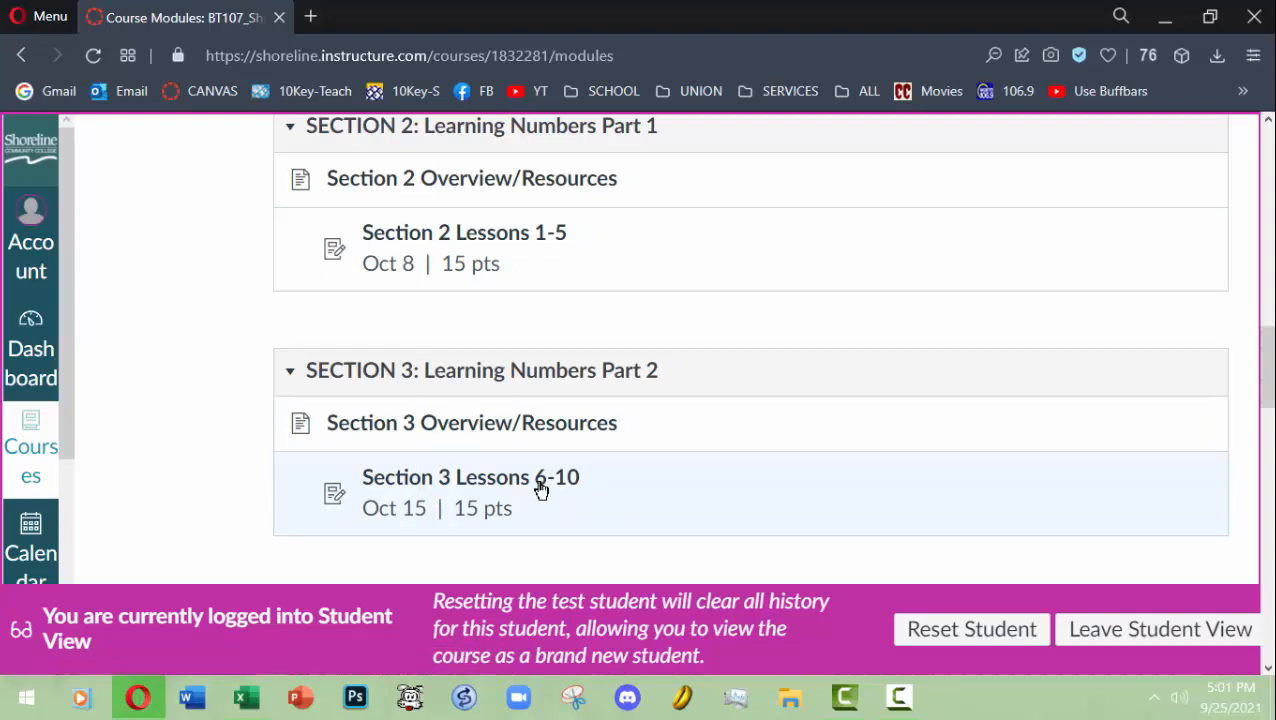
mouse_move(603, 490)
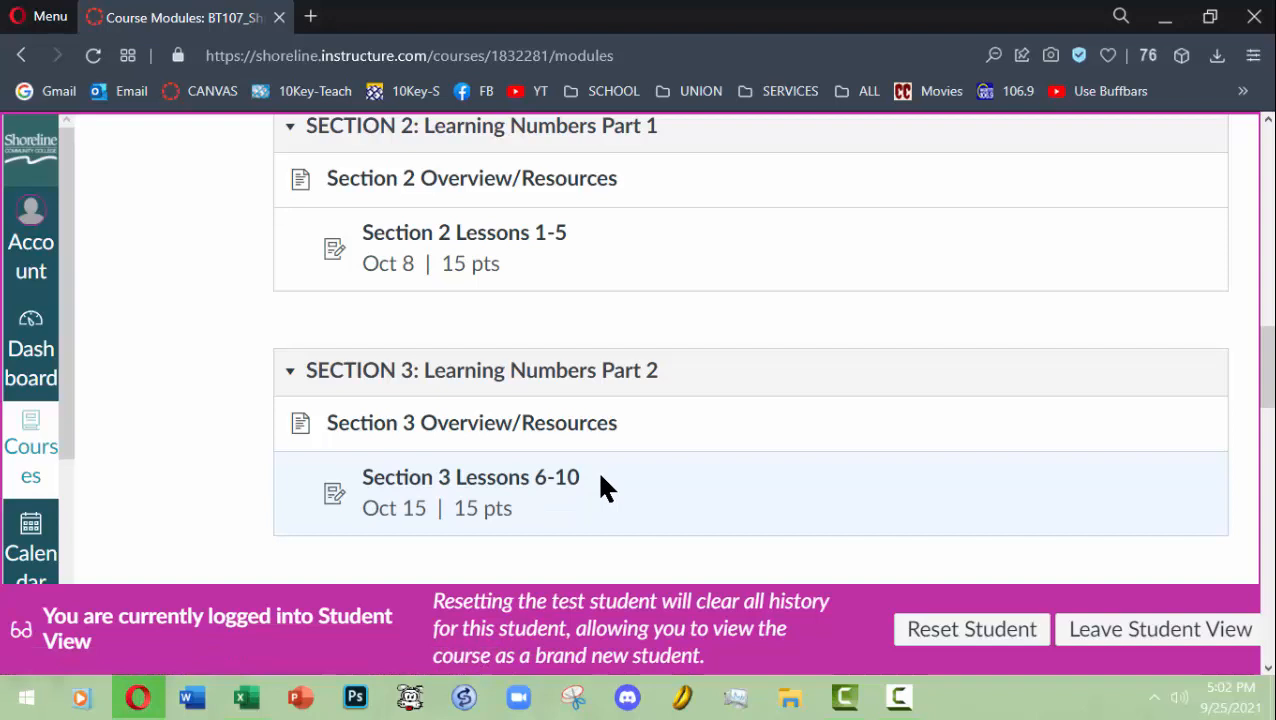
mouse_move(477, 548)
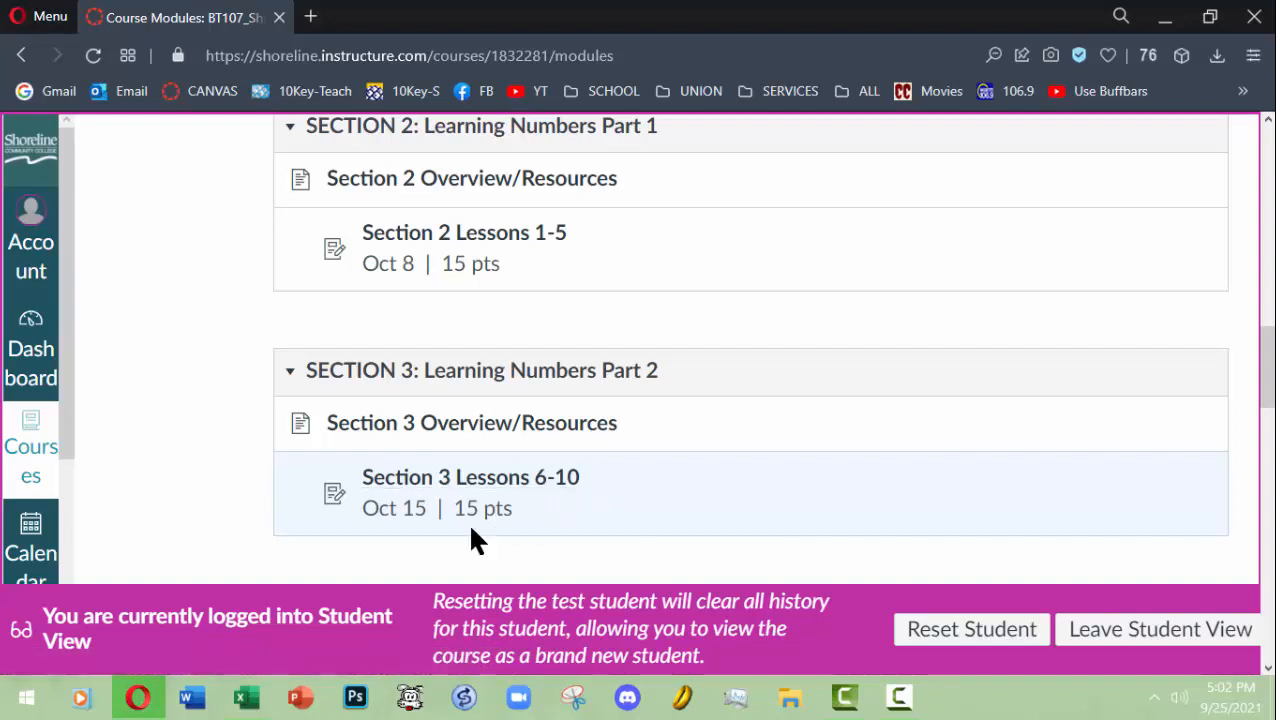
mouse_move(645, 500)
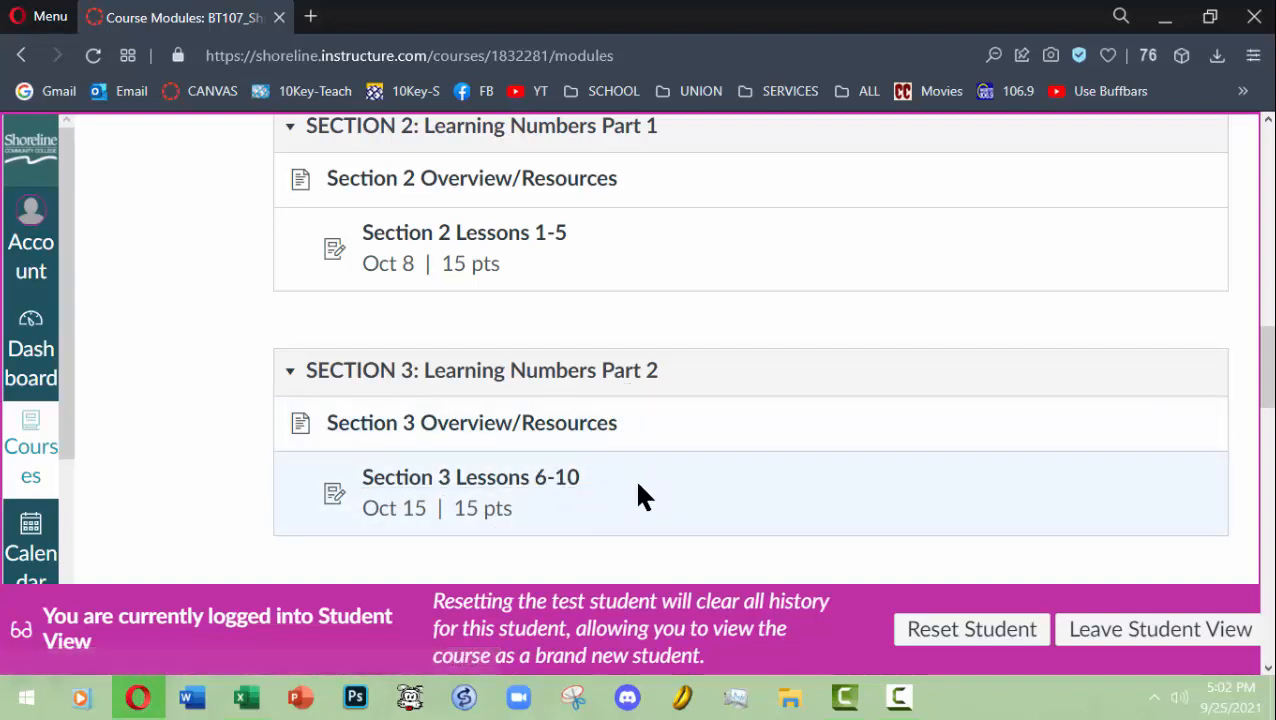
mouse_move(422, 507)
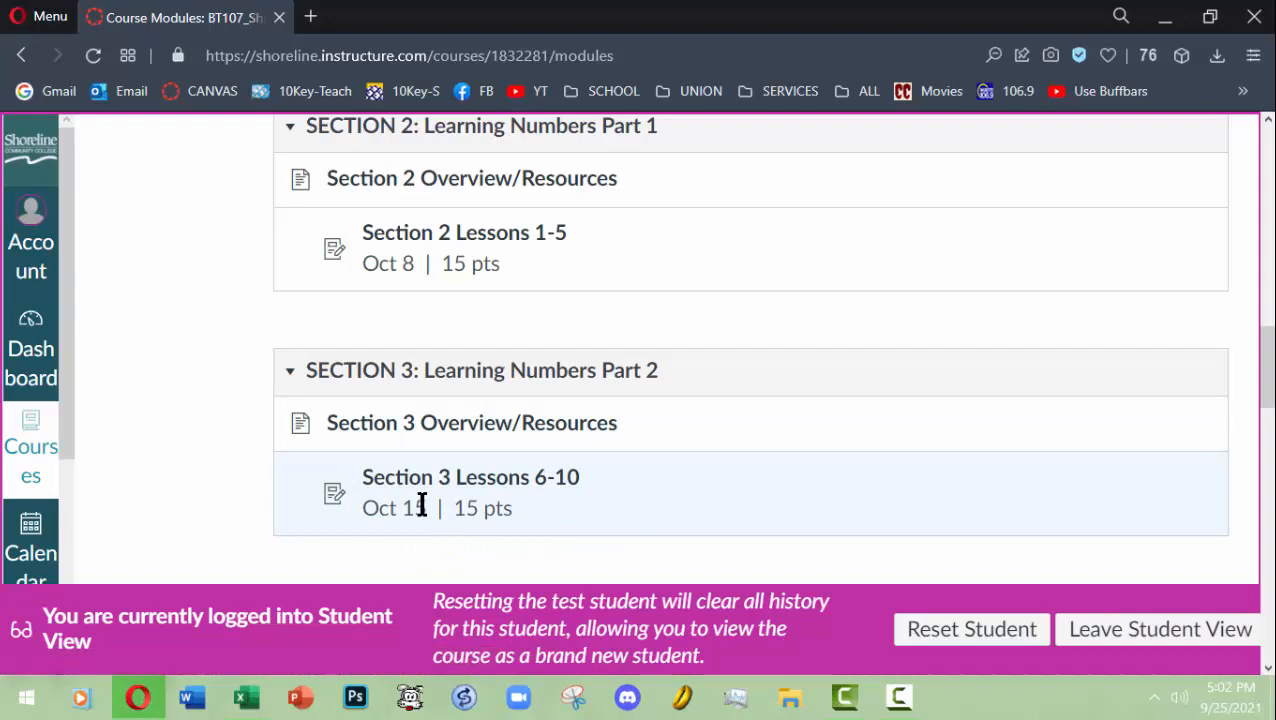
mouse_move(1233, 383)
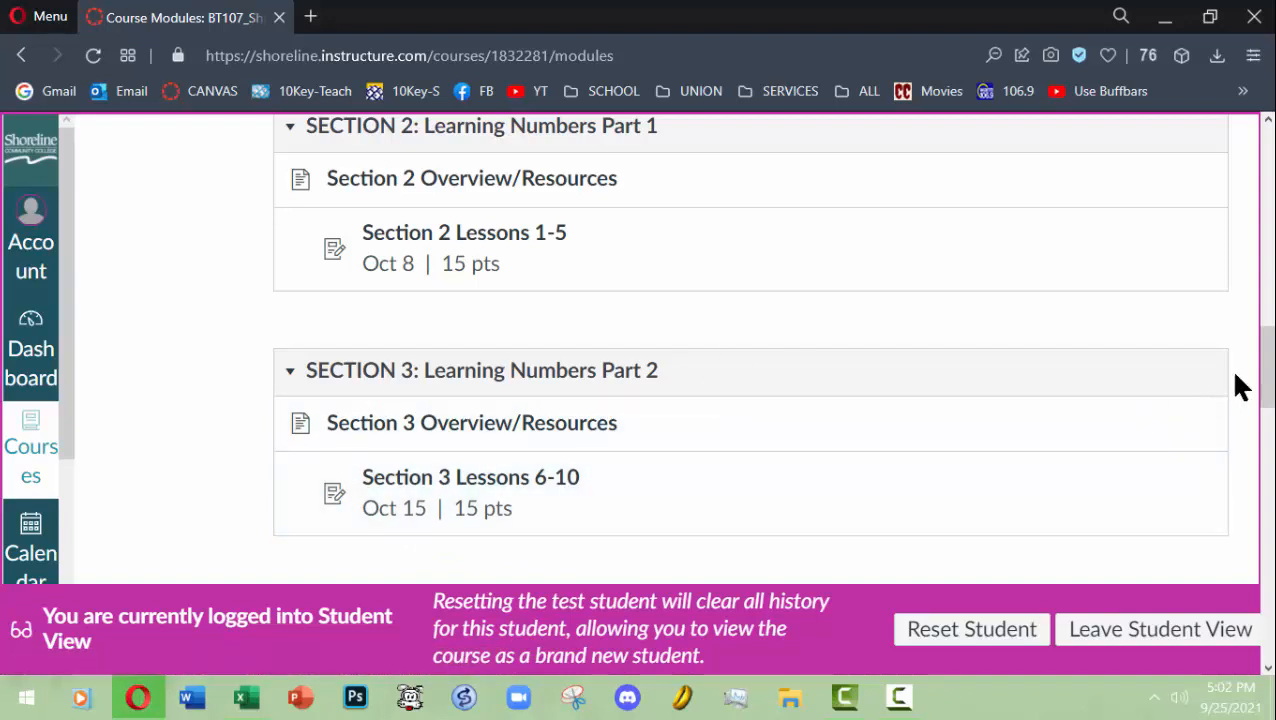
Step: At the top, collapse and re-expand INFORMATION and bring up the Access Code link's options
scroll(up, 3)
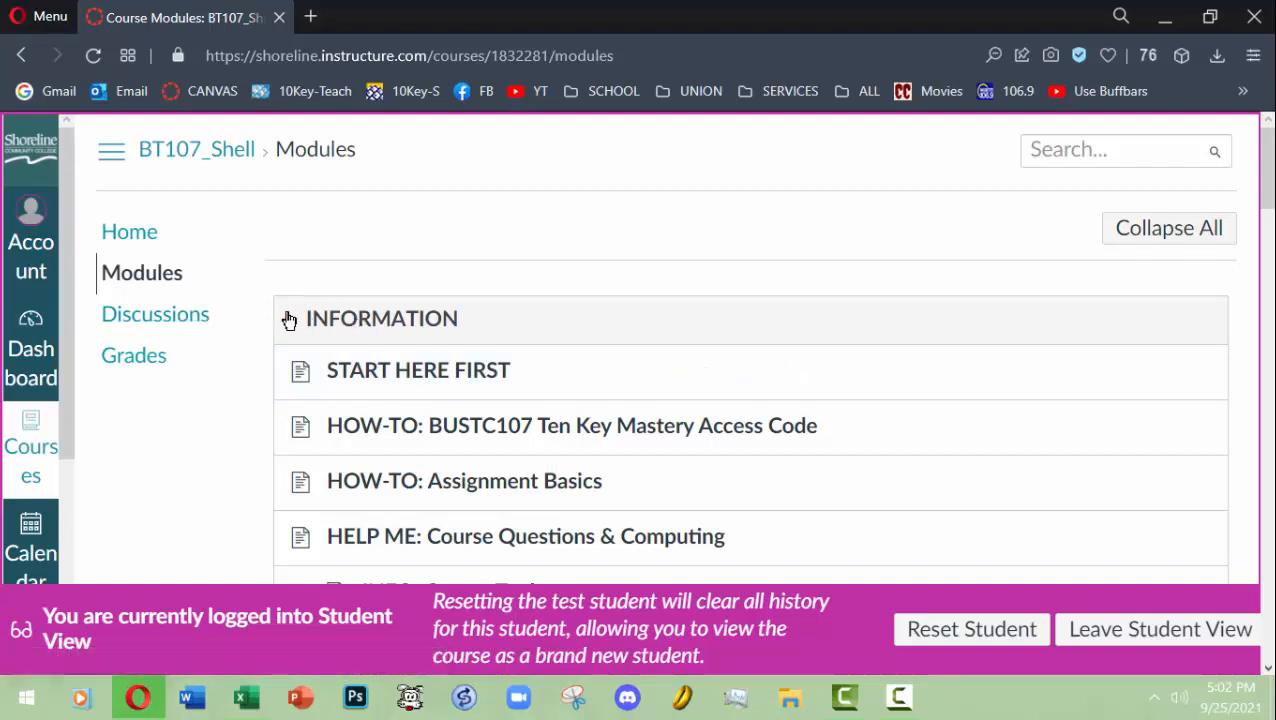
click(290, 319)
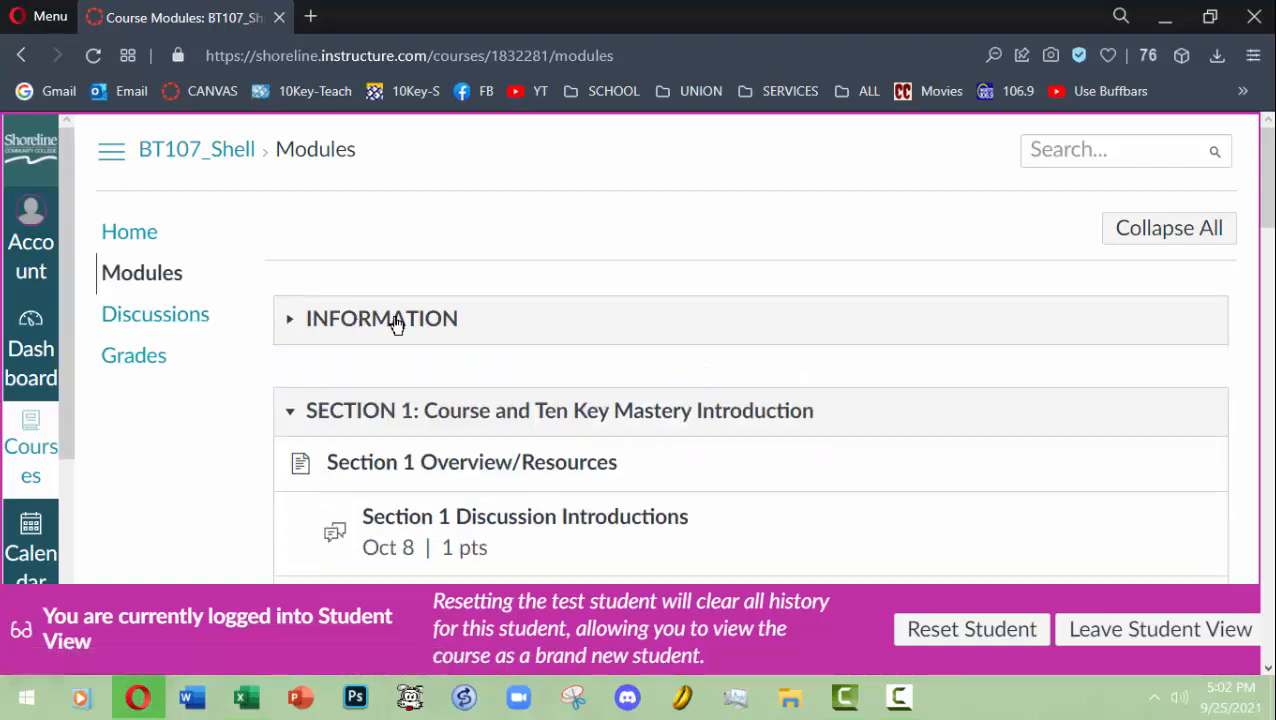
mouse_move(395, 320)
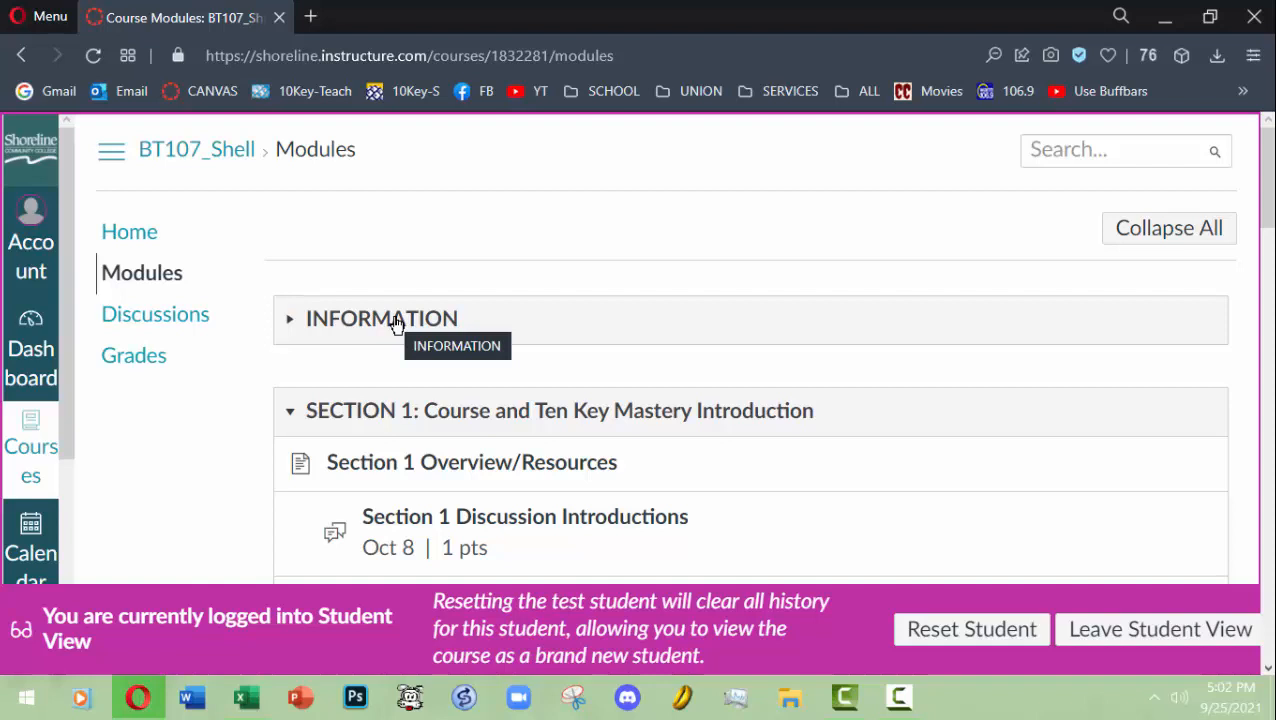
mouse_move(418, 379)
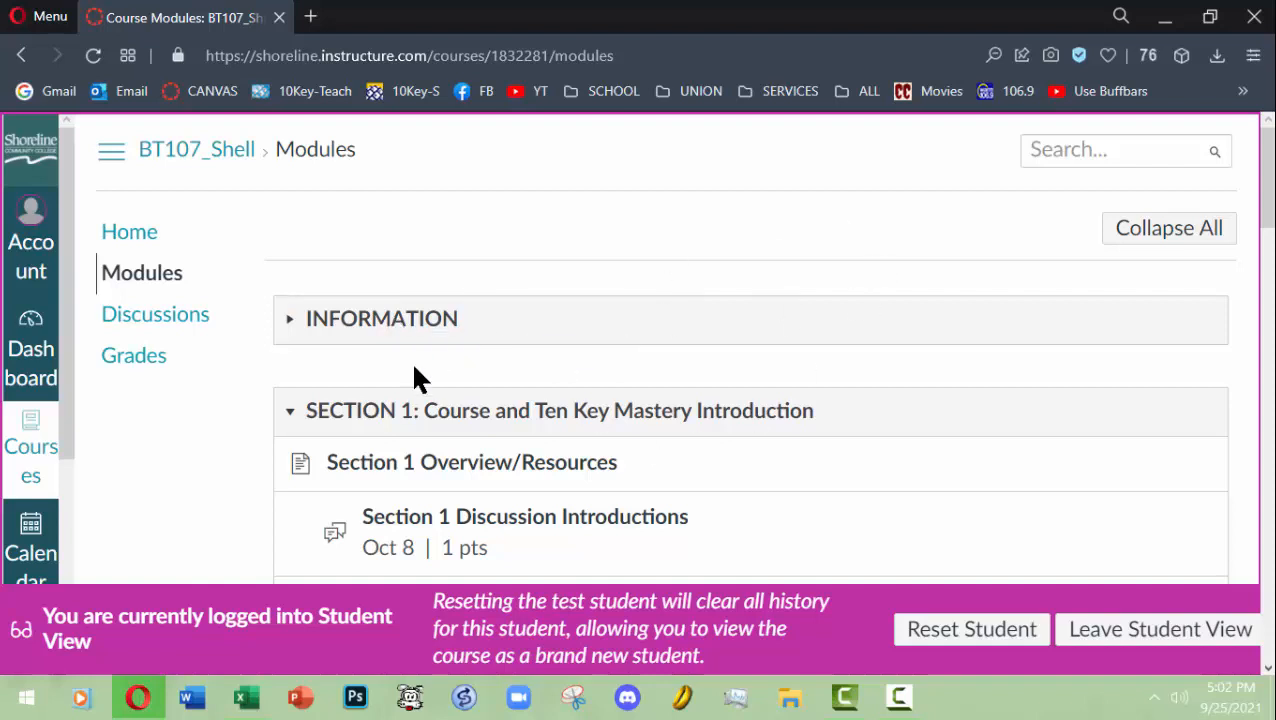
mouse_move(412, 319)
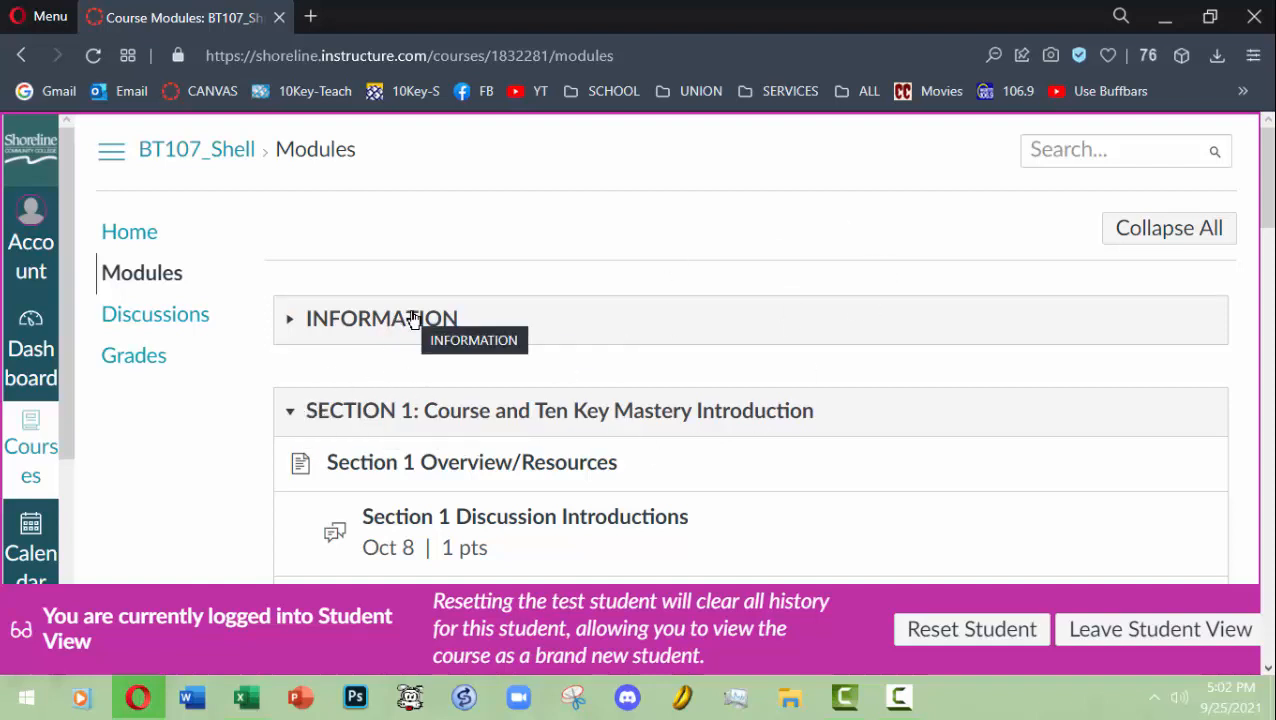
mouse_move(412, 303)
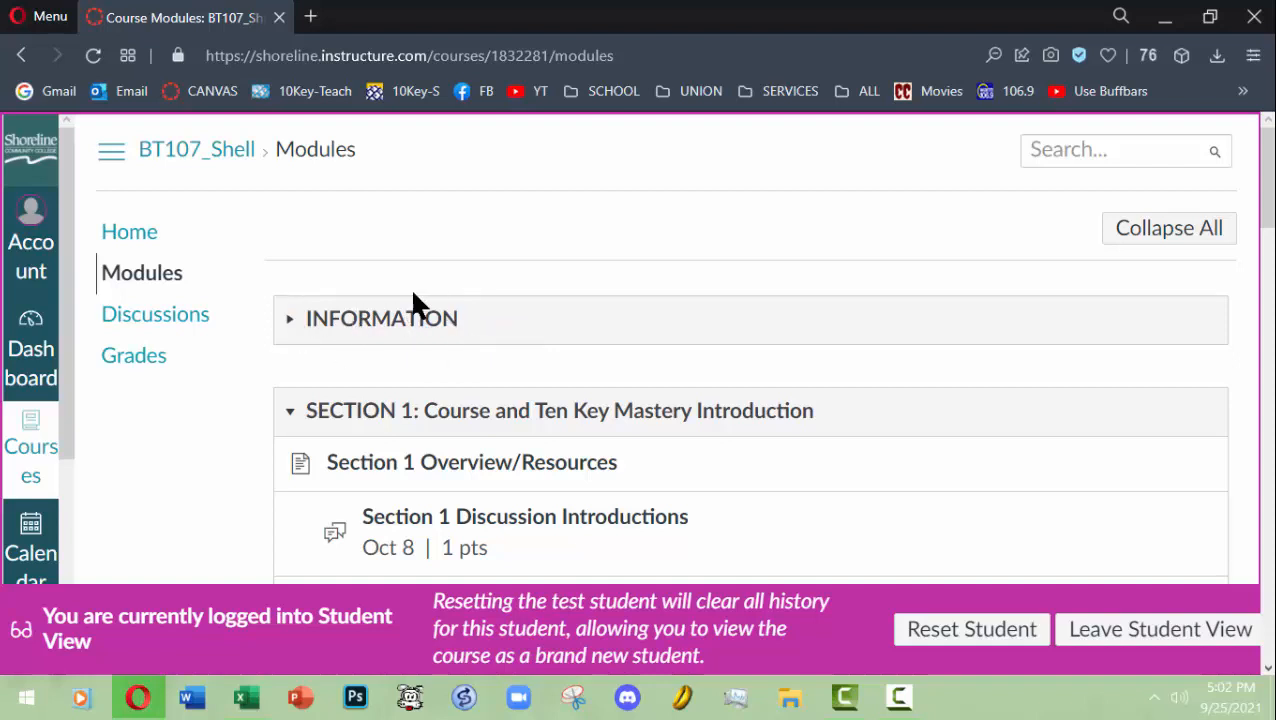
mouse_move(286, 328)
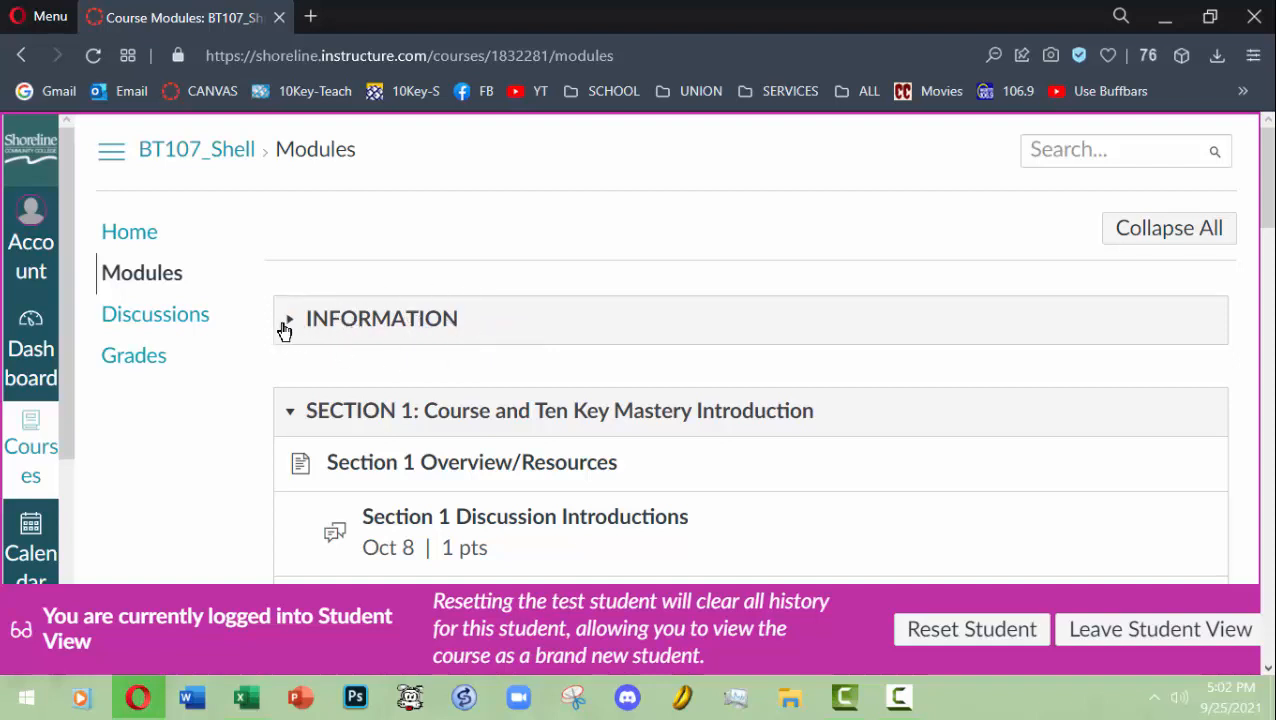
click(289, 319)
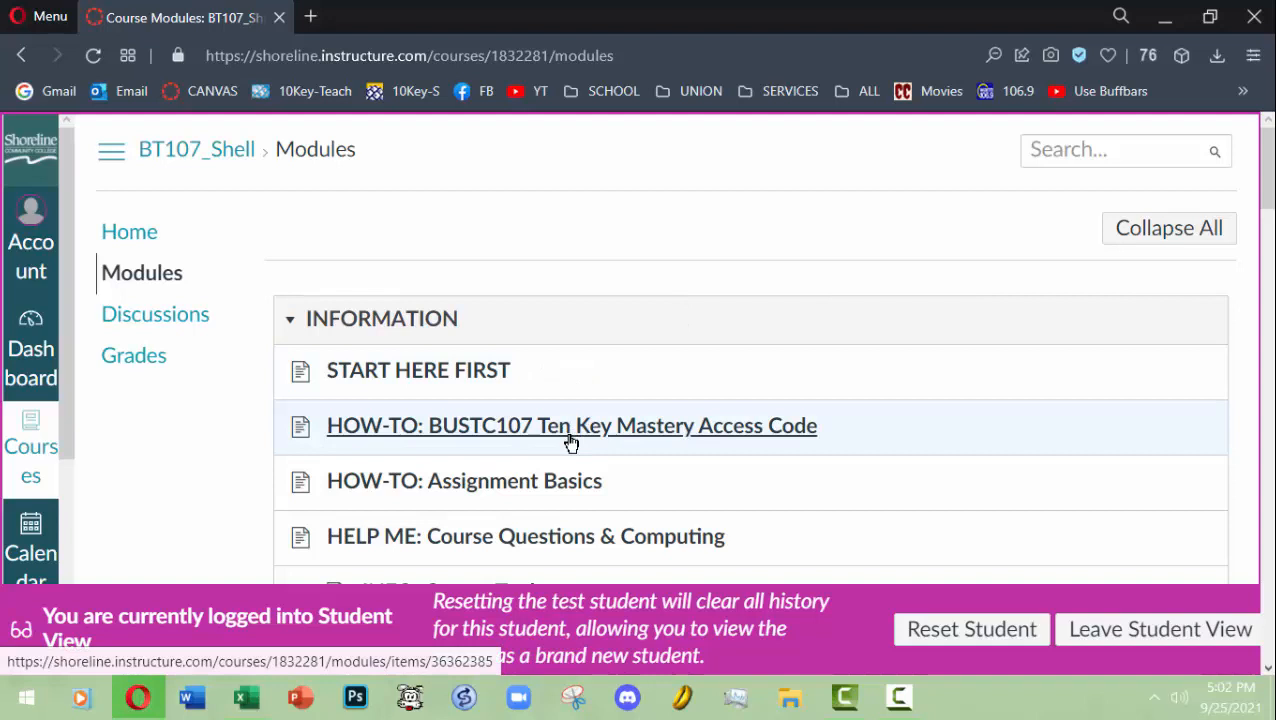
mouse_move(569, 437)
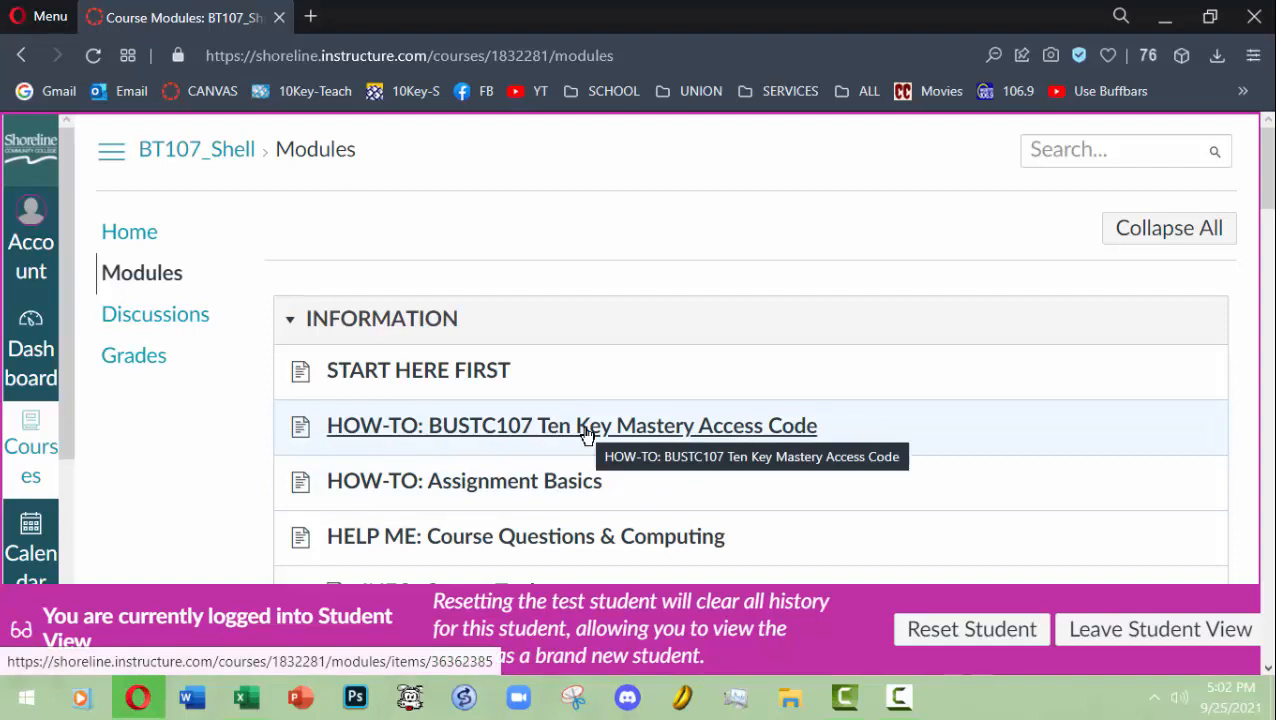
right_click(586, 426)
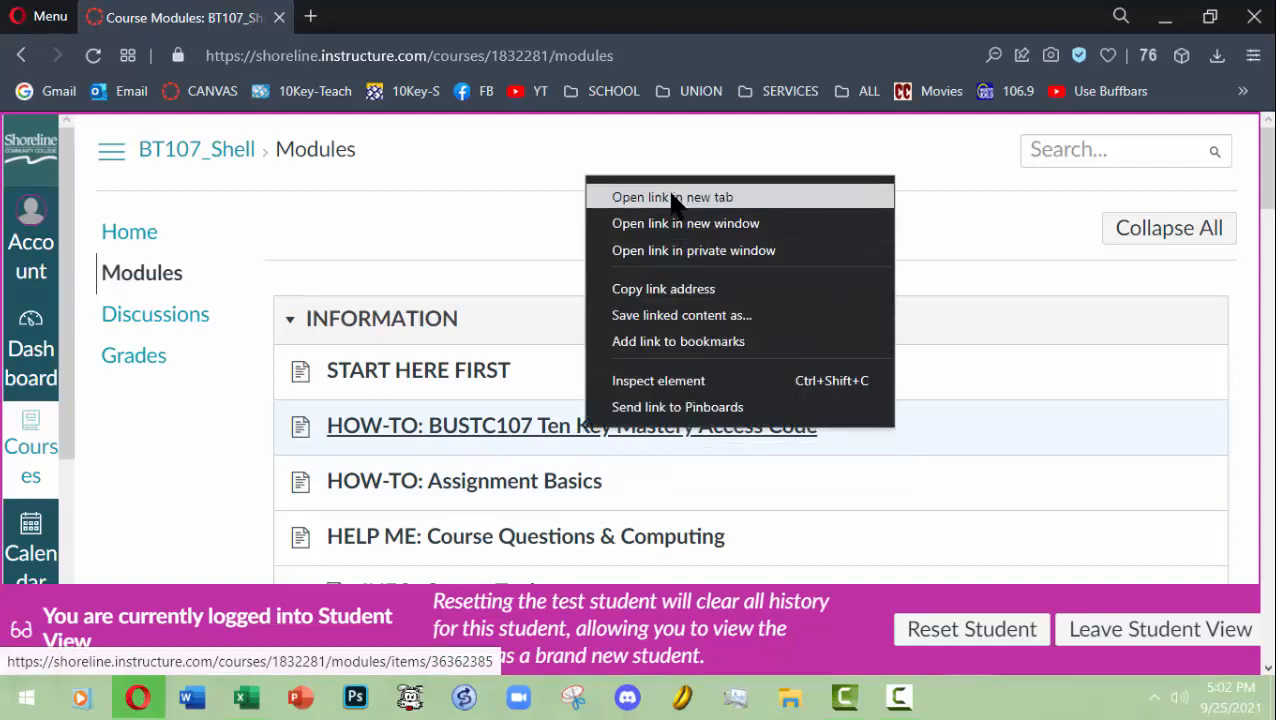
Step: Open the Ten Key Mastery Access Code page in a new tab and scroll its SELF-Register and PURCHASE sections
click(662, 196)
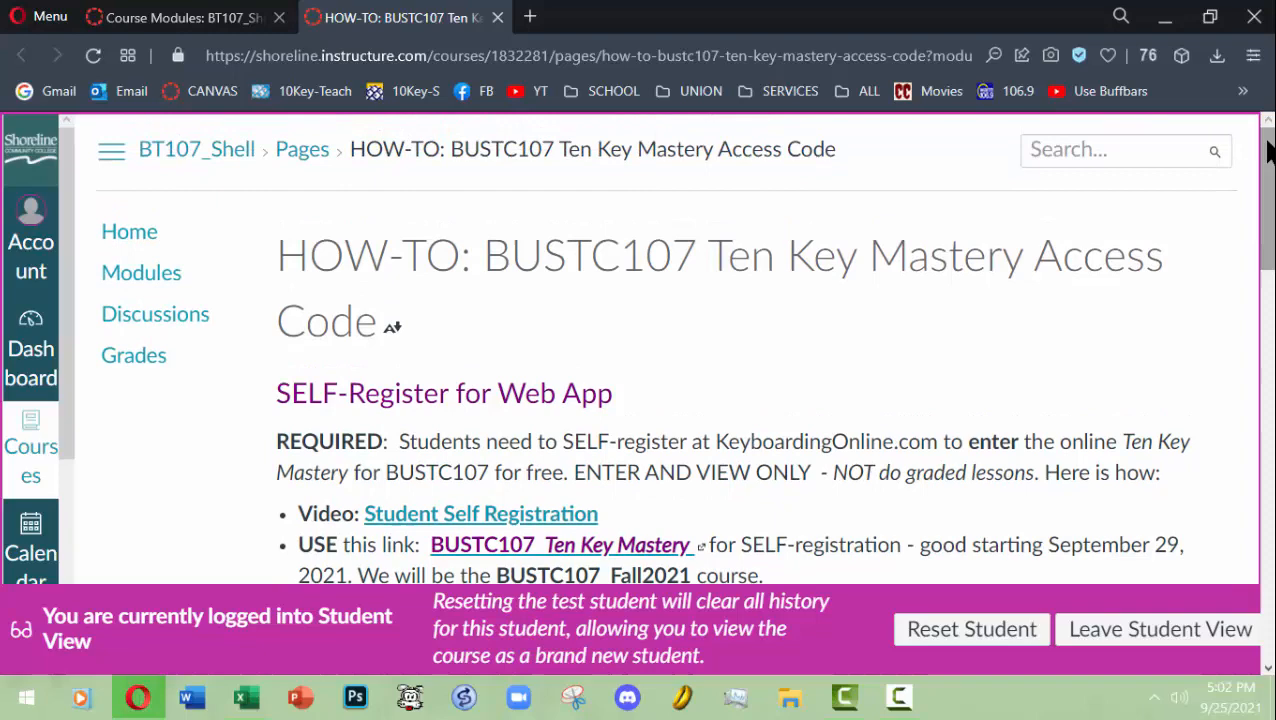
scroll(down, 3)
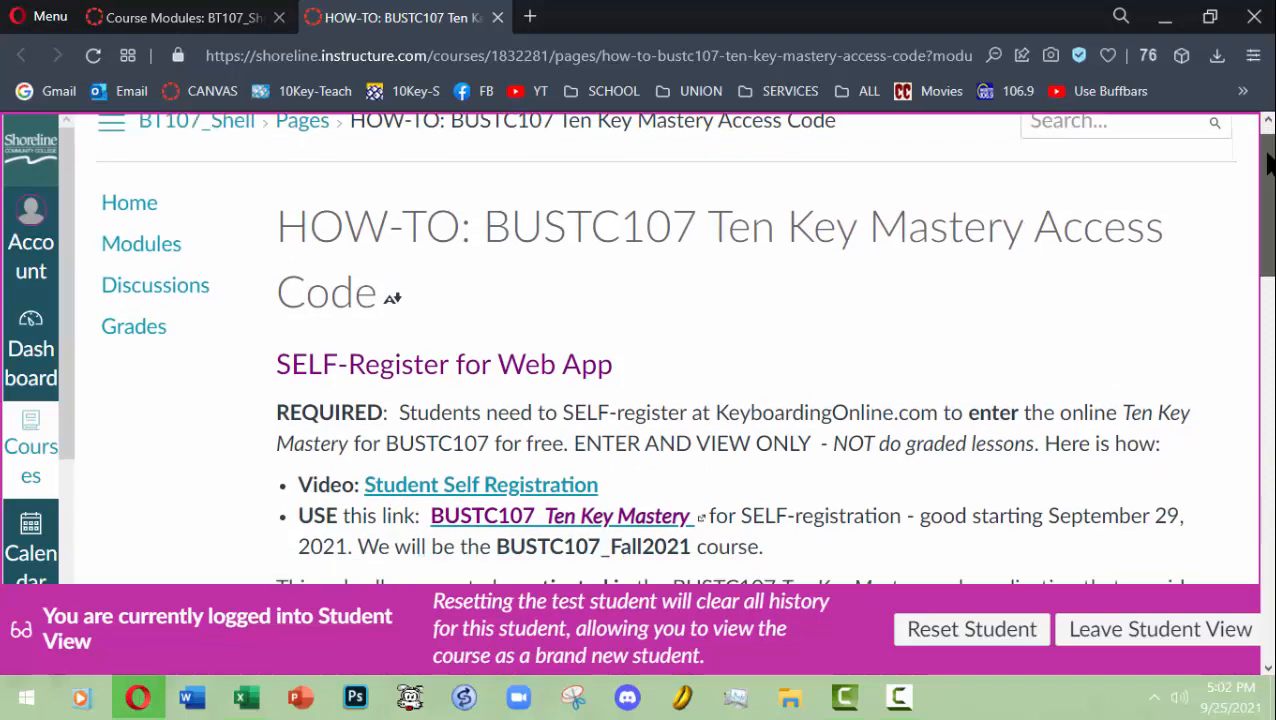
scroll(down, 3)
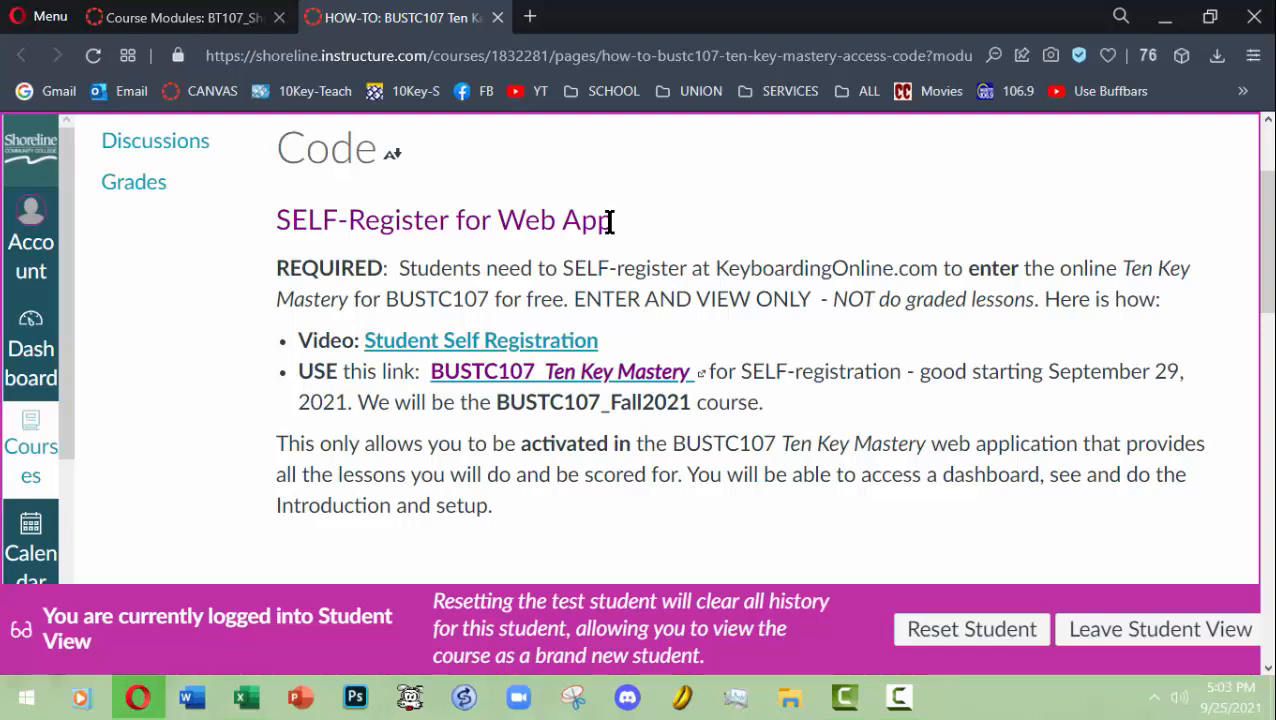
mouse_move(619, 232)
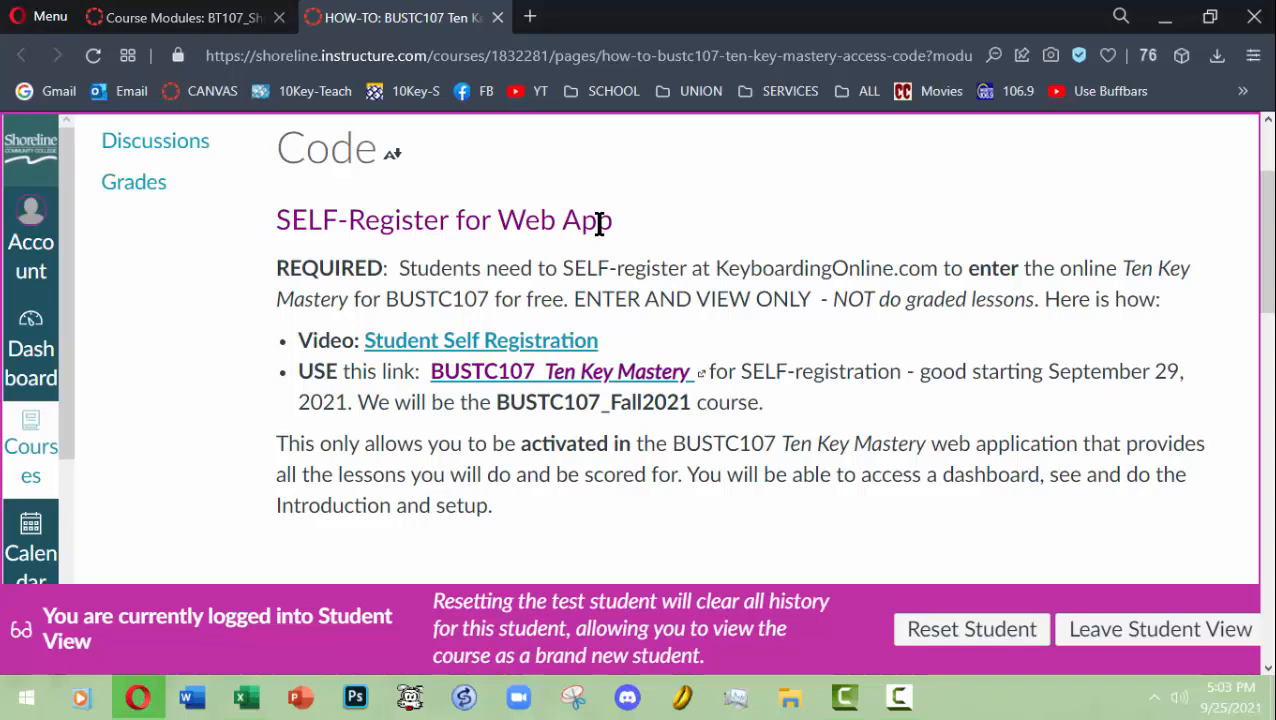
mouse_move(442, 232)
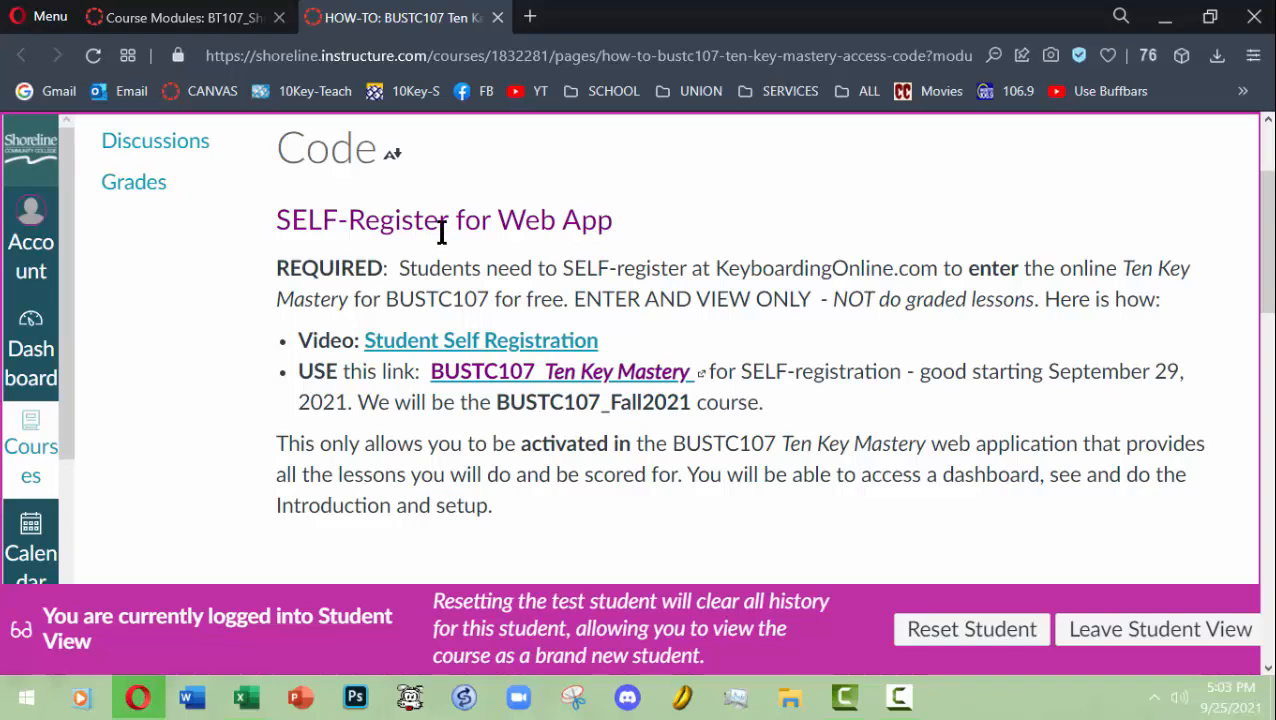
mouse_move(1268, 235)
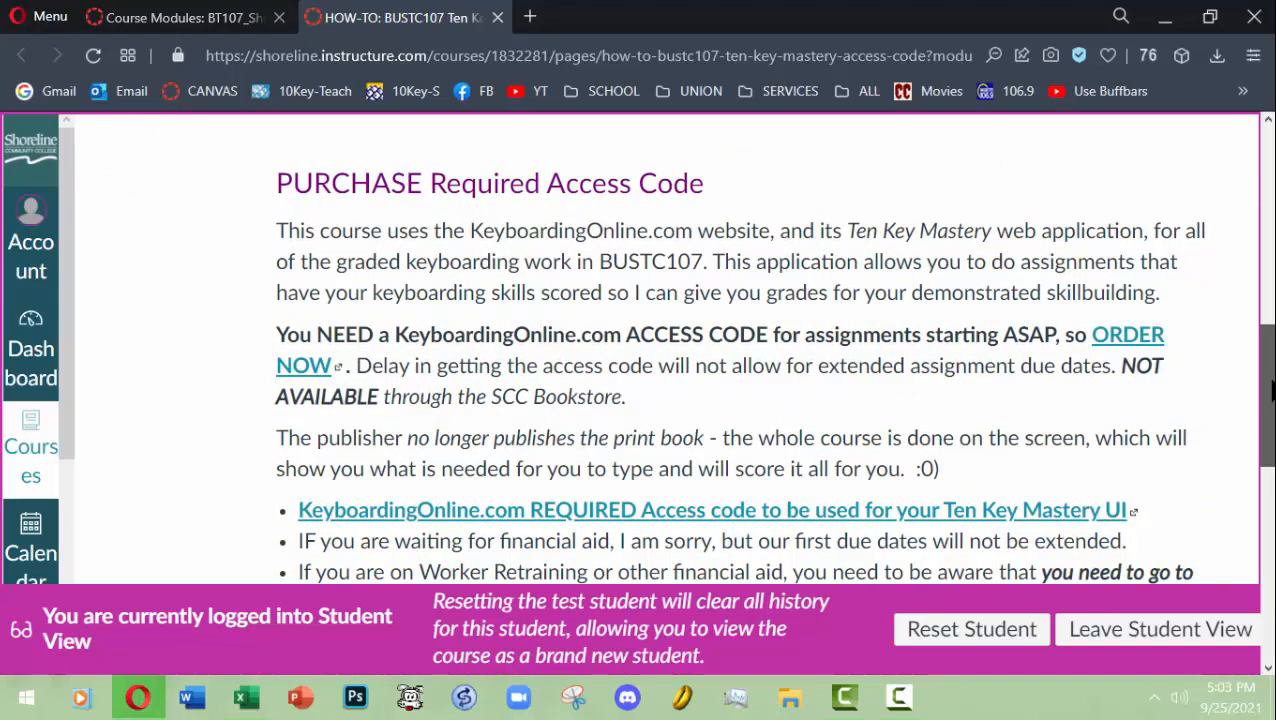
scroll(up, 3)
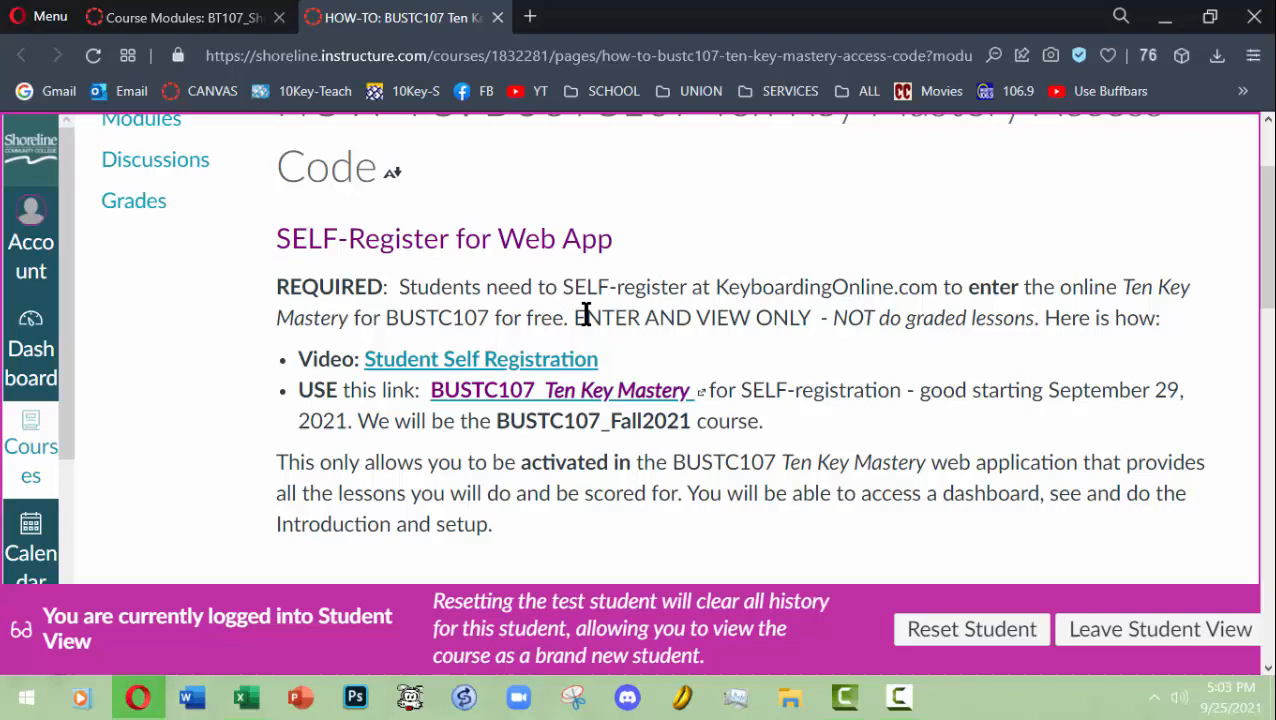
mouse_move(489, 362)
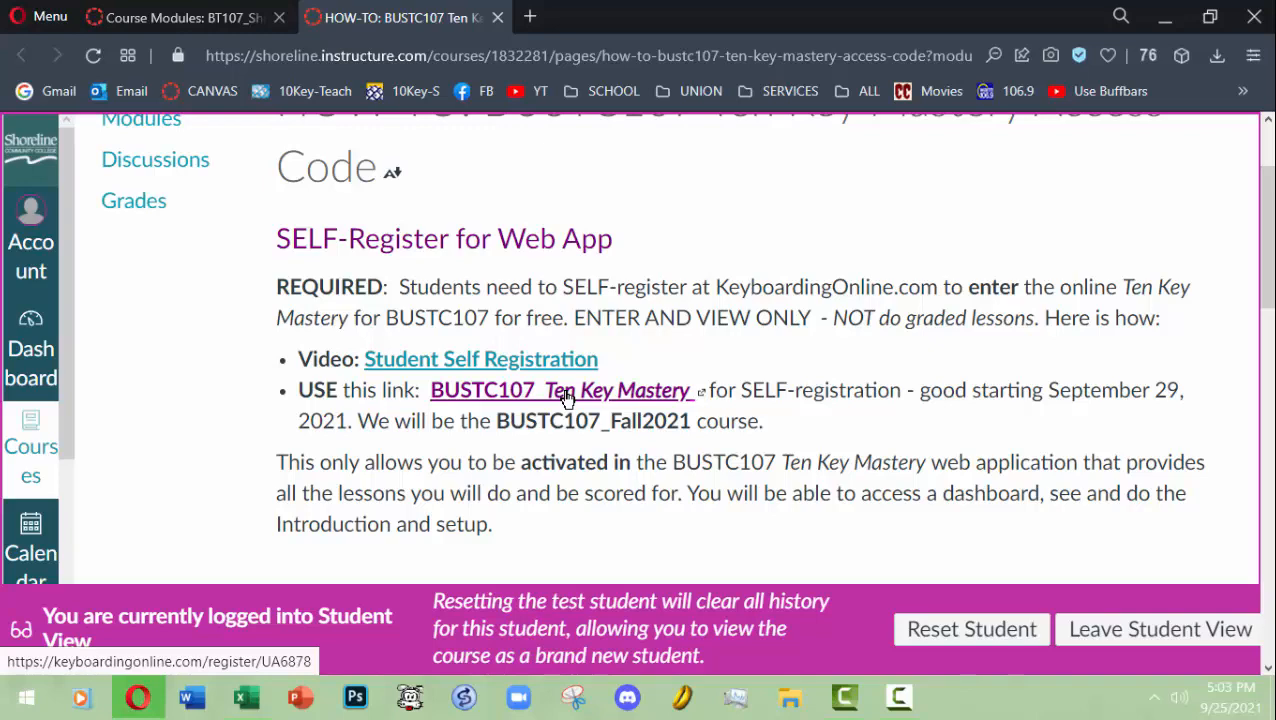
Step: Open the self-registration page in a new tab and scroll down to the form
right_click(565, 395)
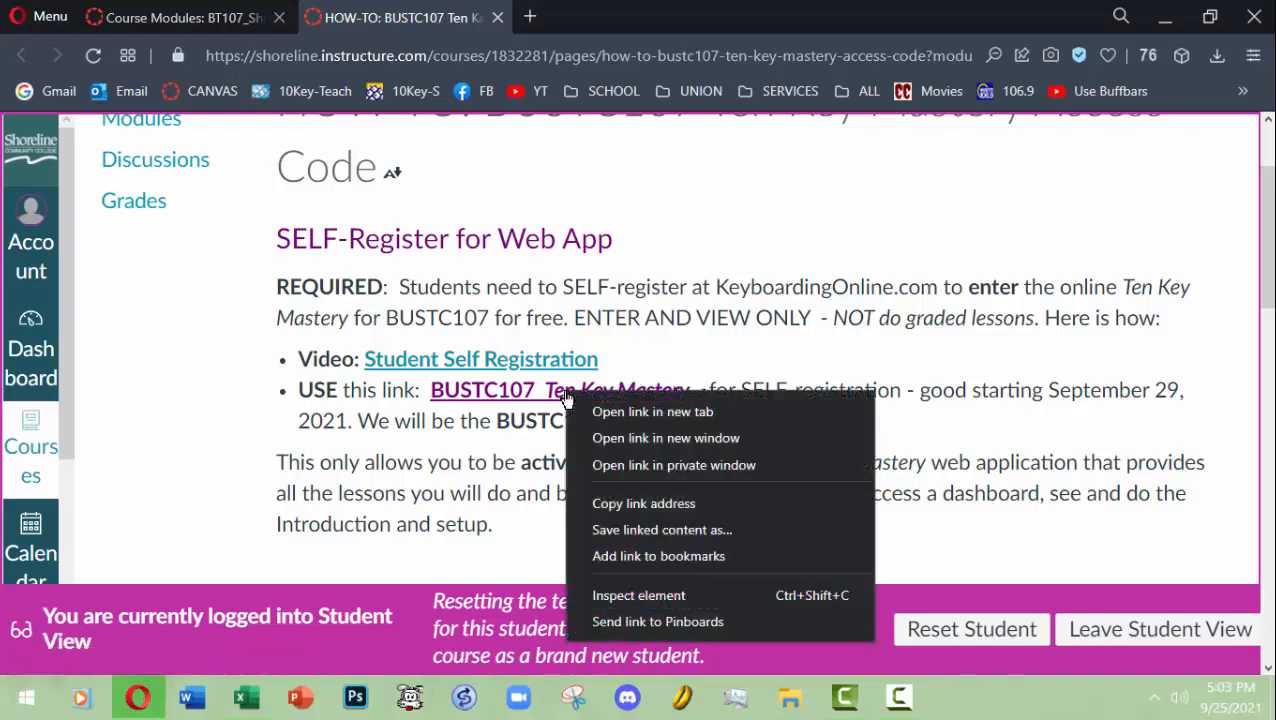
click(652, 412)
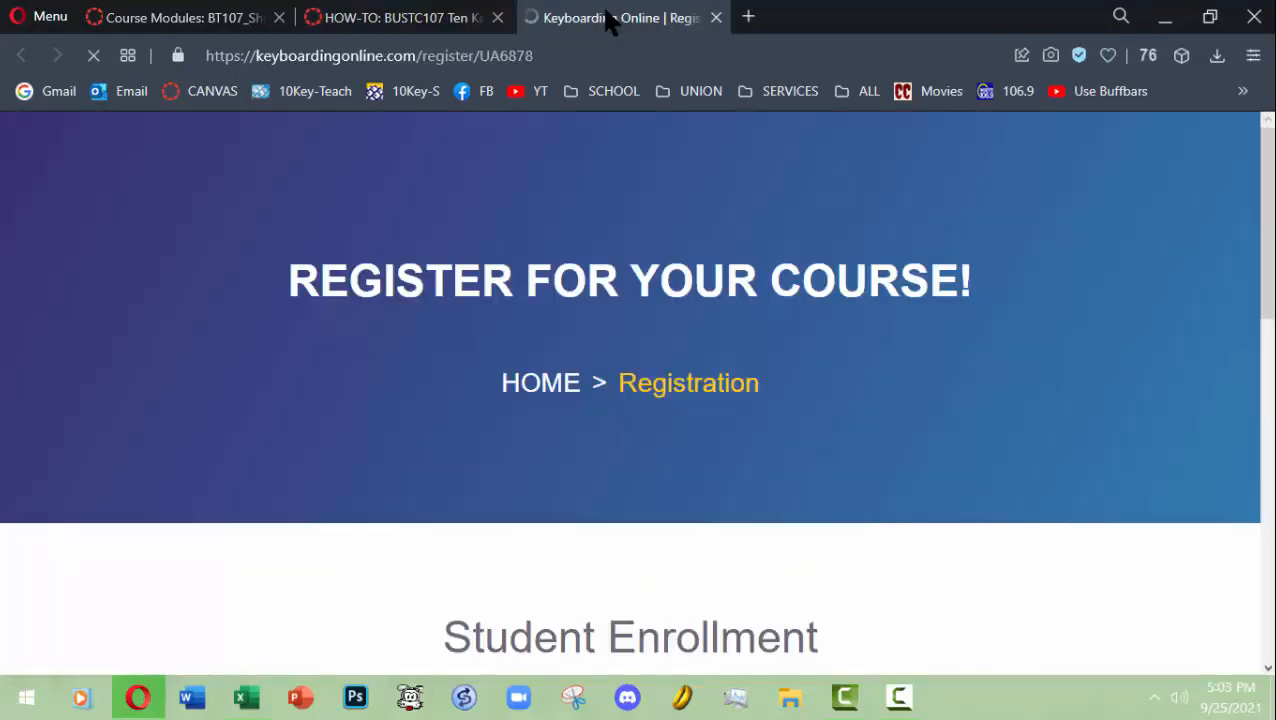
scroll(down, 3)
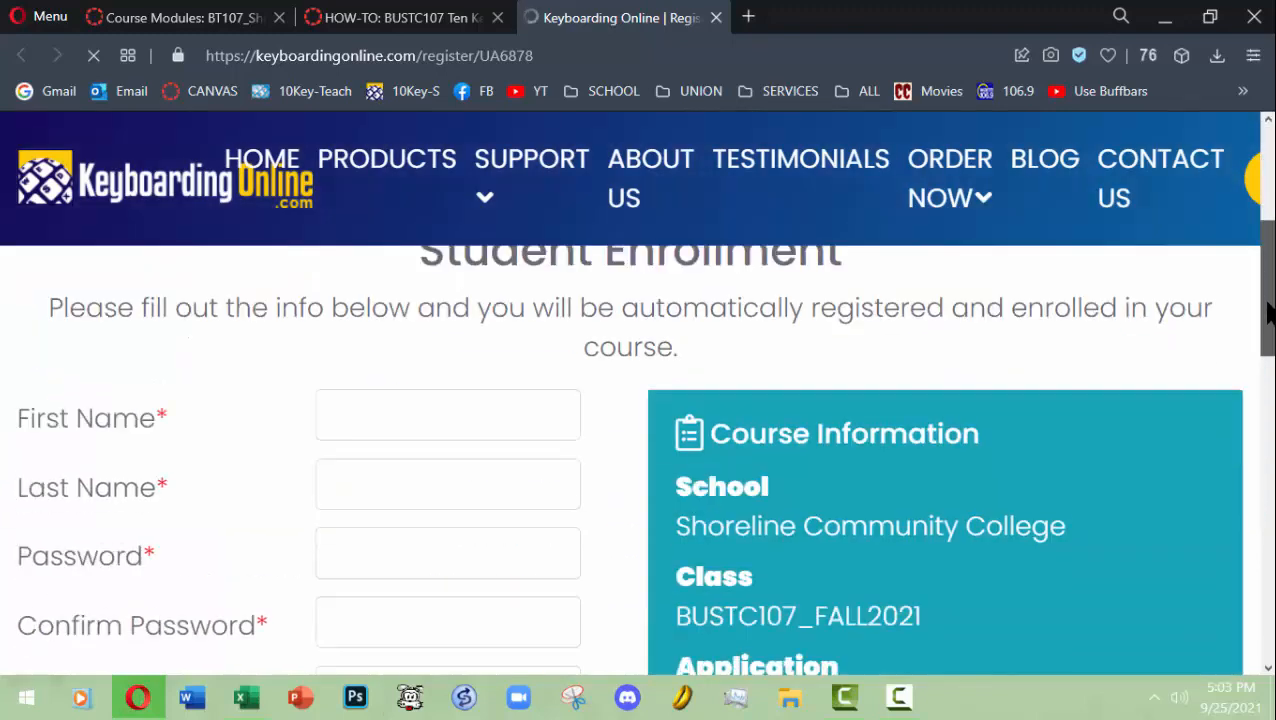
scroll(down, 3)
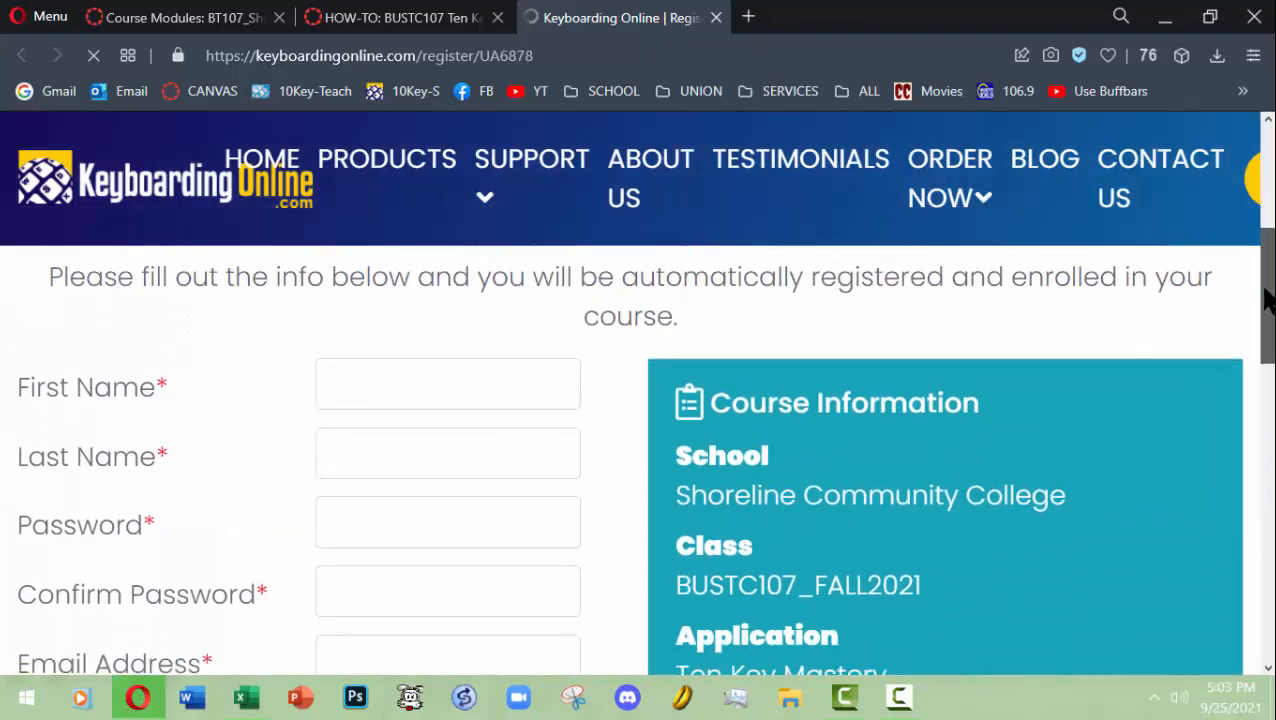
Step: Enter the first and last name into the registration form
click(447, 384)
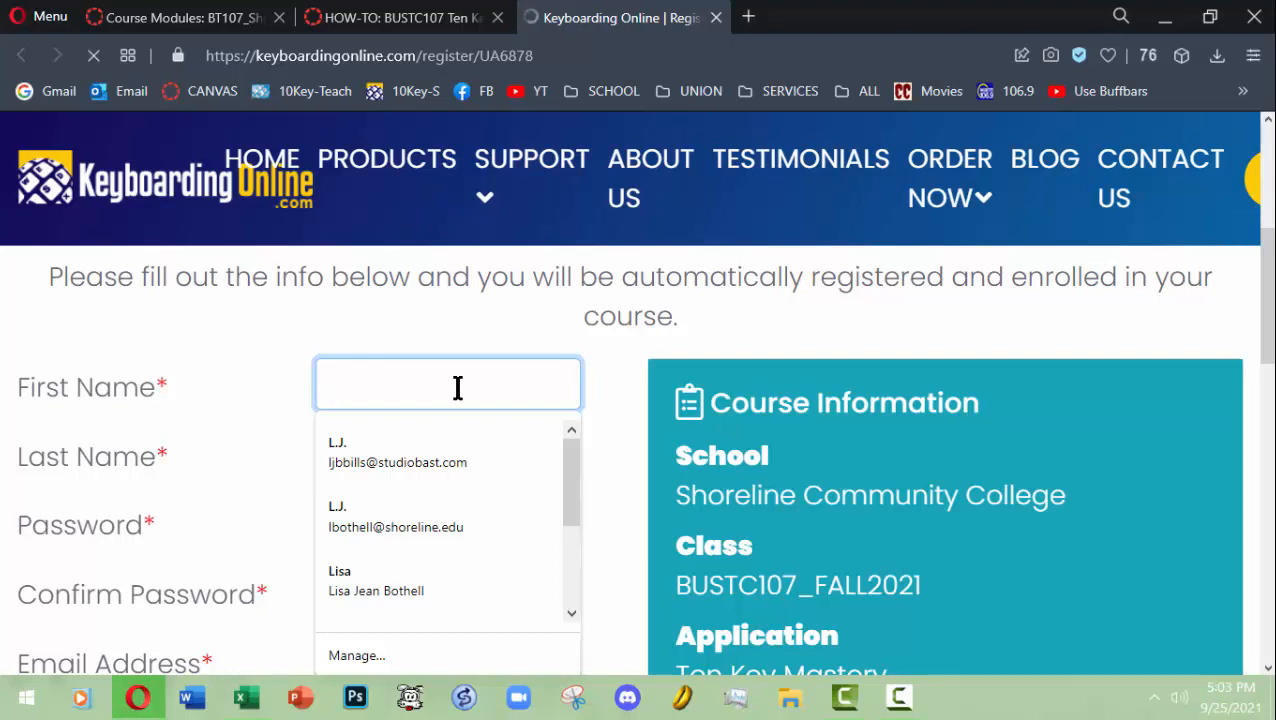
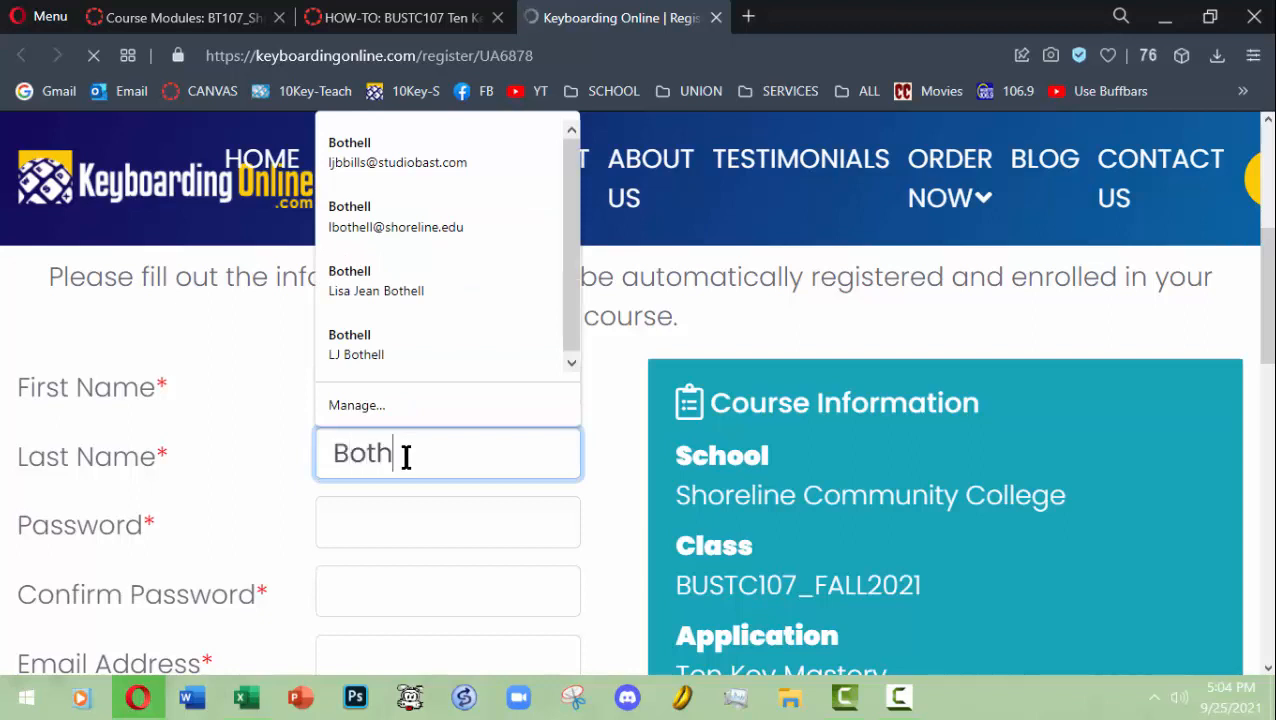
Step: Enter and confirm the password and the email, leaving Access Code blank
click(447, 522)
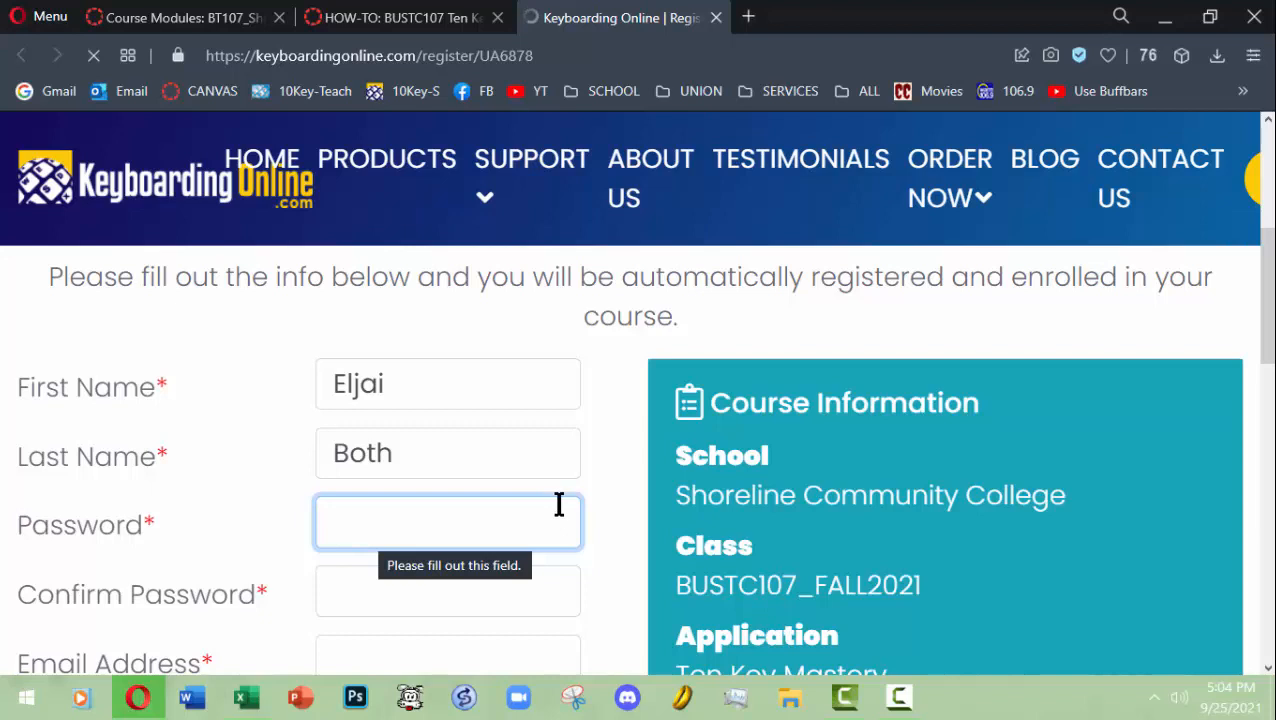
text(•)
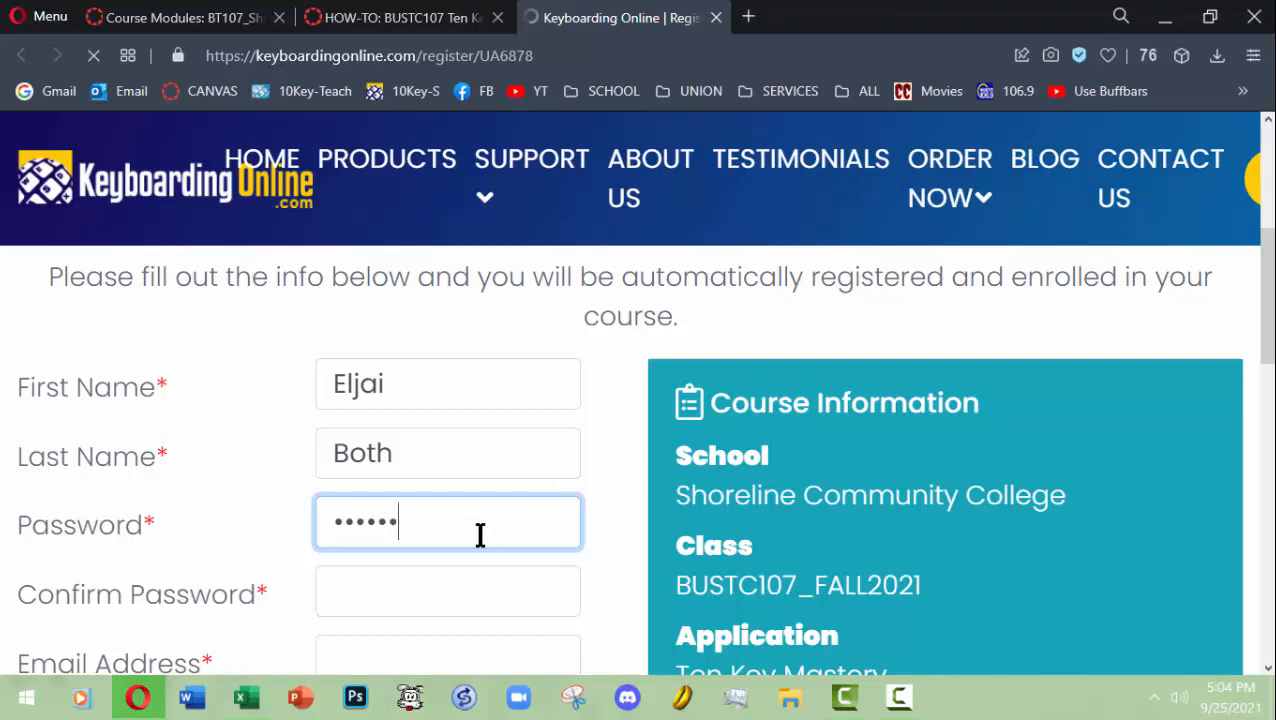
click(447, 590)
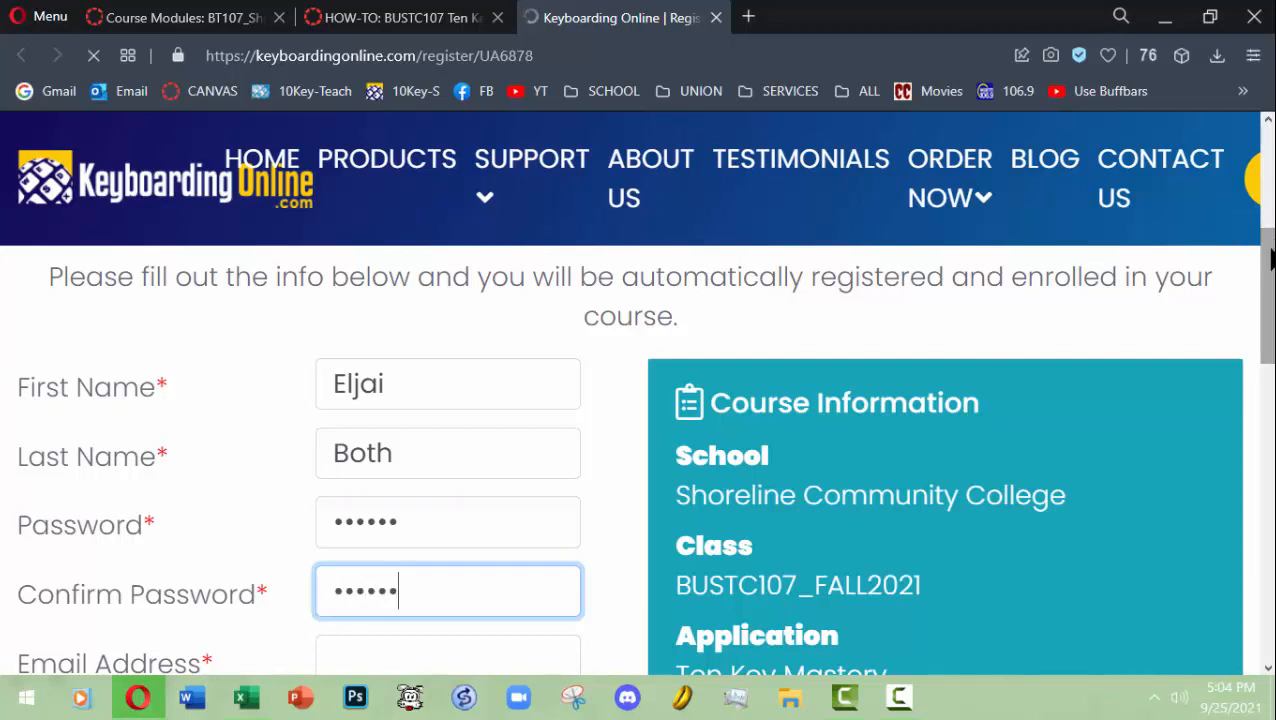
scroll(down, 3)
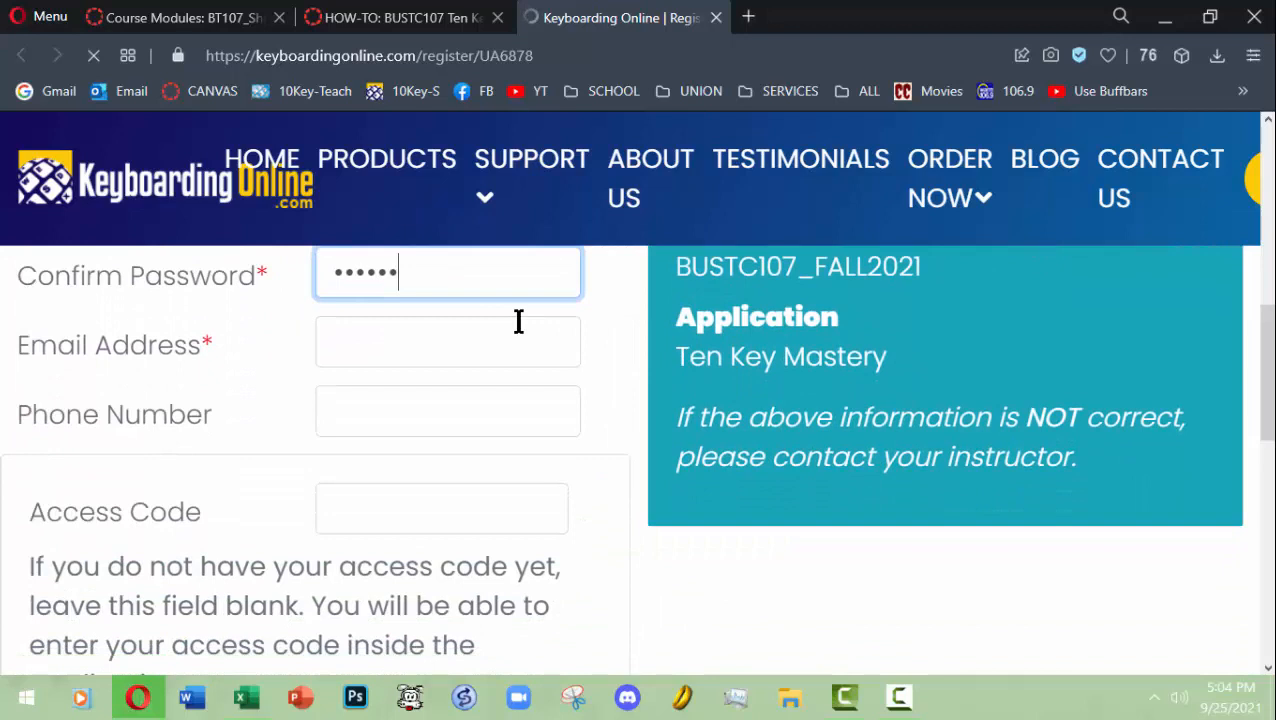
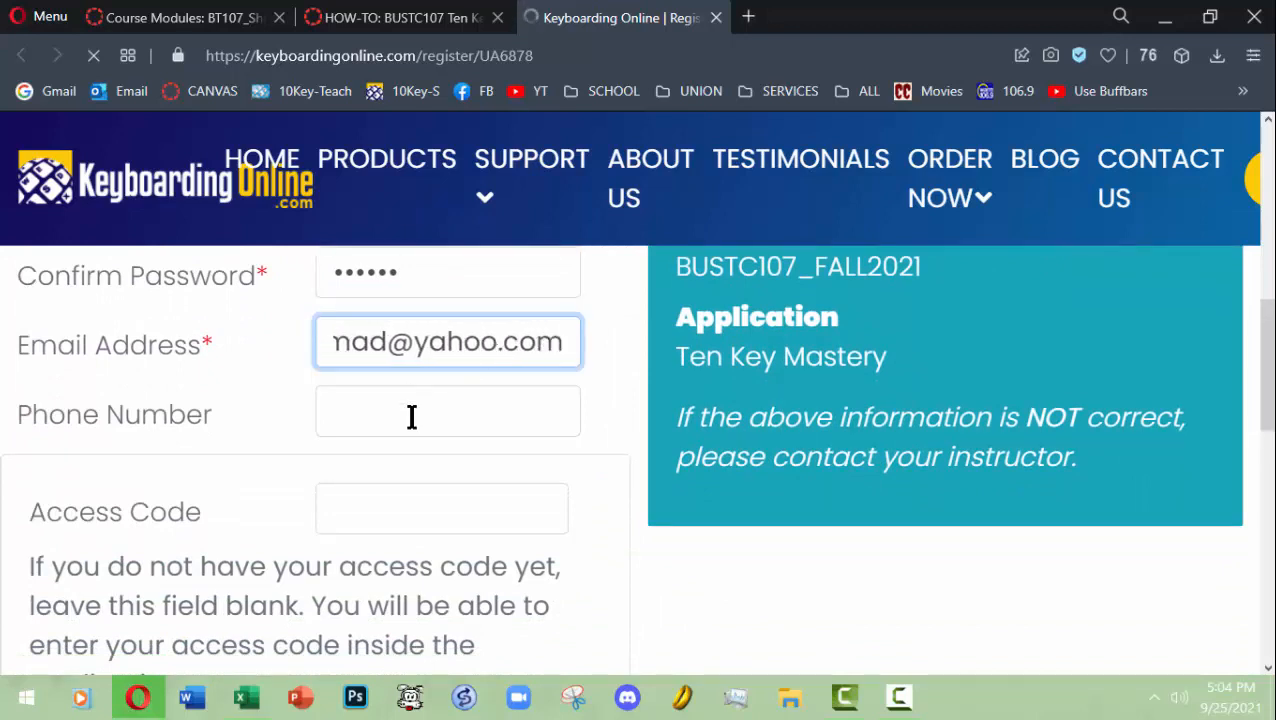
click(447, 411)
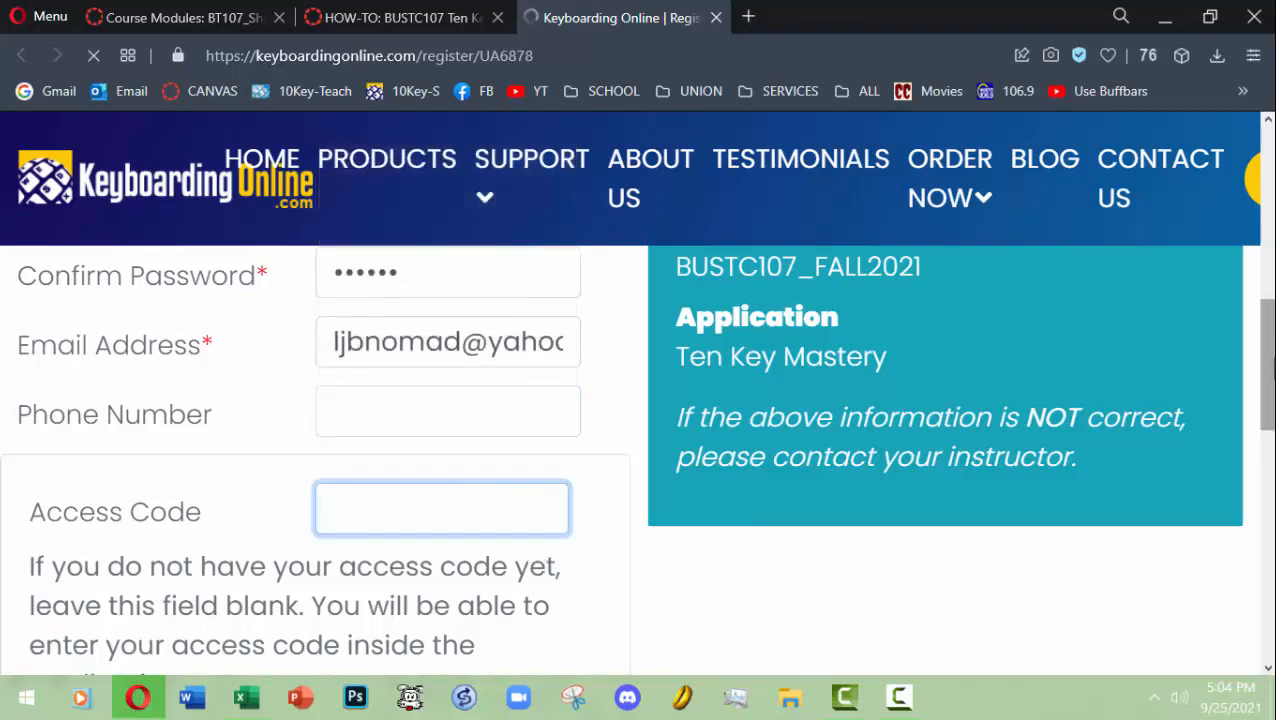
scroll(down, 3)
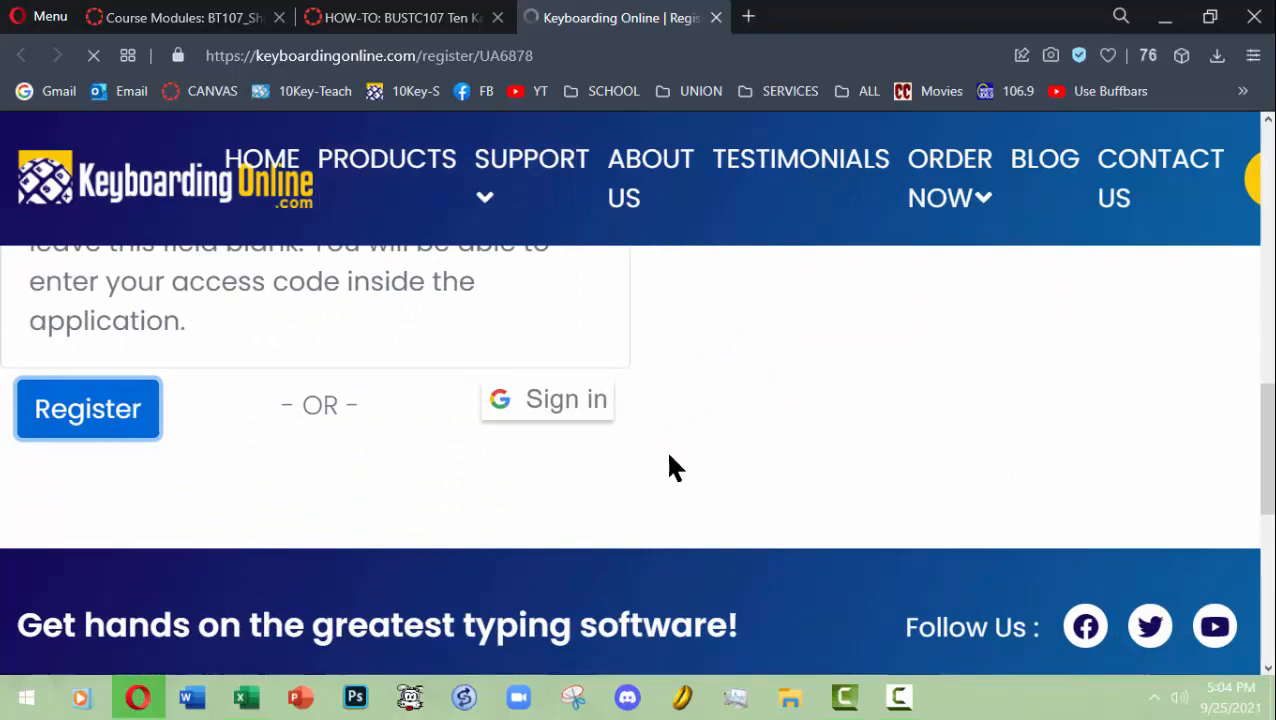
Step: Submit the registration, then scroll and zoom out the Registration Success page to read the login details
click(87, 408)
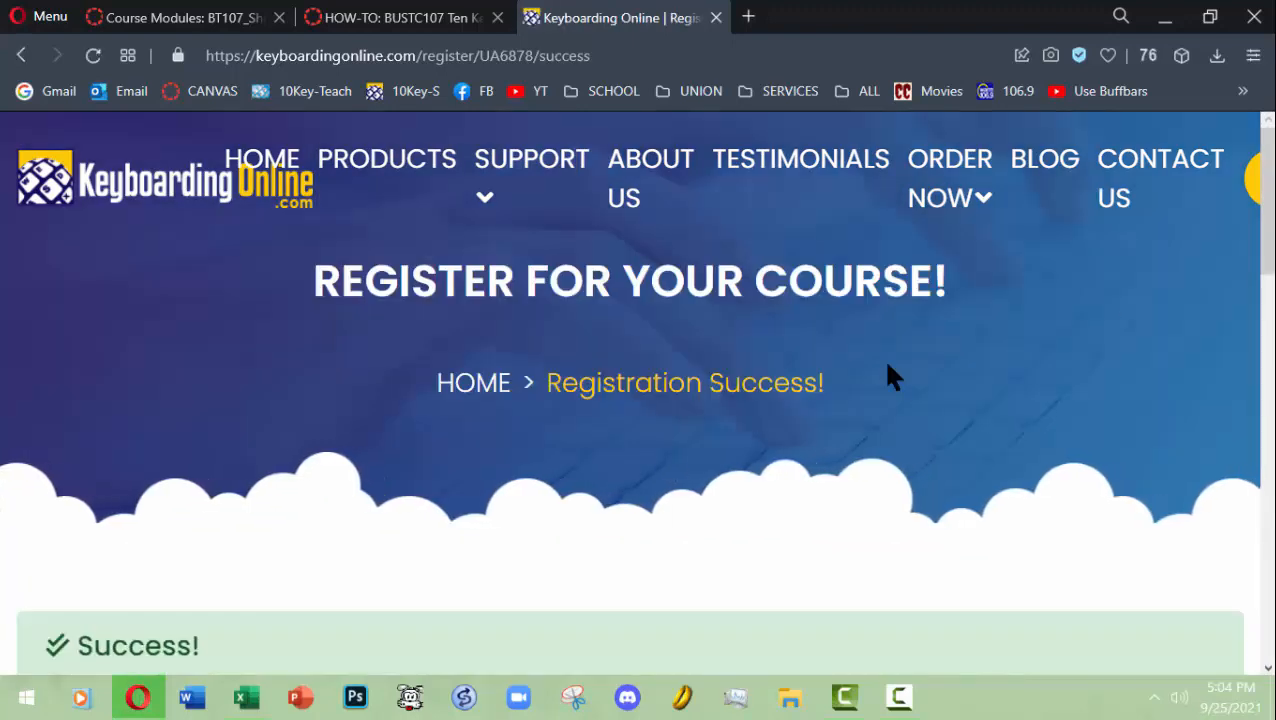
scroll(down, 3)
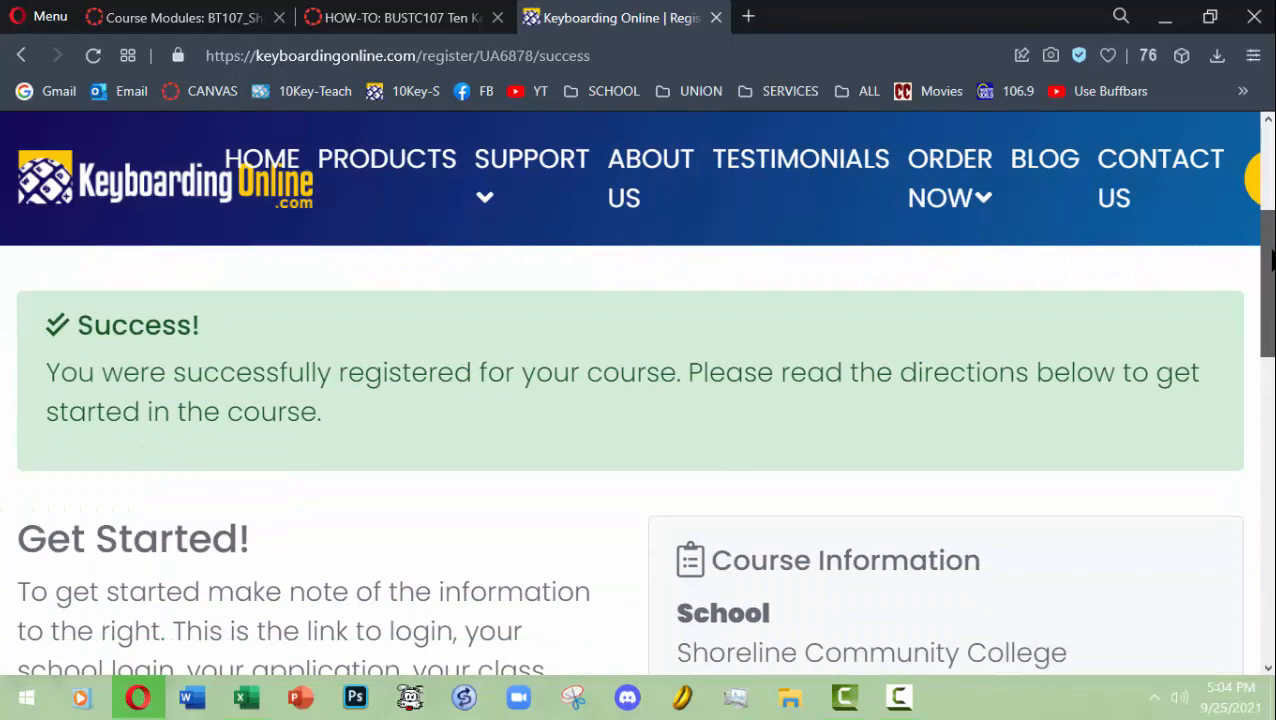
scroll(down, 3)
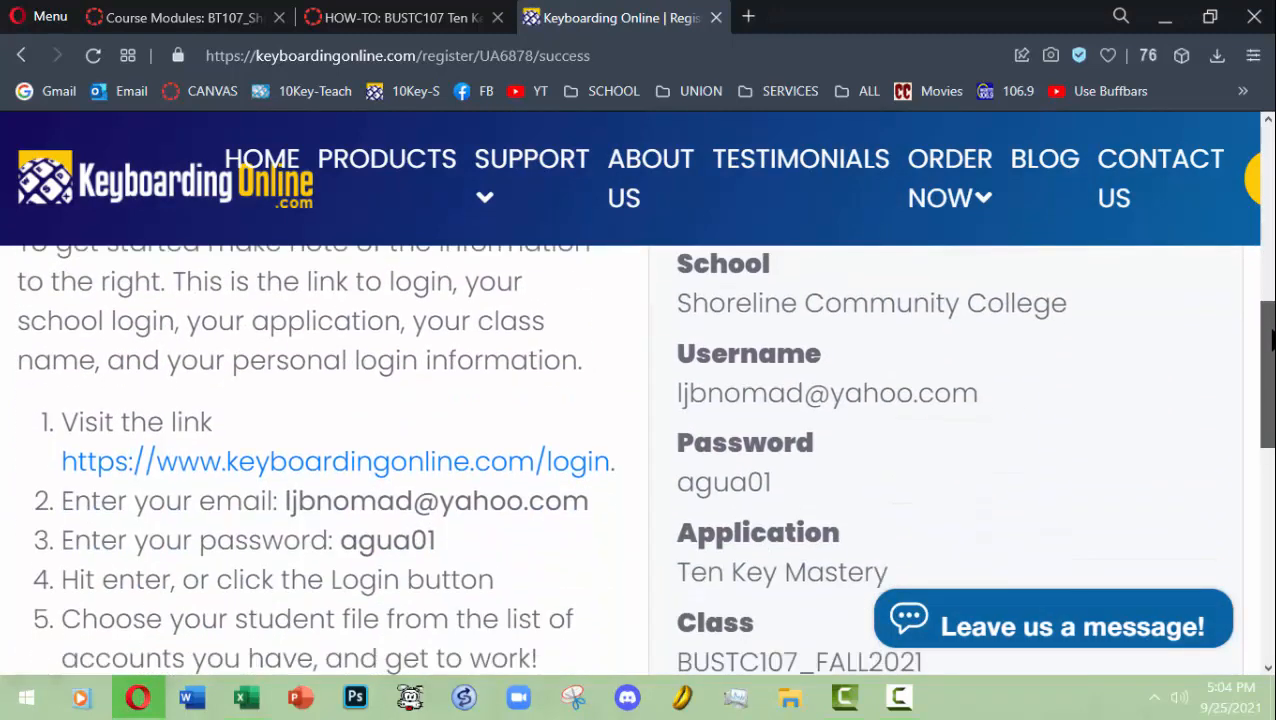
scroll(down, 3)
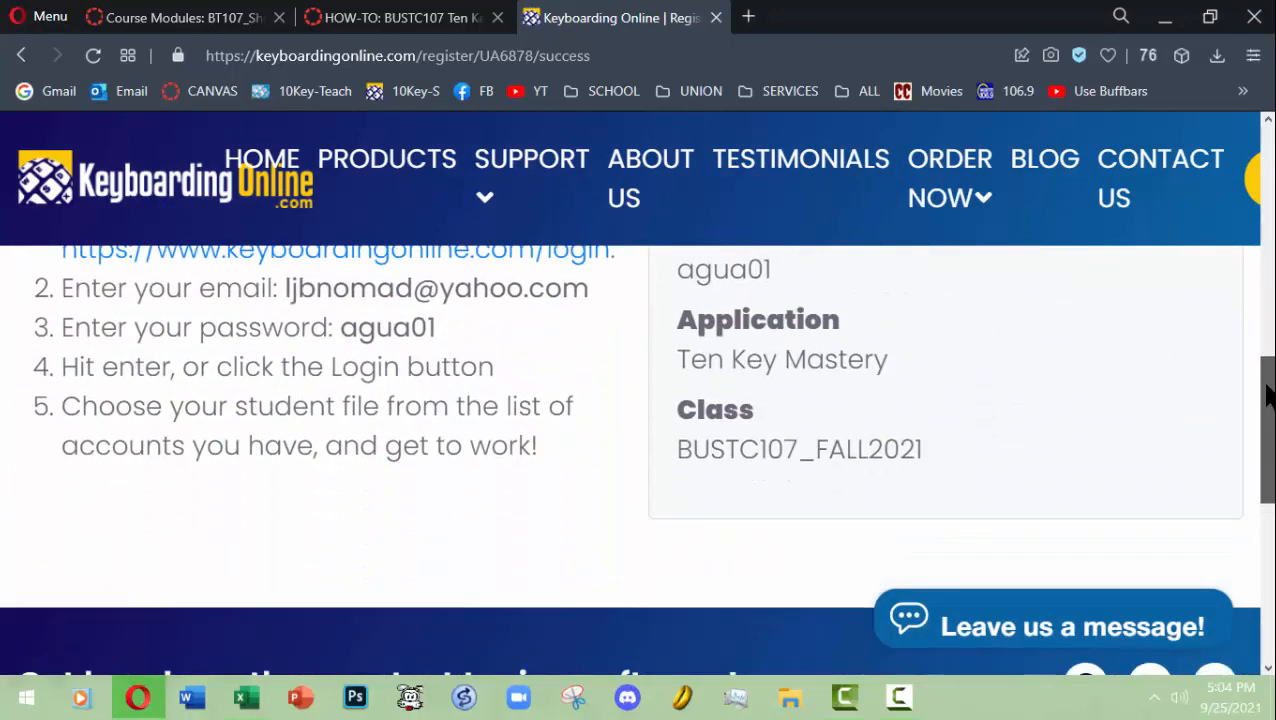
double_click(799, 427)
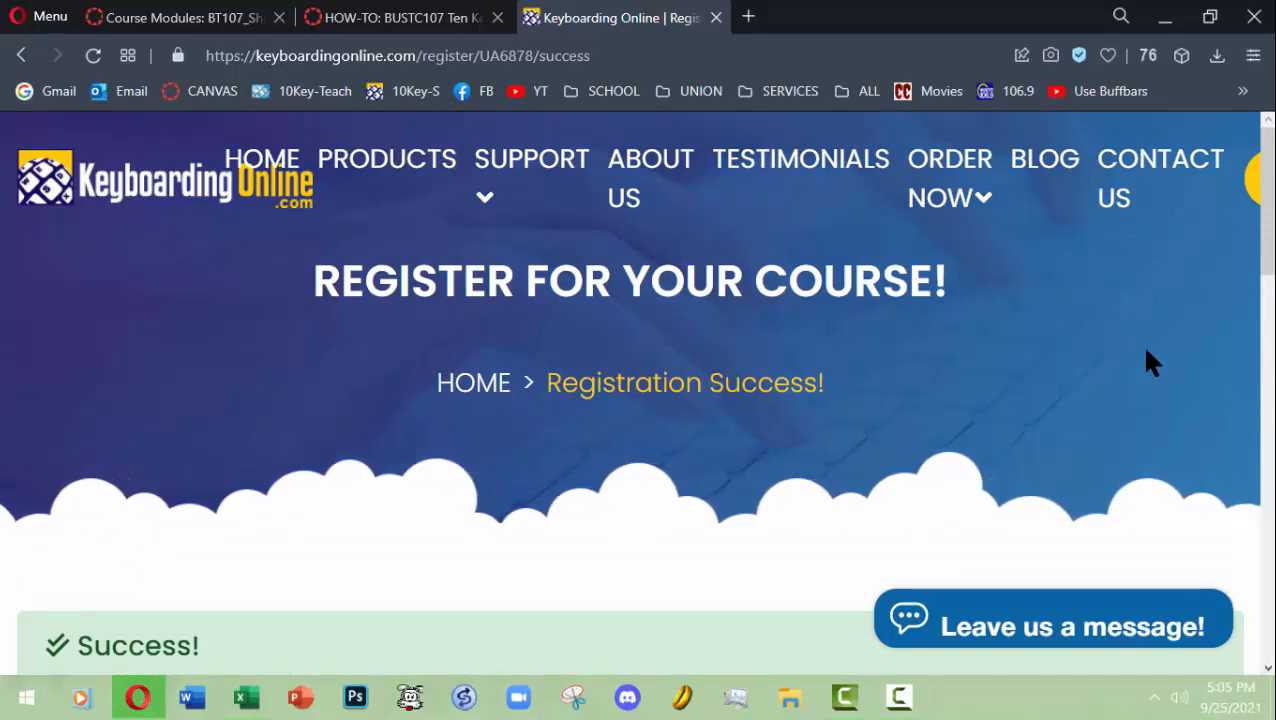
key(ctrl+-)
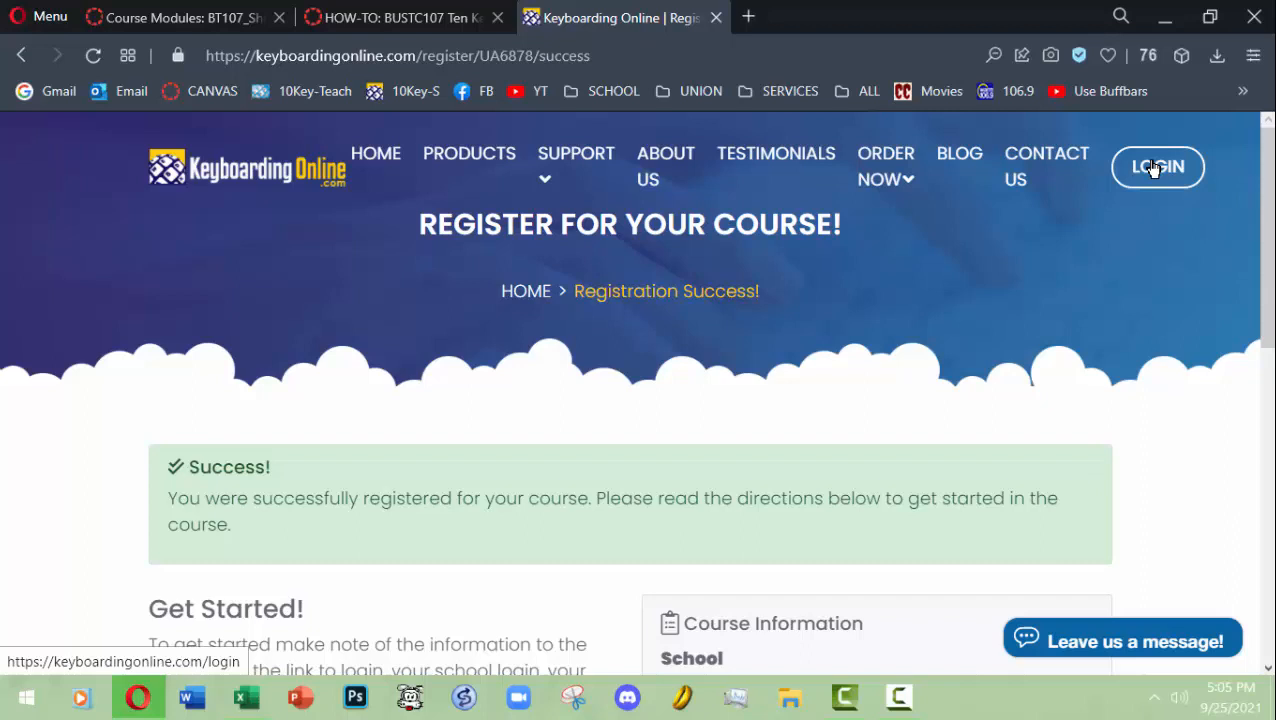
Step: On the LOGIN page, enter the registered yahoo email as username and proceed with Next
click(1157, 167)
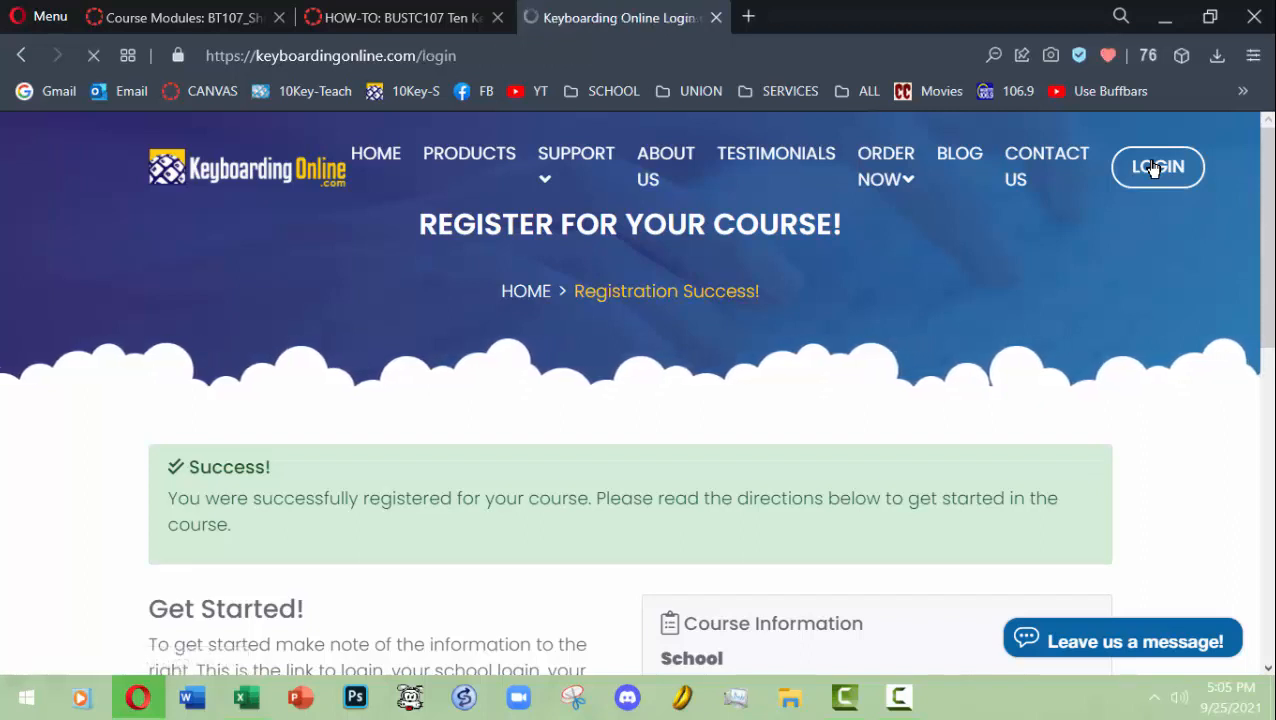
click(1157, 166)
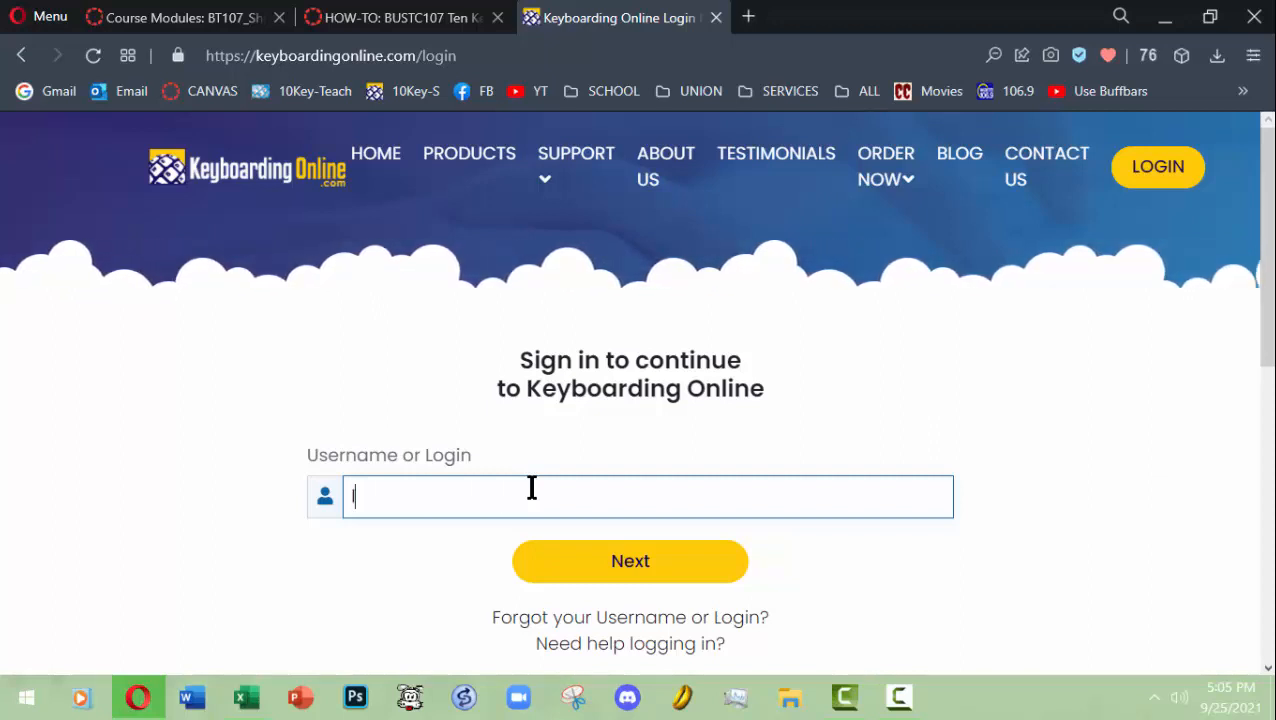
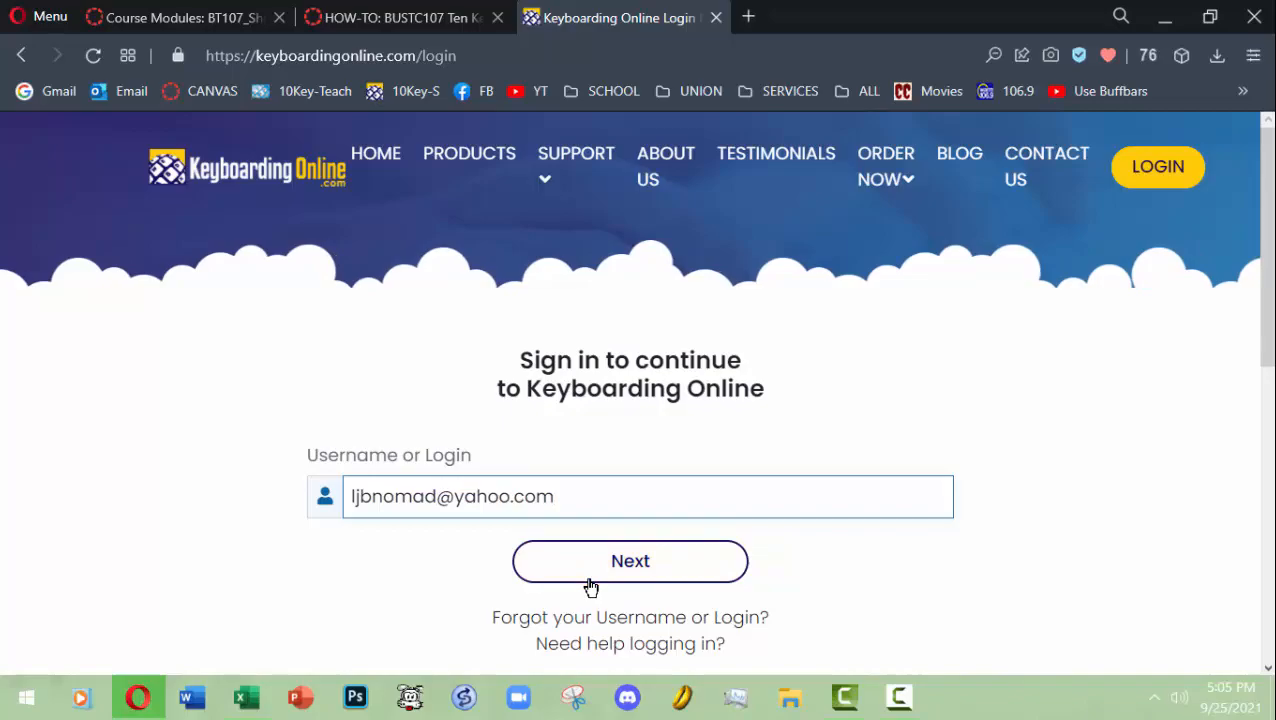
click(630, 561)
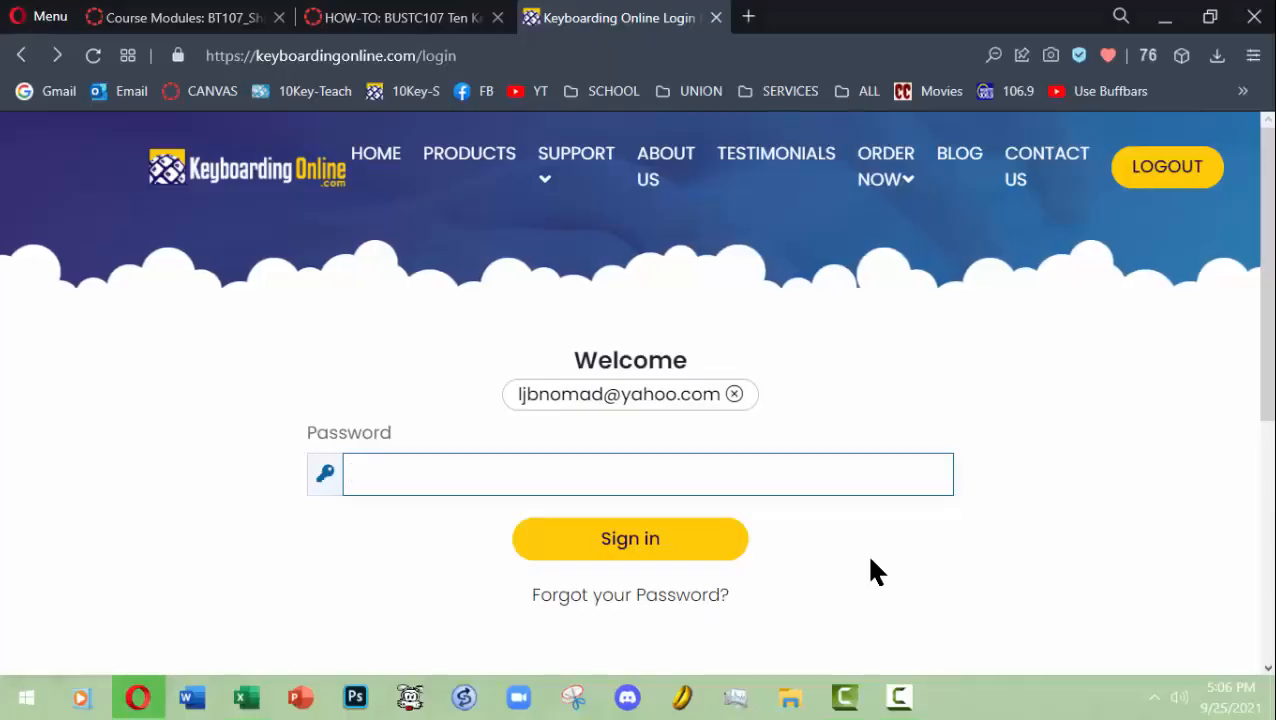
Step: Enter the password, sign in, and scroll the dashboard to the Ten Key Mastery card
text(•••)
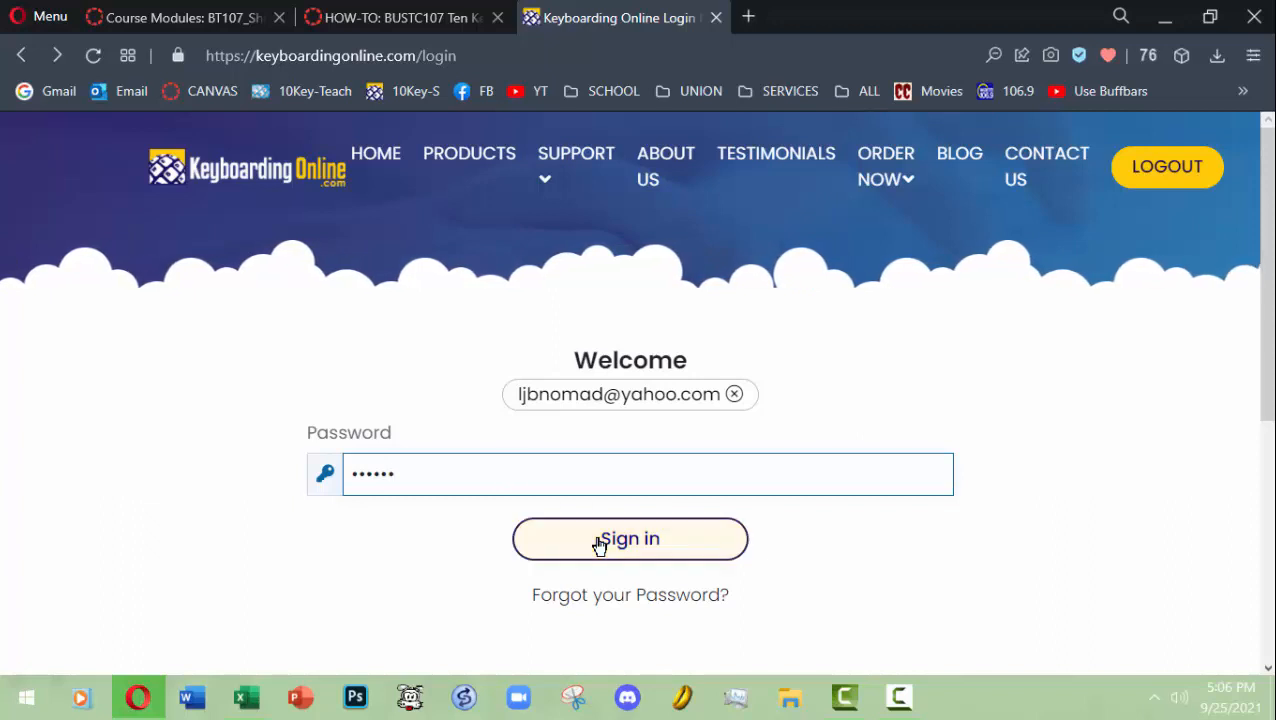
click(630, 539)
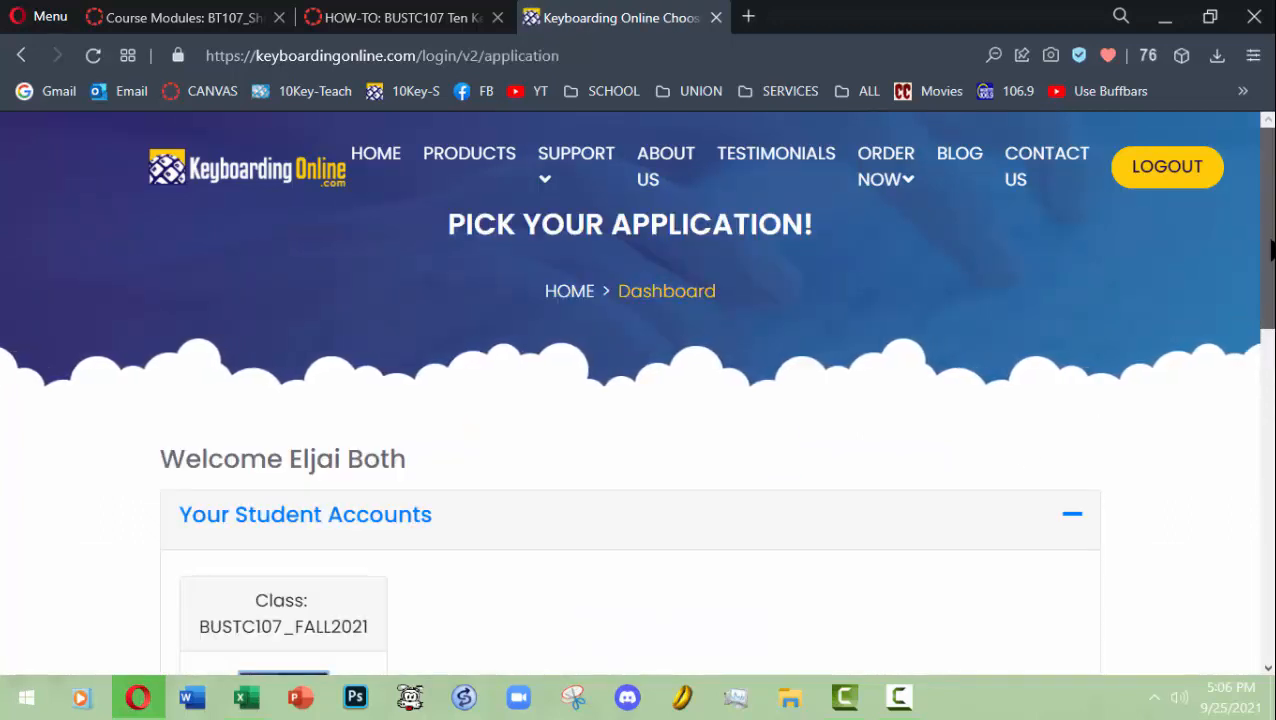
scroll(down, 3)
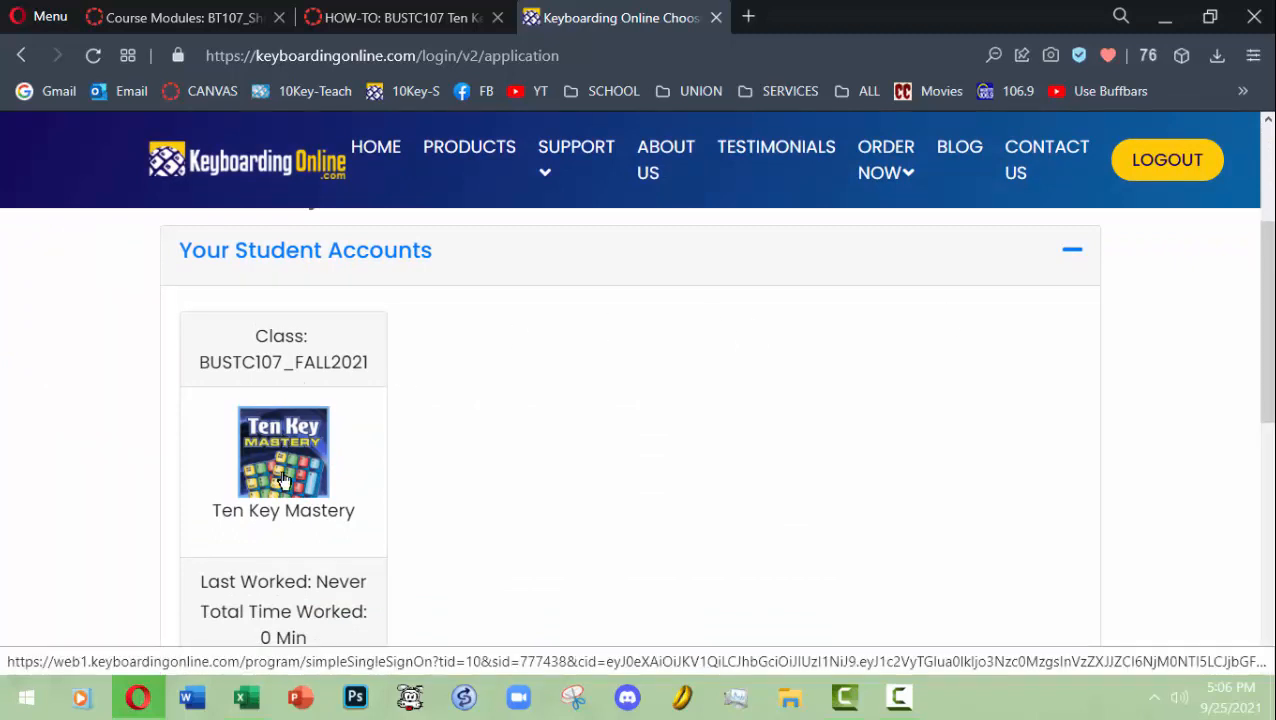
mouse_move(278, 453)
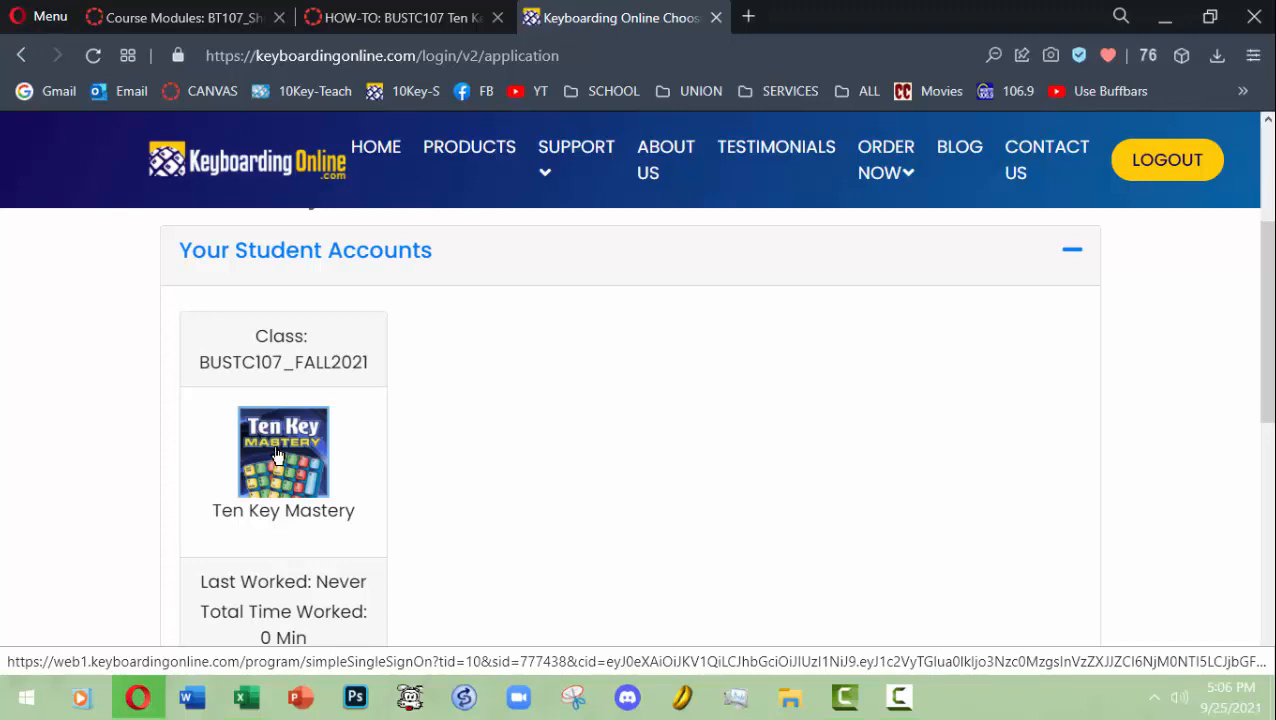
mouse_move(348, 370)
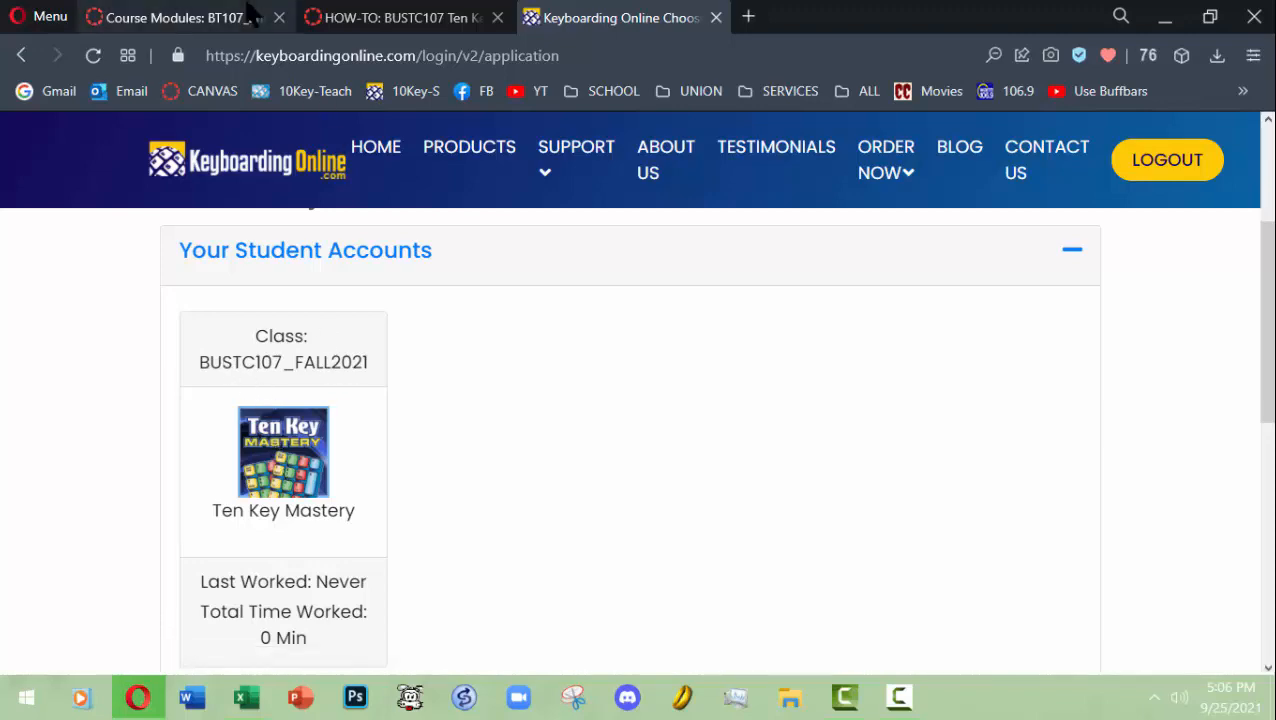
click(420, 18)
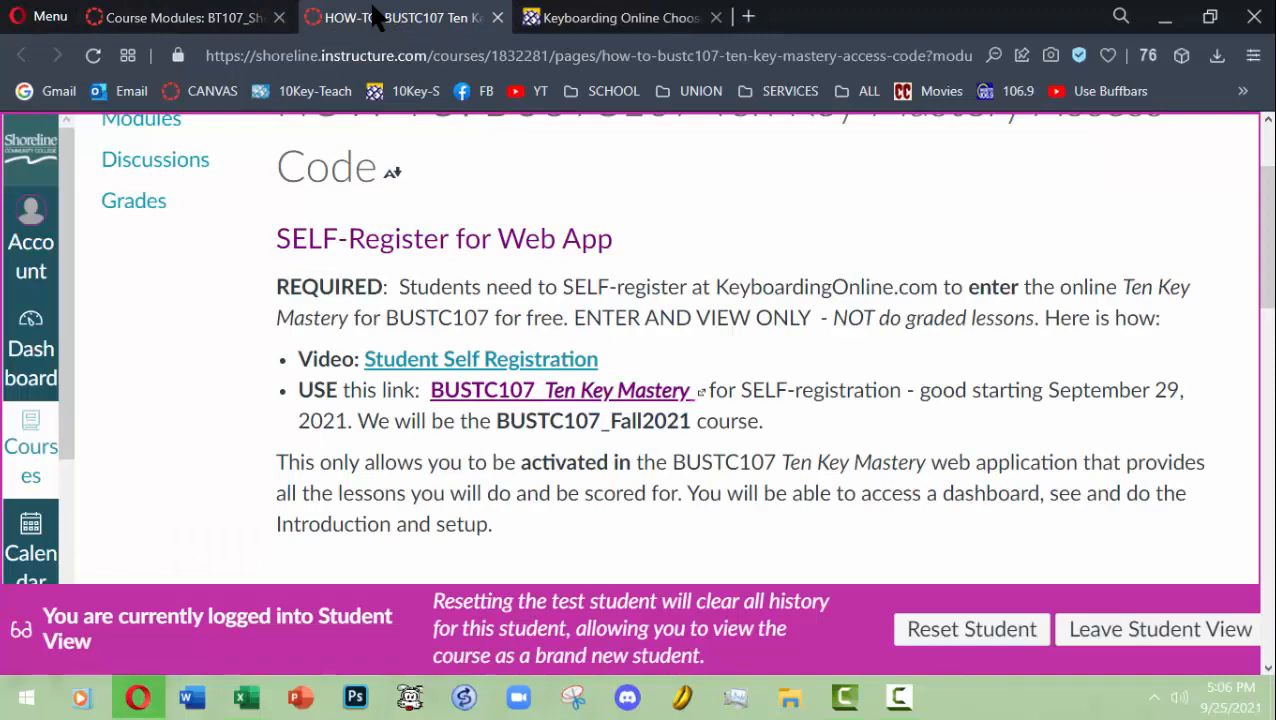
click(562, 390)
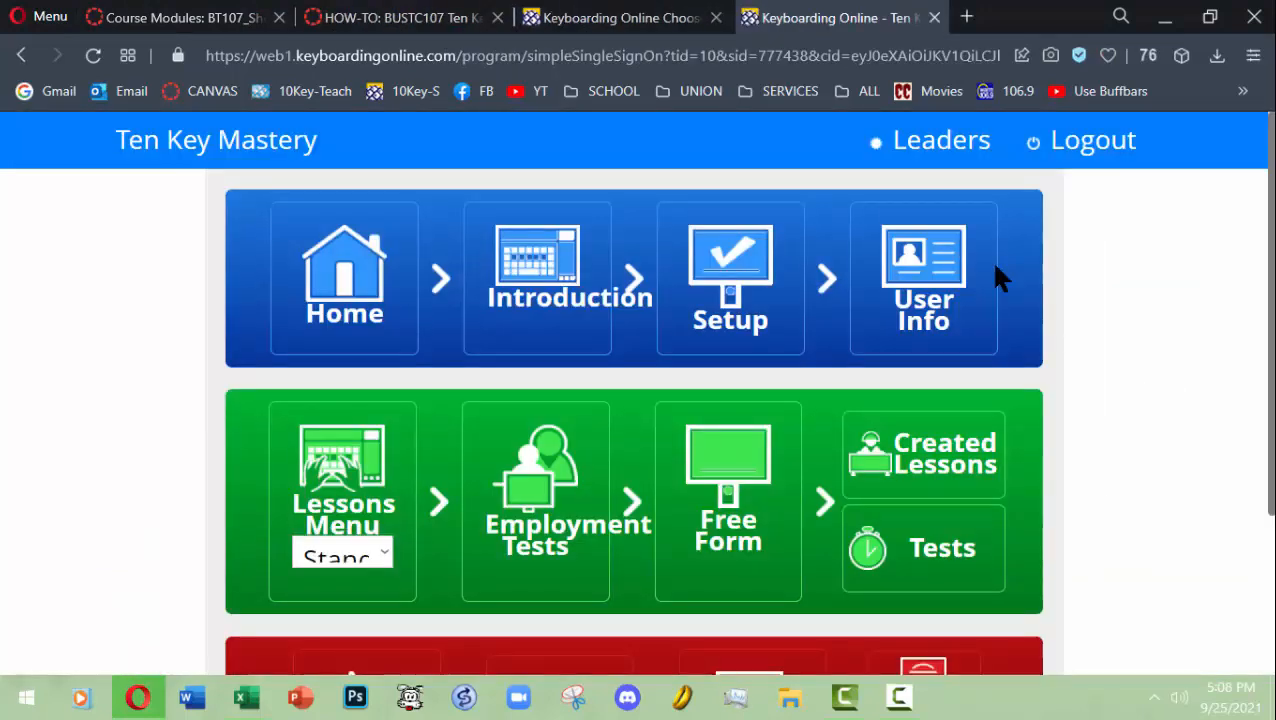
mouse_move(1147, 392)
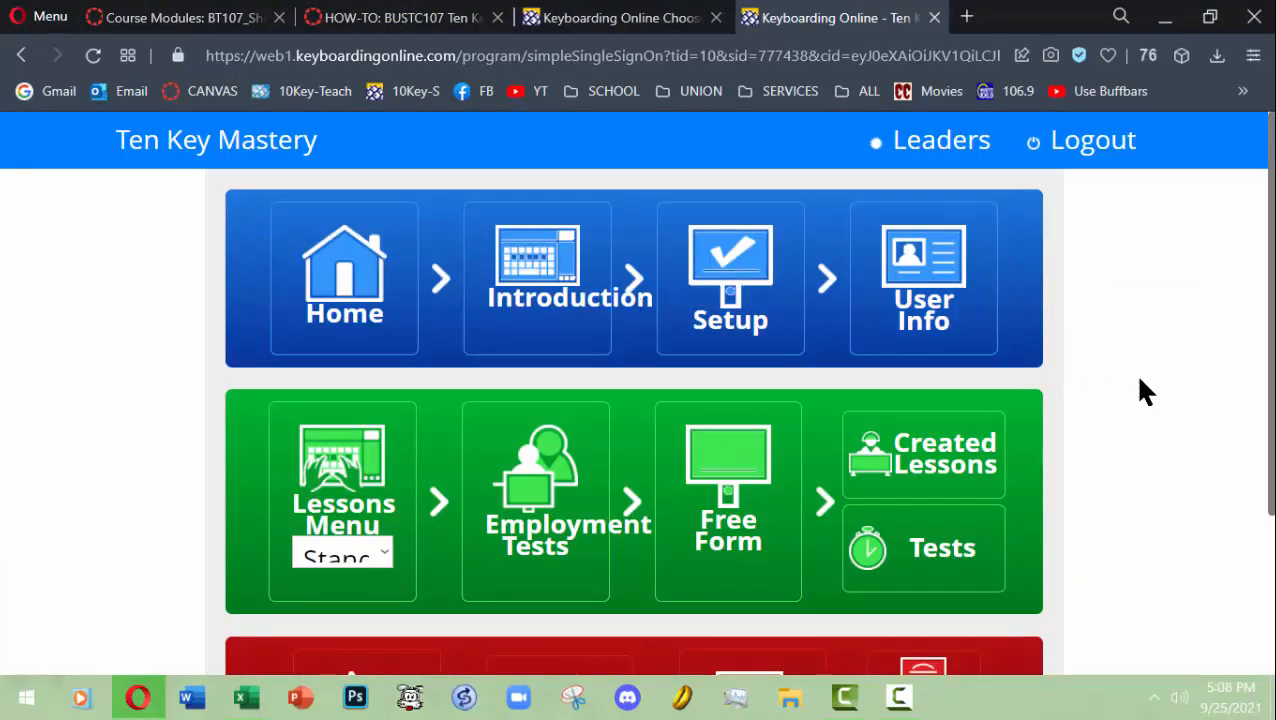
mouse_move(770, 315)
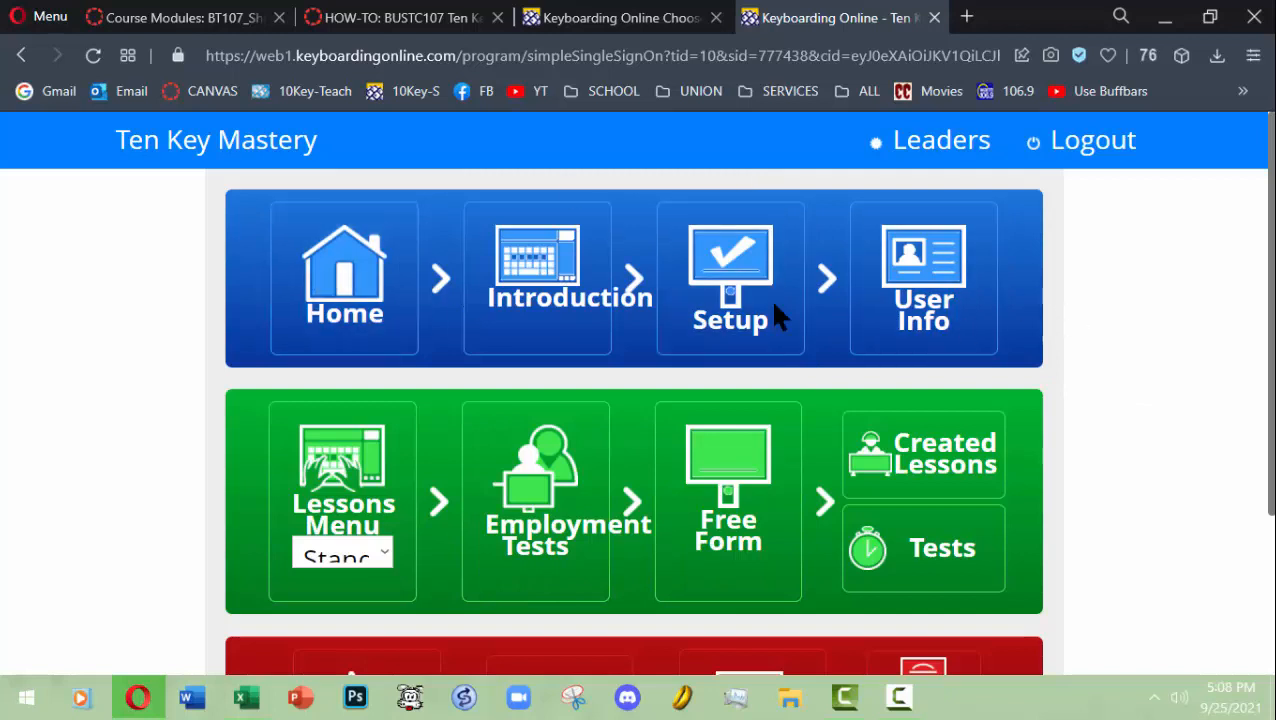
mouse_move(535, 265)
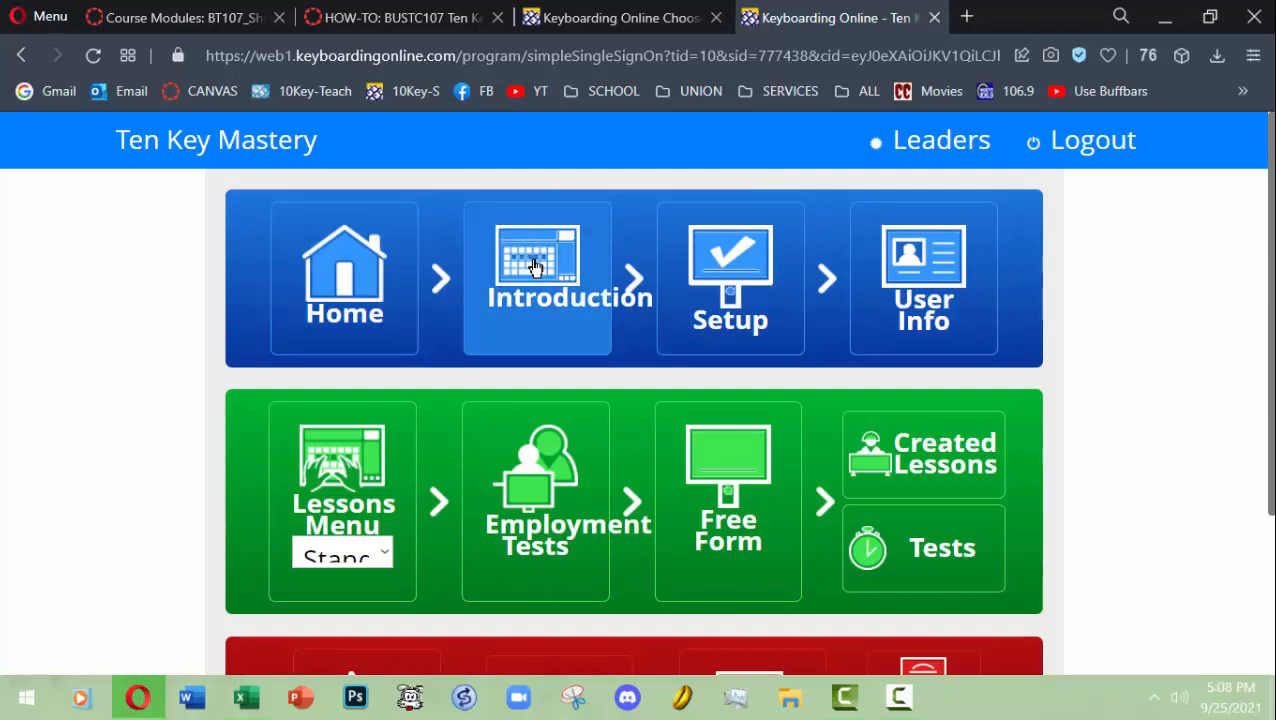
mouse_move(824, 263)
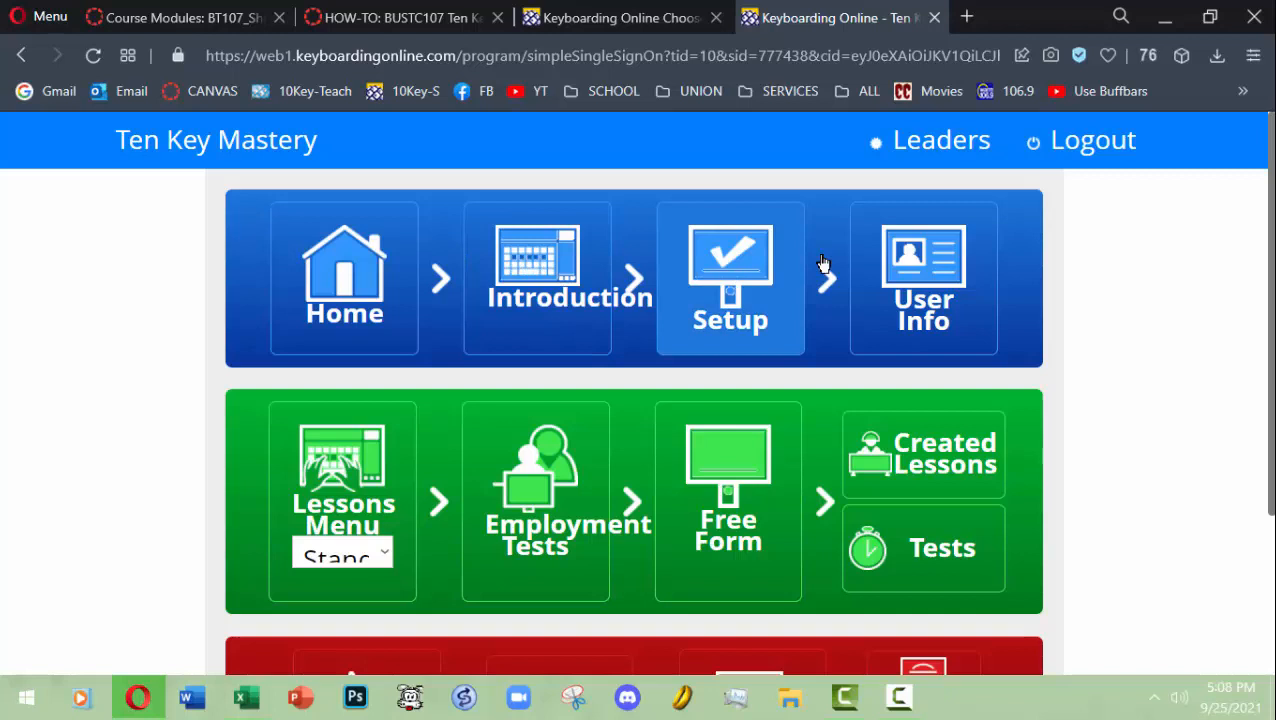
mouse_move(1014, 310)
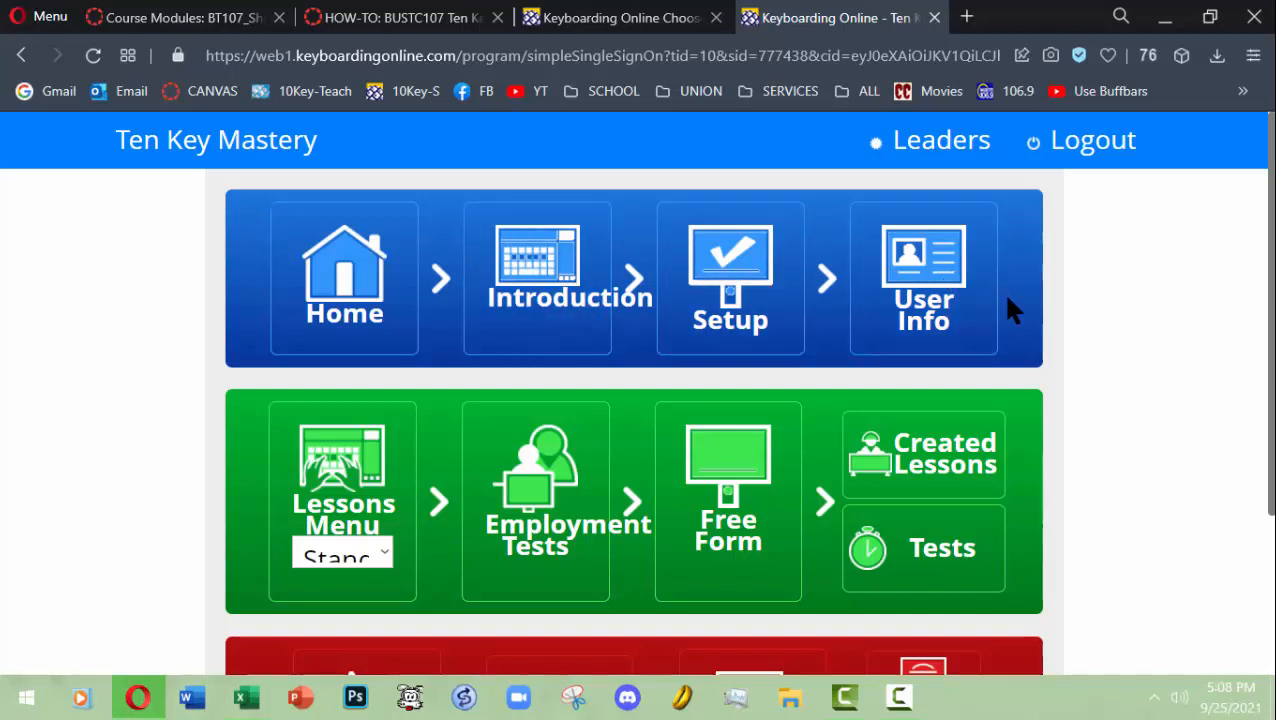
mouse_move(500, 271)
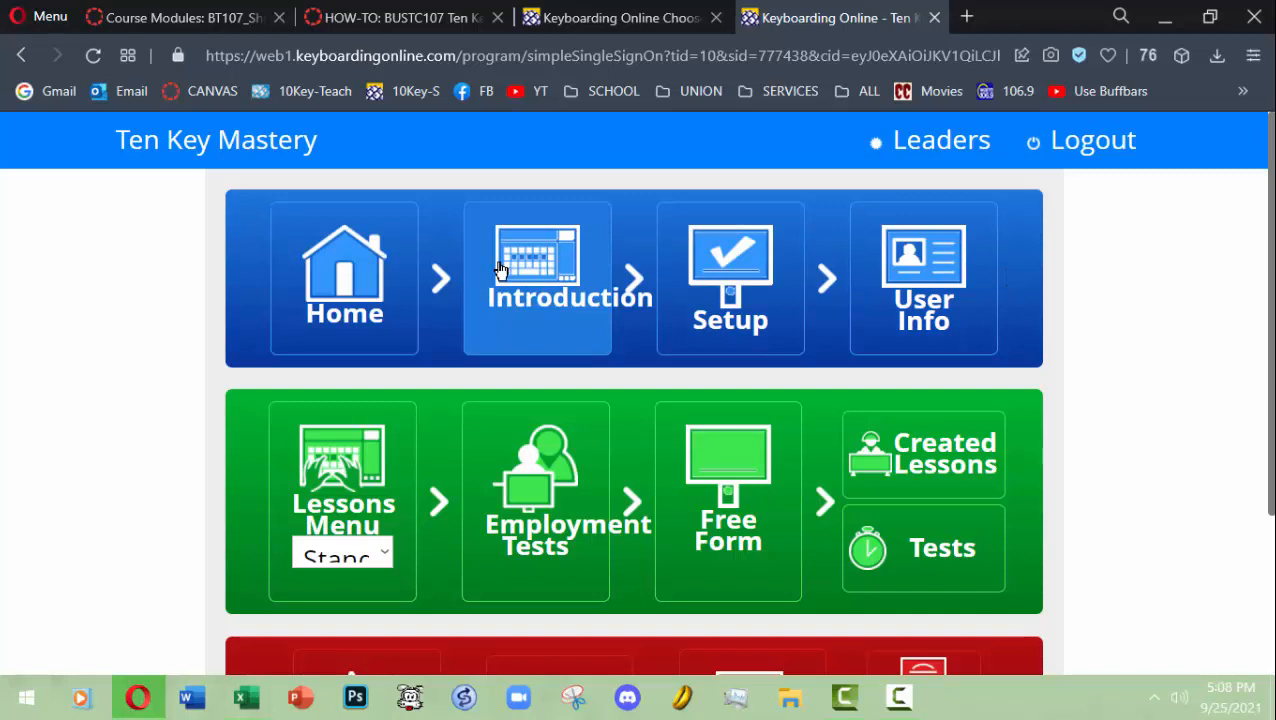
mouse_move(930, 297)
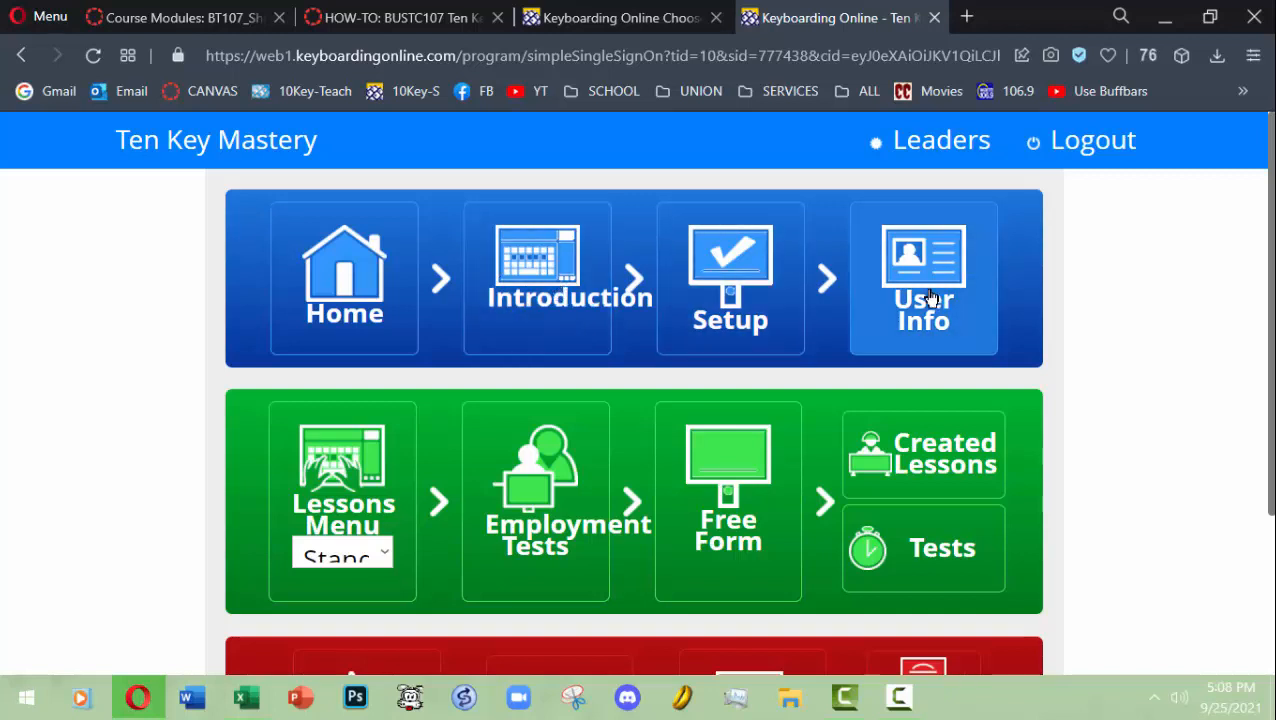
mouse_move(713, 399)
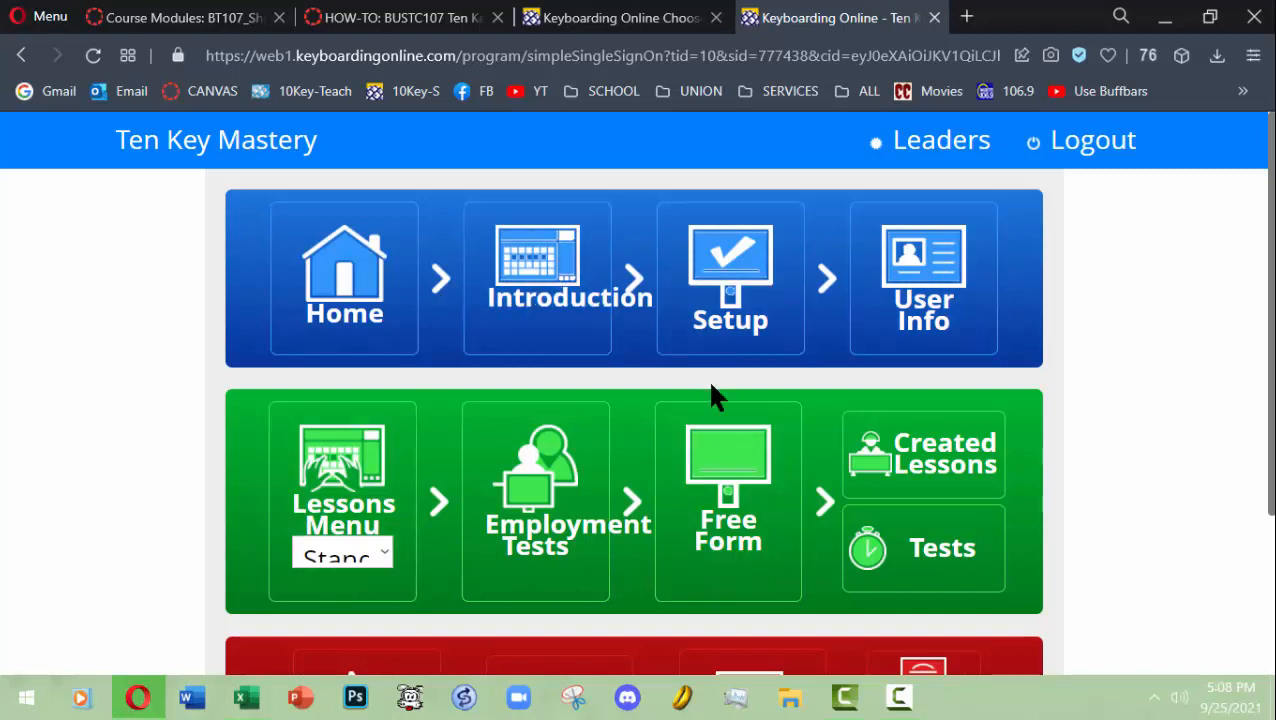
Step: Scroll down and open the Lessons Menu dropdown showing Standard and Optional
scroll(down, 3)
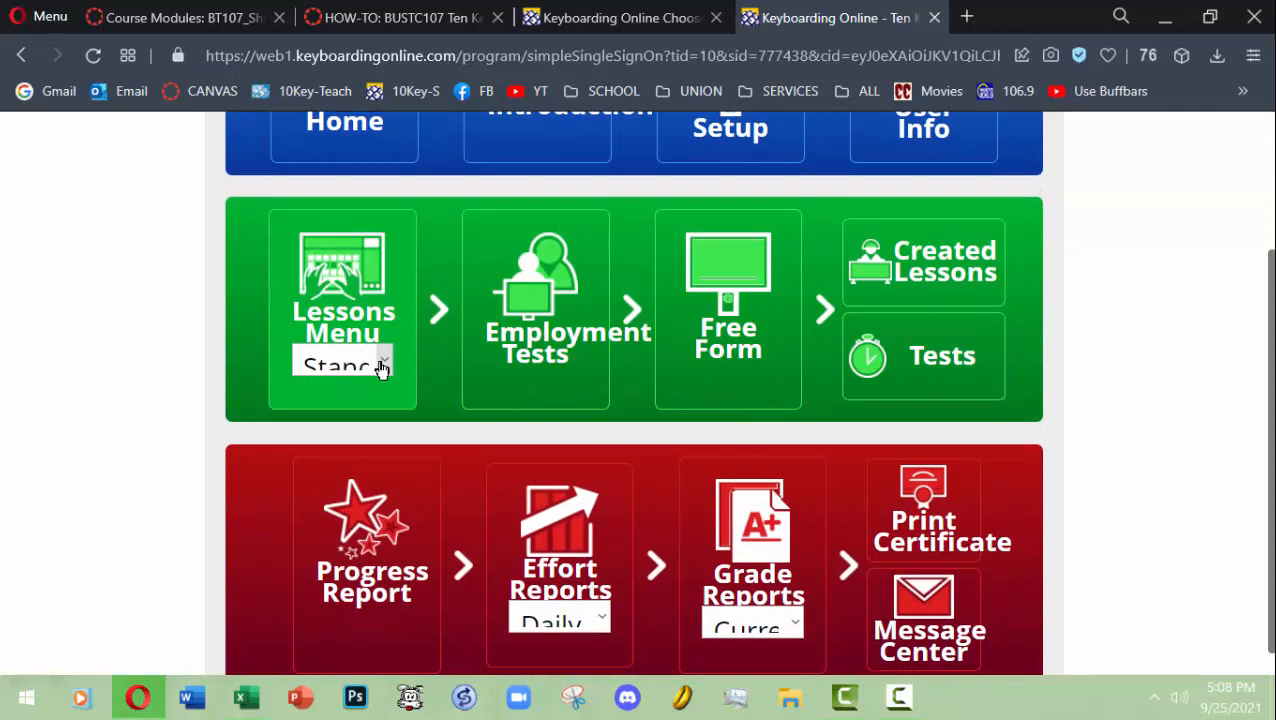
click(343, 363)
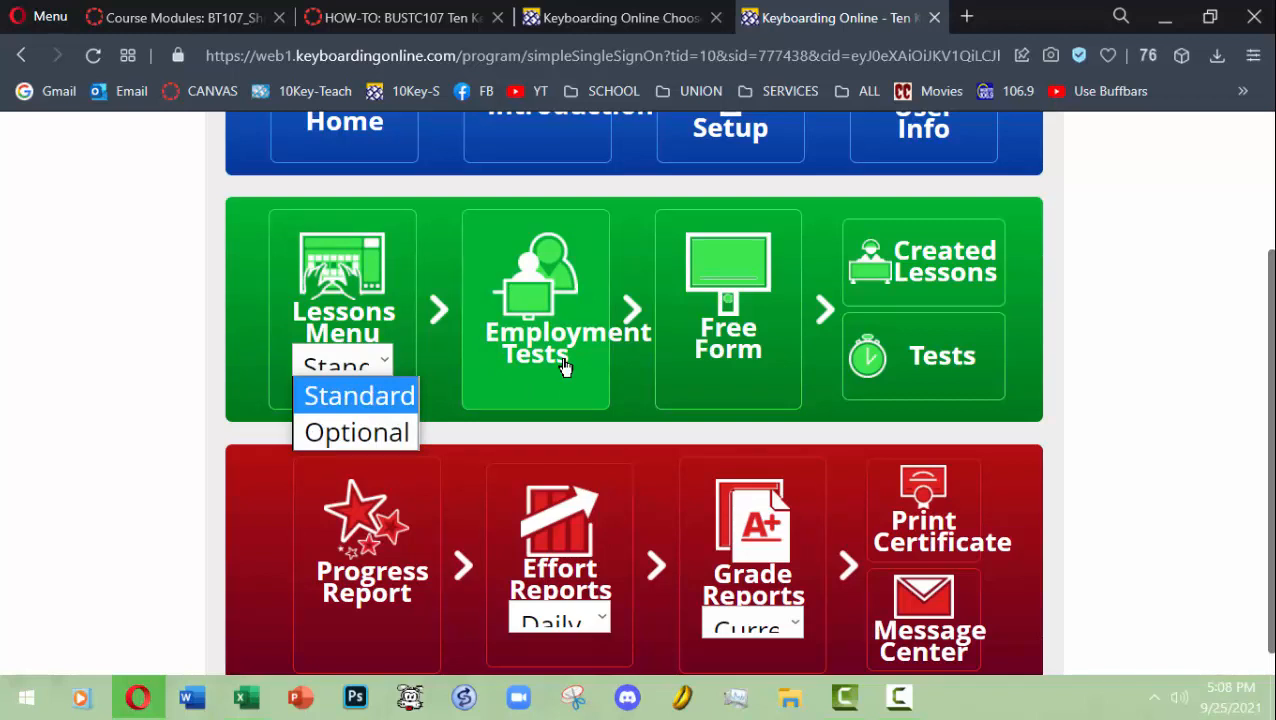
mouse_move(990, 258)
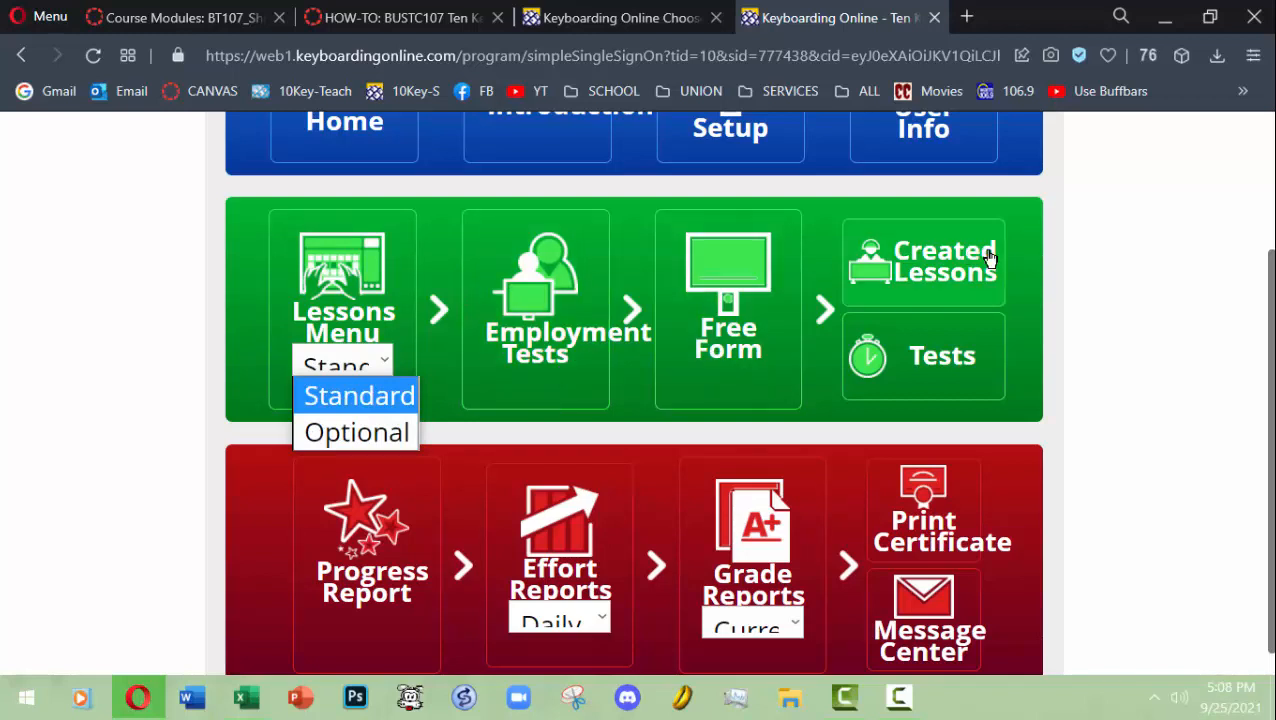
mouse_move(925, 368)
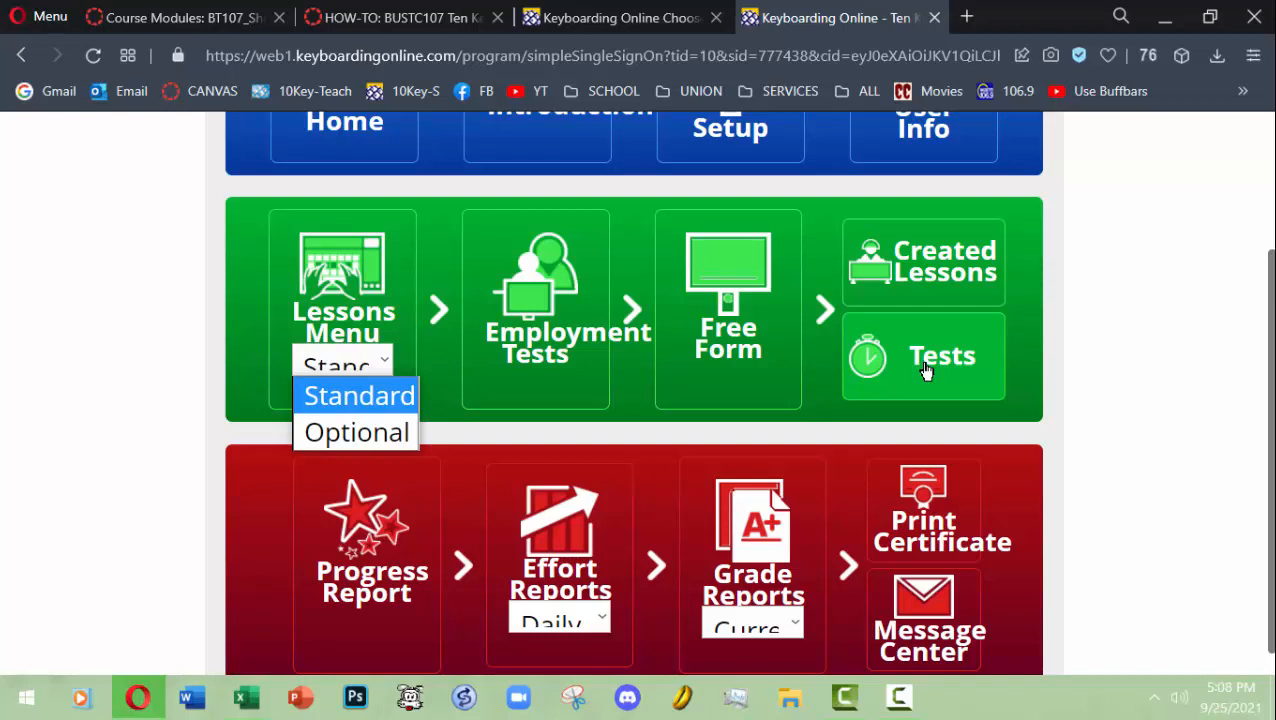
mouse_move(940, 272)
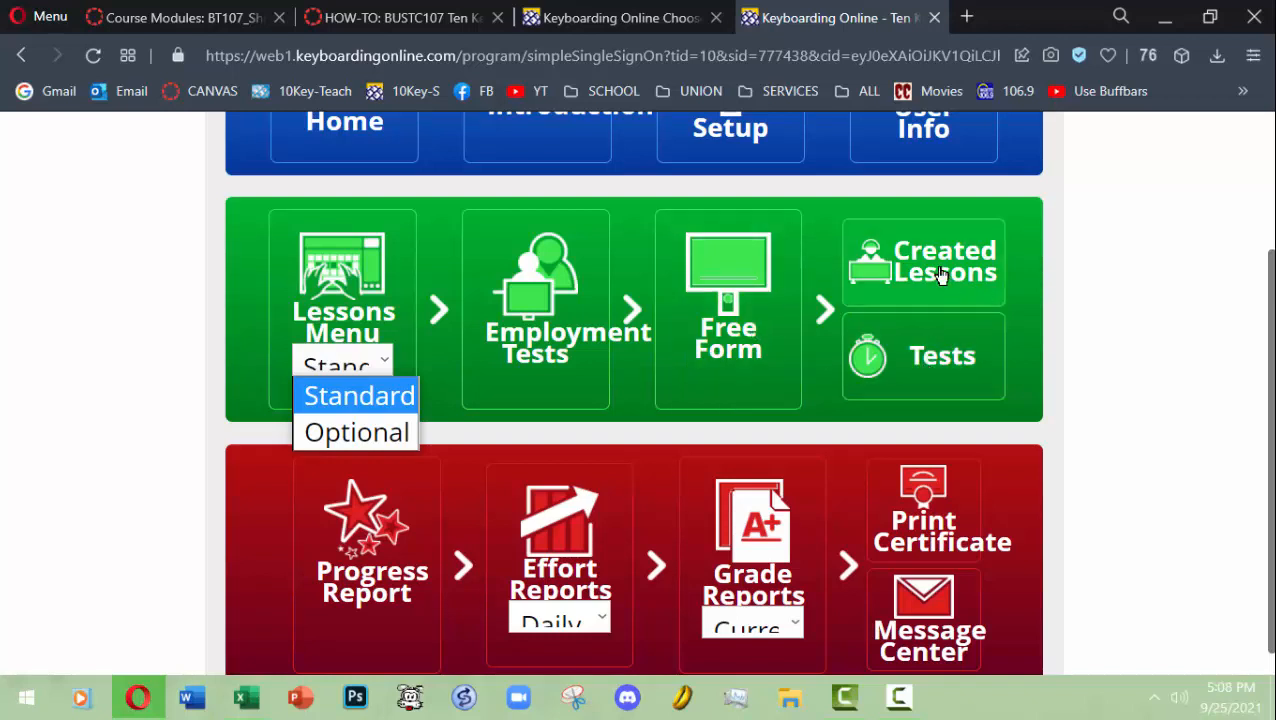
mouse_move(350, 407)
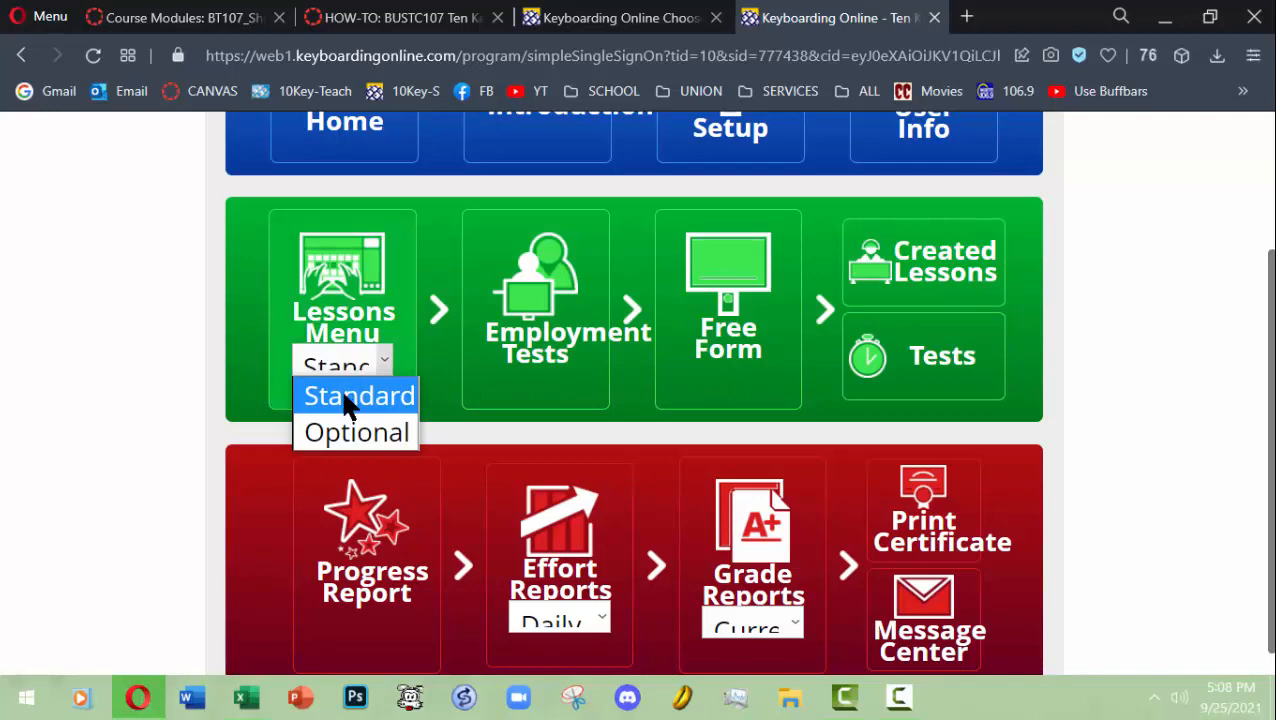
Step: Choose Standard from the Lessons Menu dropdown
click(358, 395)
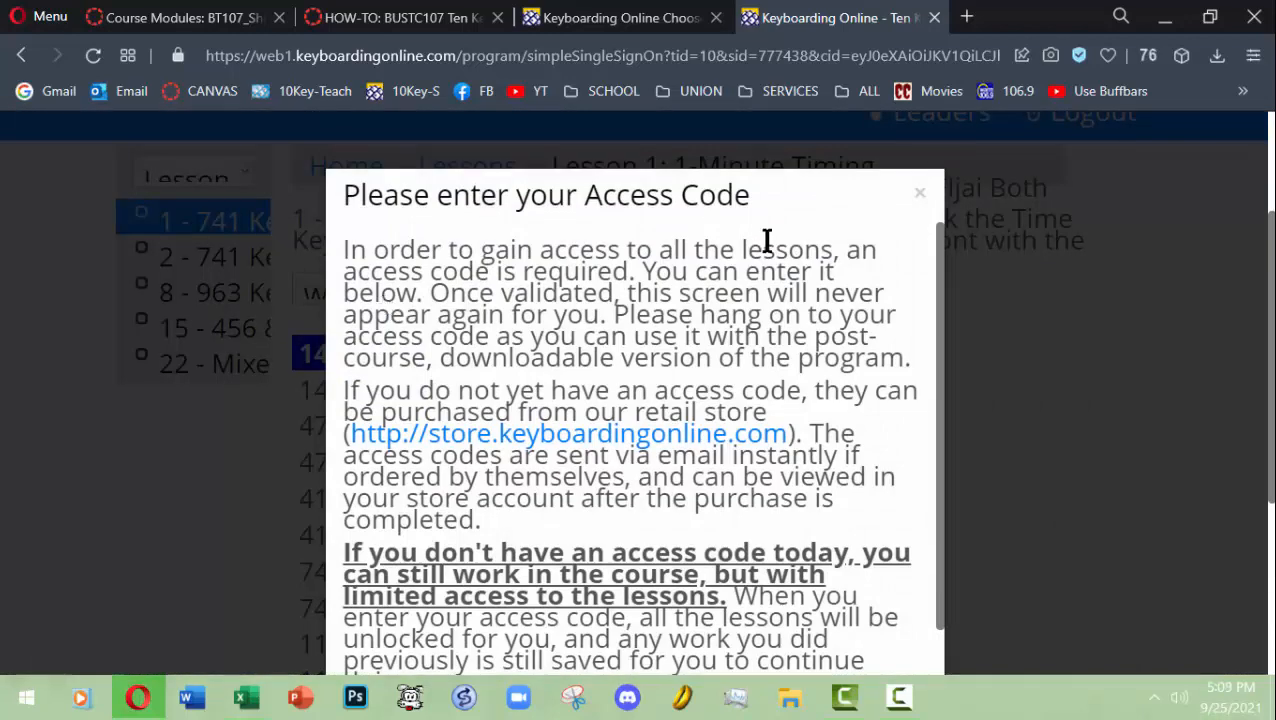
mouse_move(921, 197)
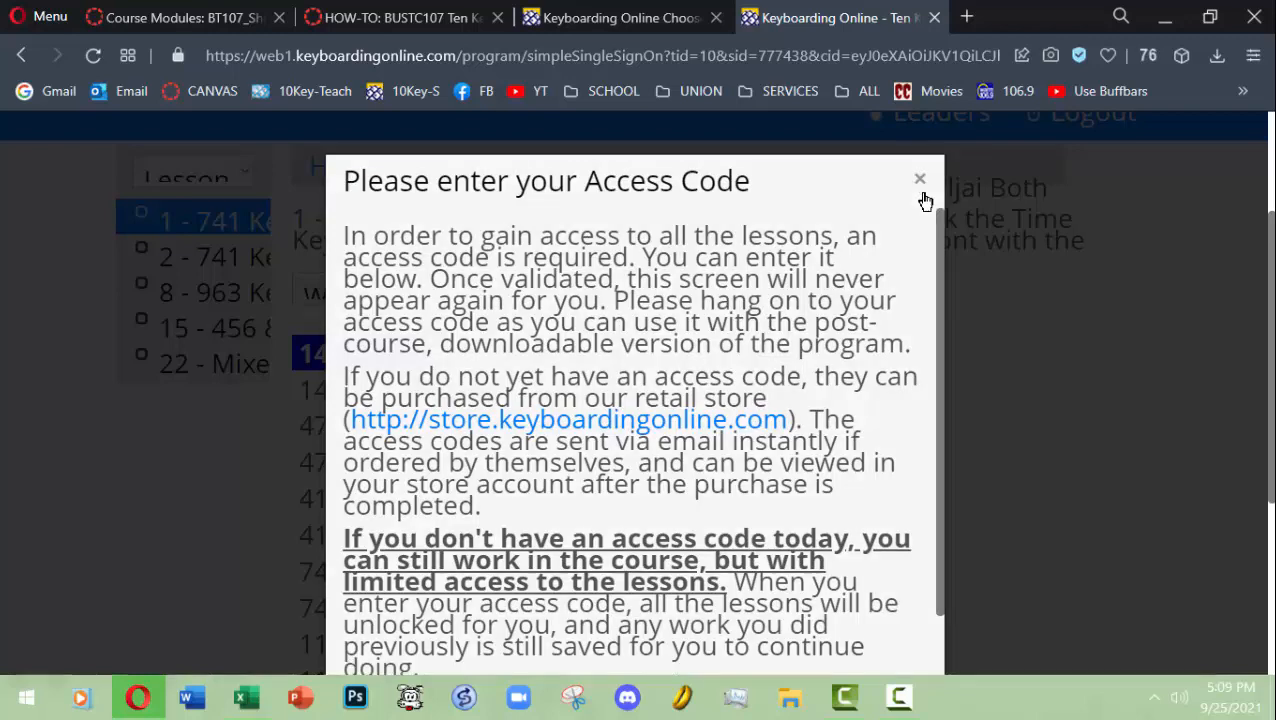
Step: Close the access code popup and the lesson category list on Lesson 1: 1-Minute Timing
click(920, 178)
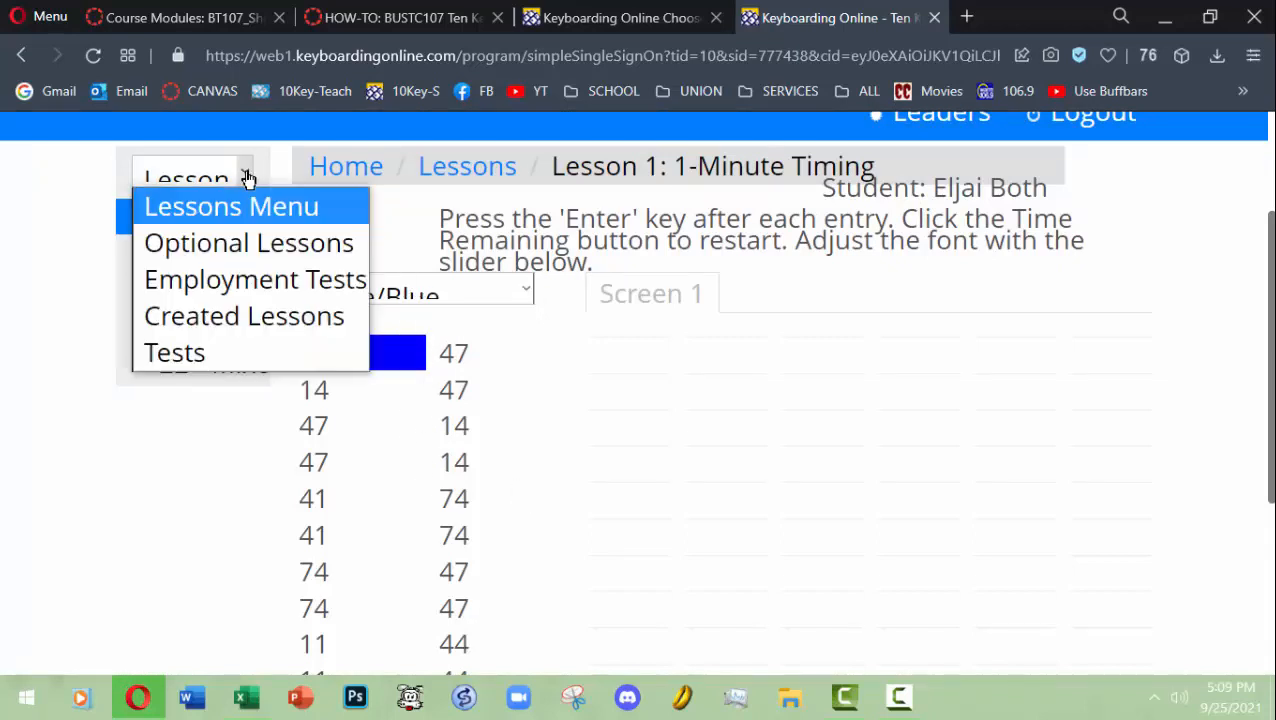
mouse_move(250, 206)
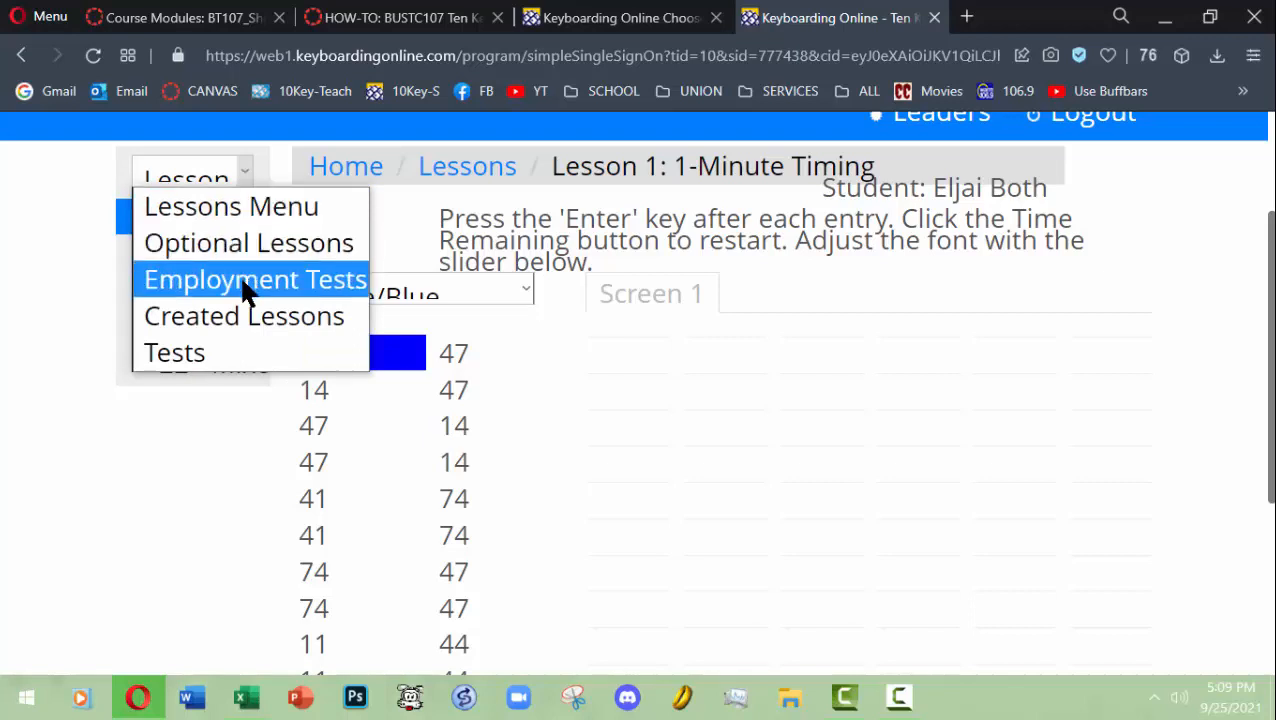
mouse_move(247, 316)
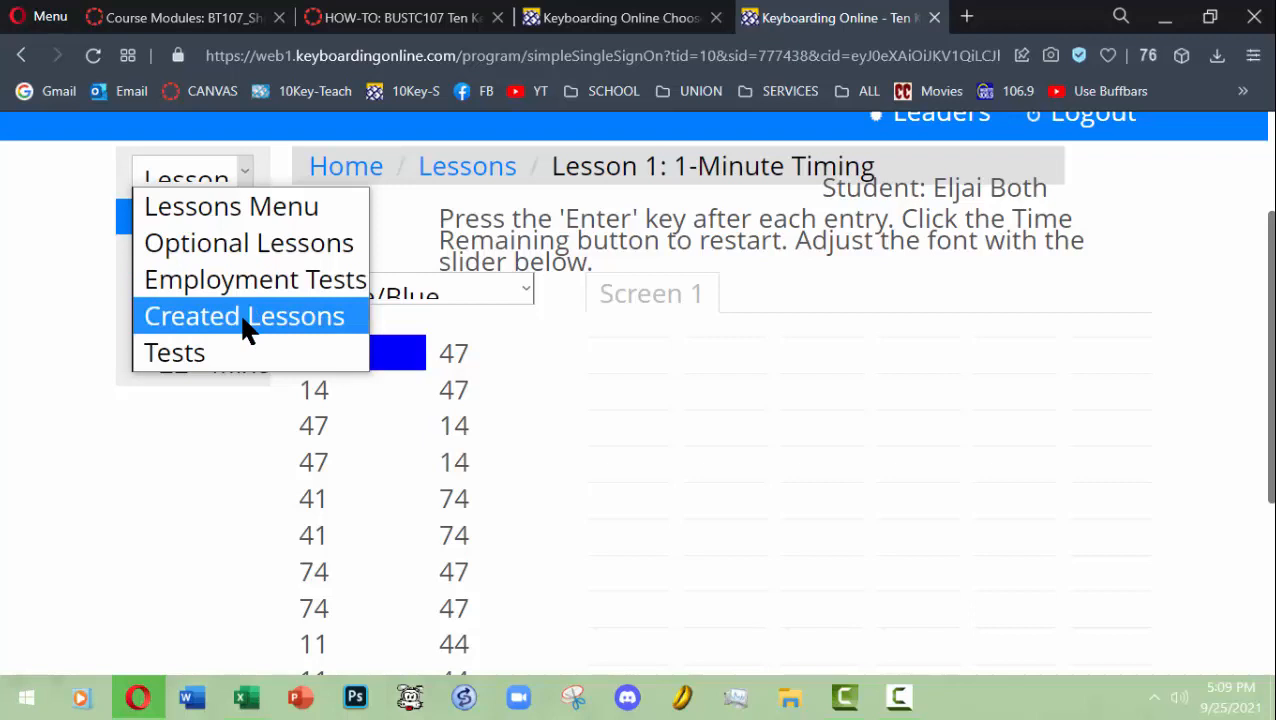
mouse_move(175, 352)
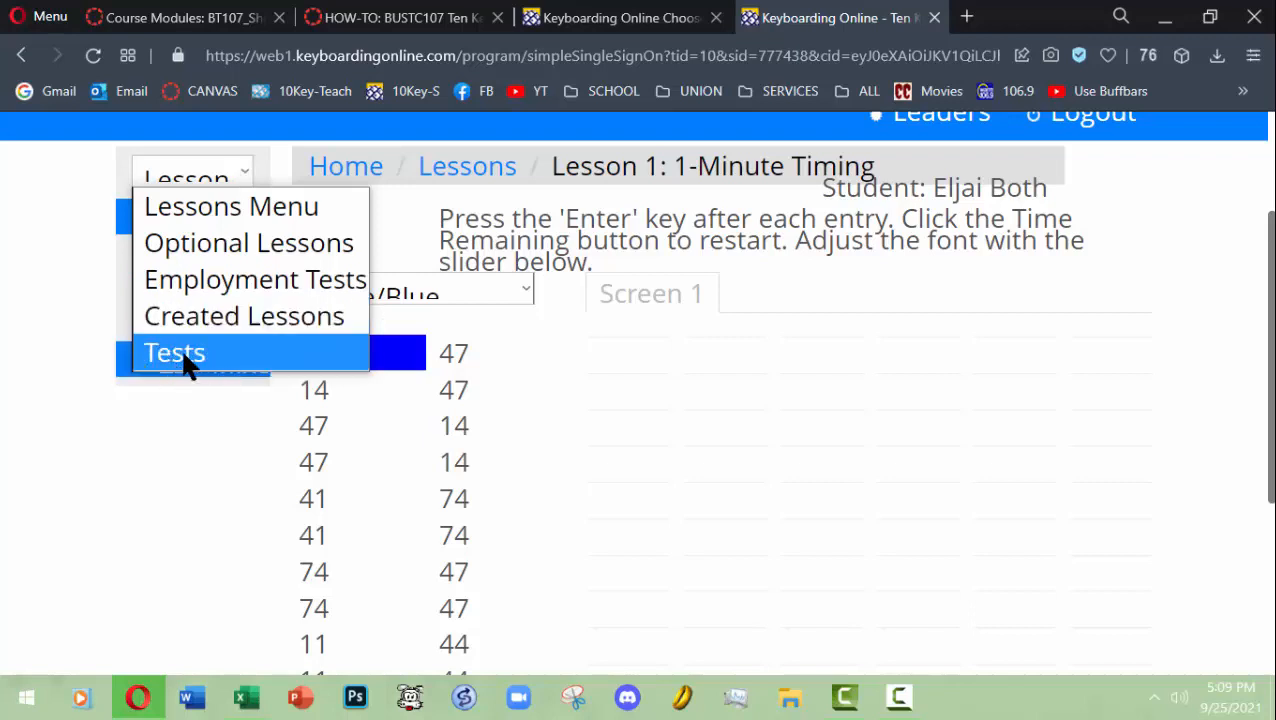
click(174, 352)
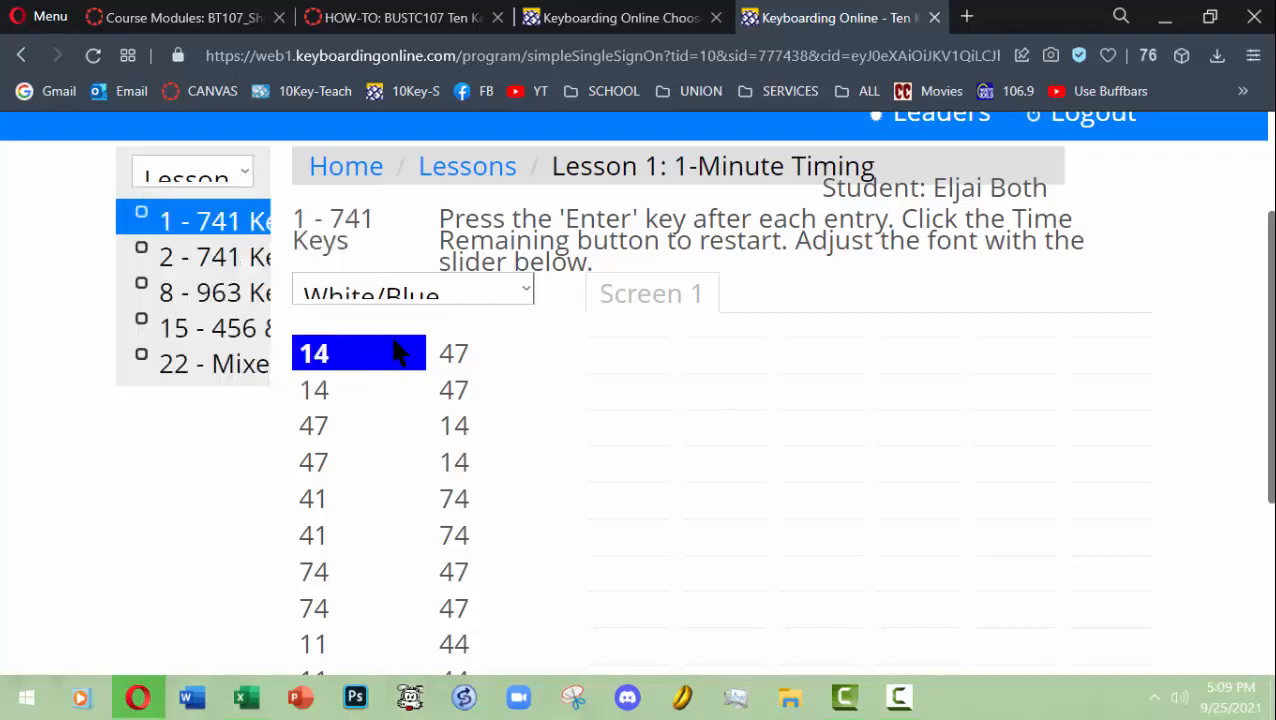
Step: Enter 14, 14, 47 and 47 as the first Screen 1 drill answers
click(628, 352)
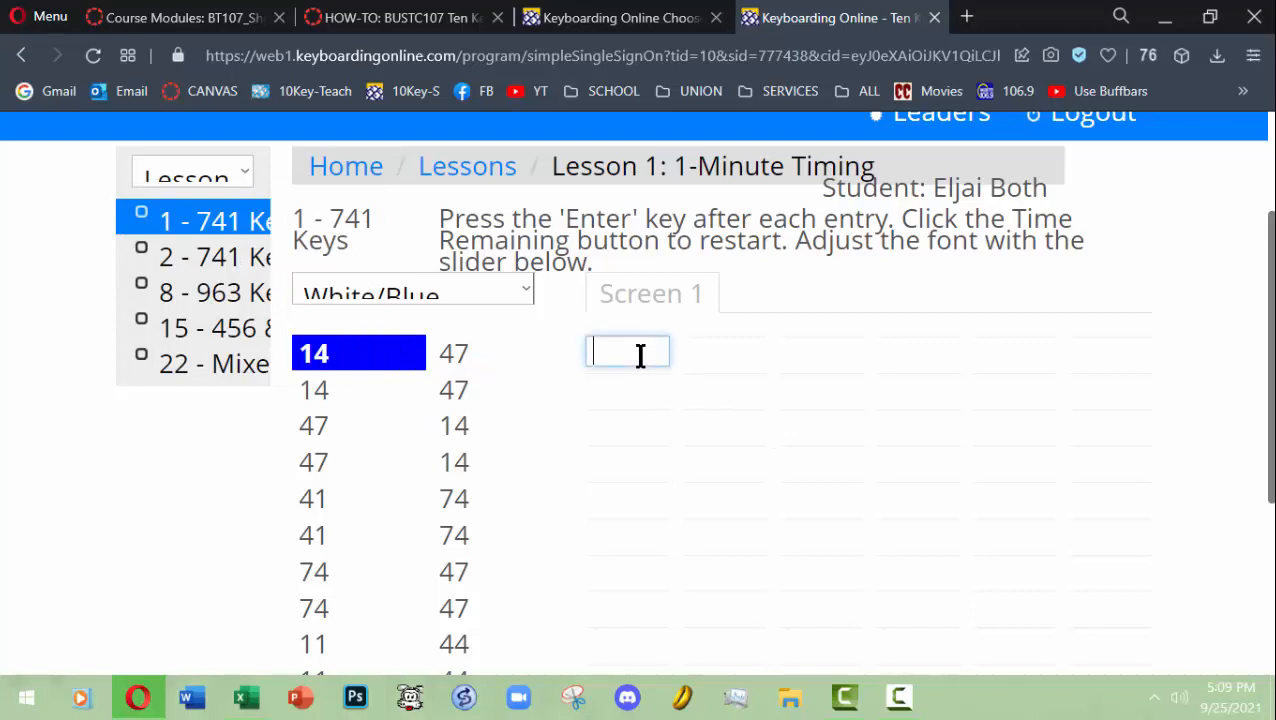
text(14)
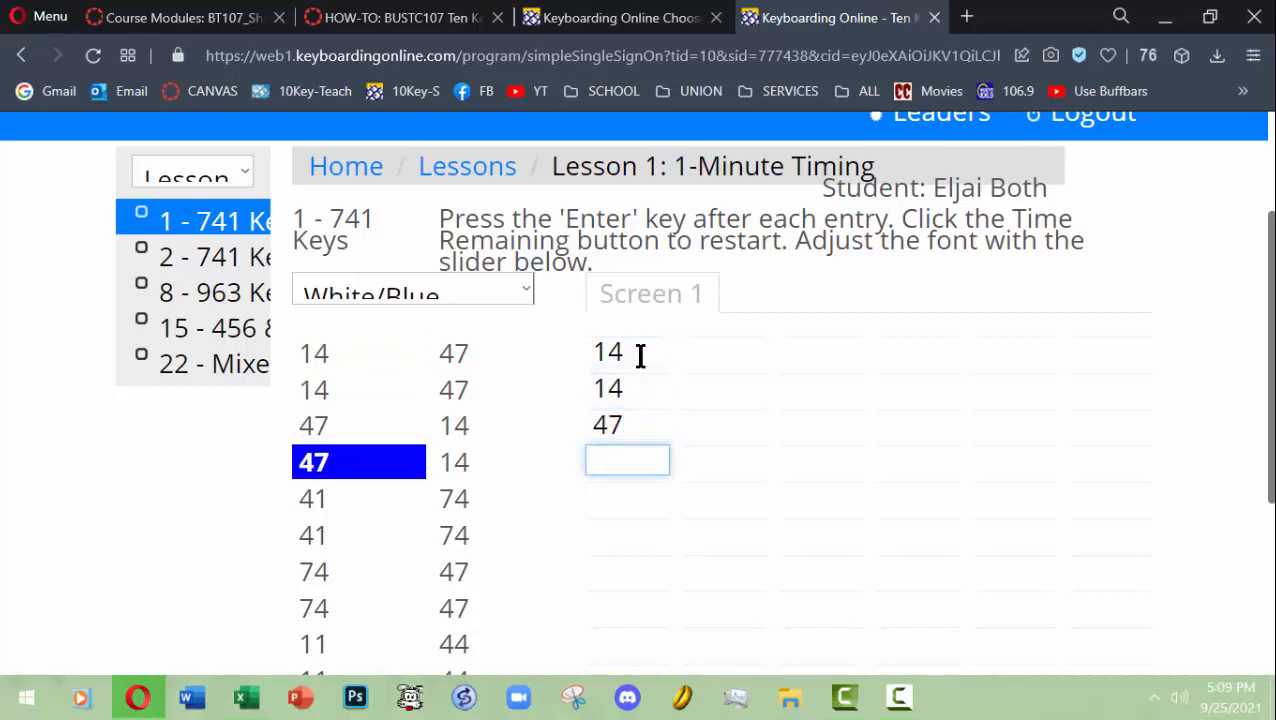
text(47)
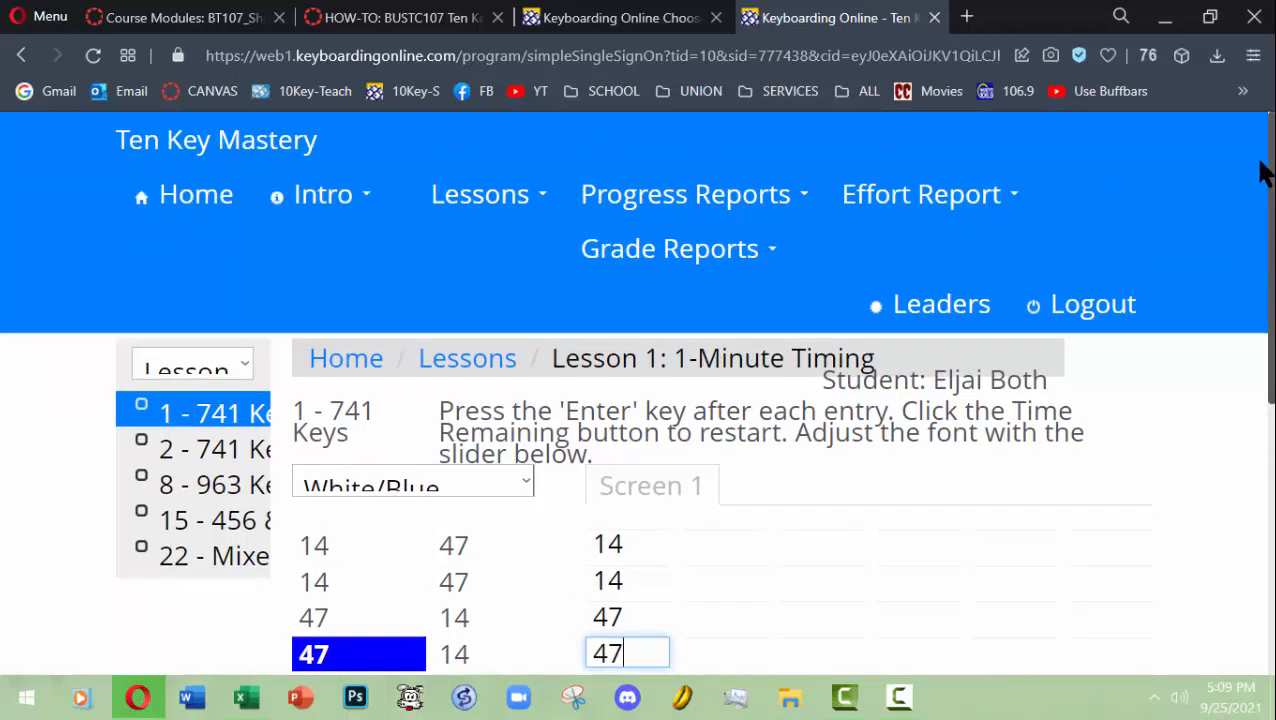
mouse_move(205, 204)
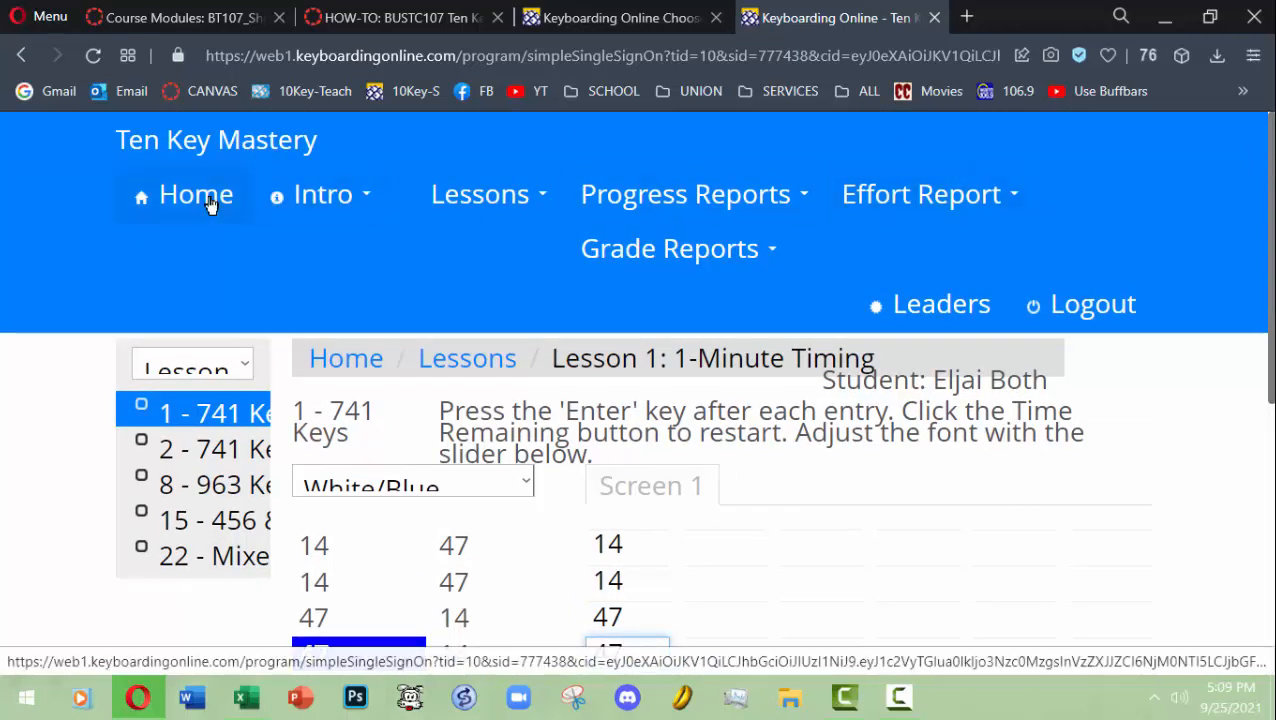
mouse_move(247, 217)
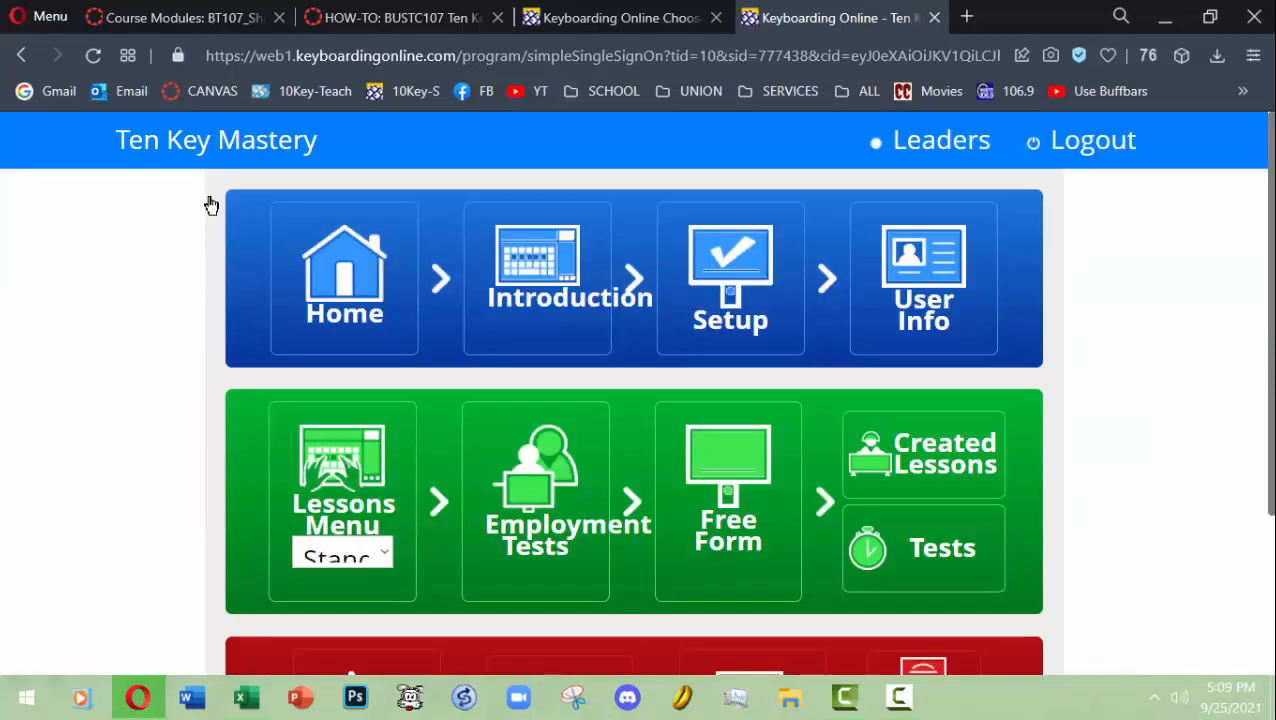
scroll(down, 3)
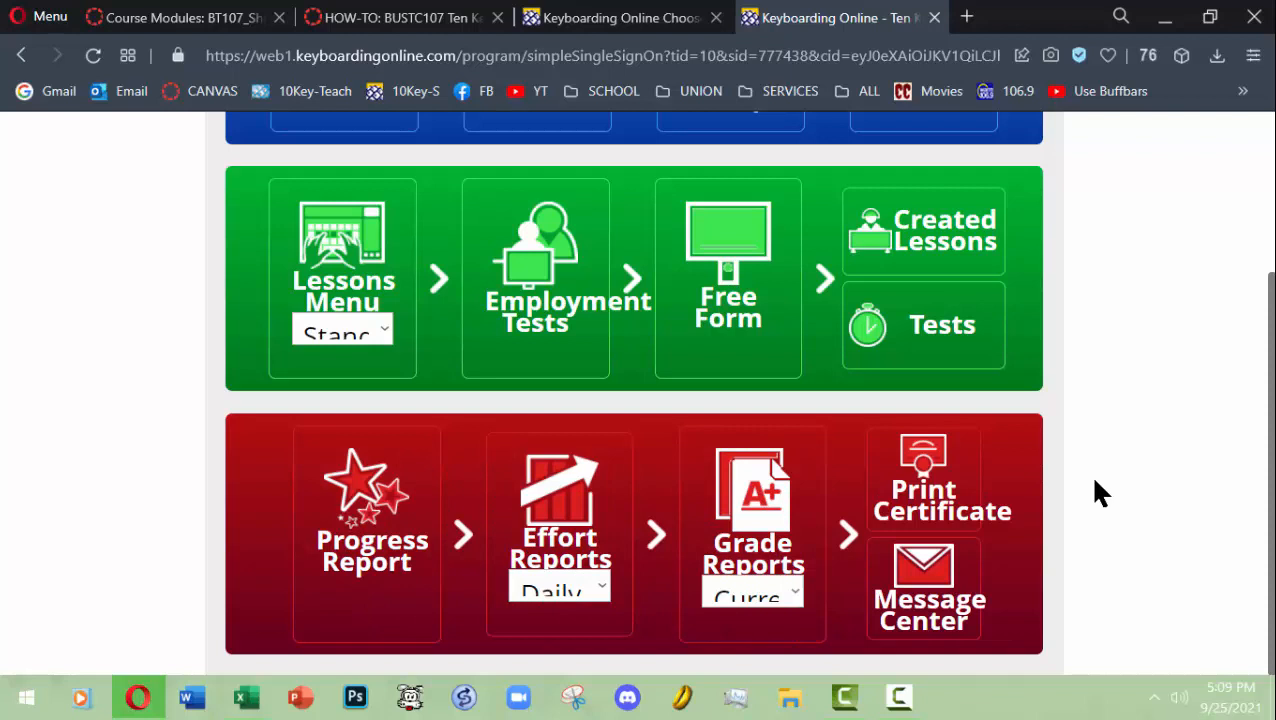
mouse_move(1266, 335)
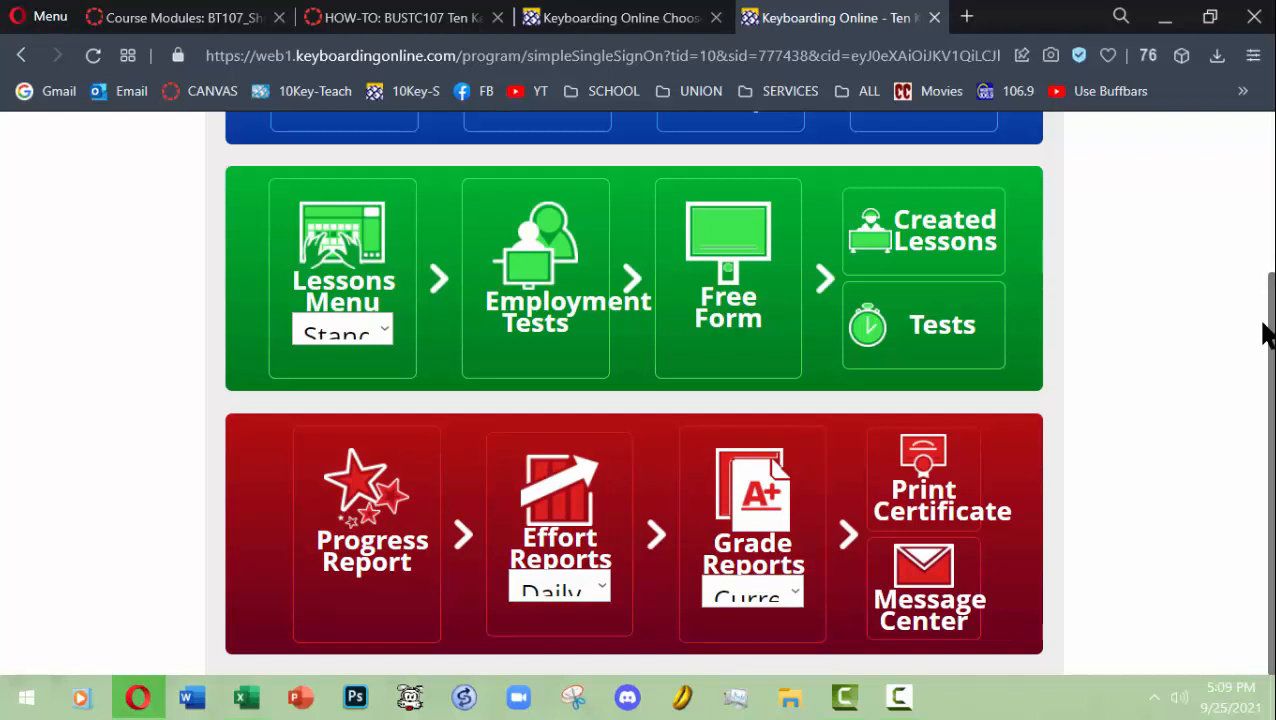
mouse_move(1143, 320)
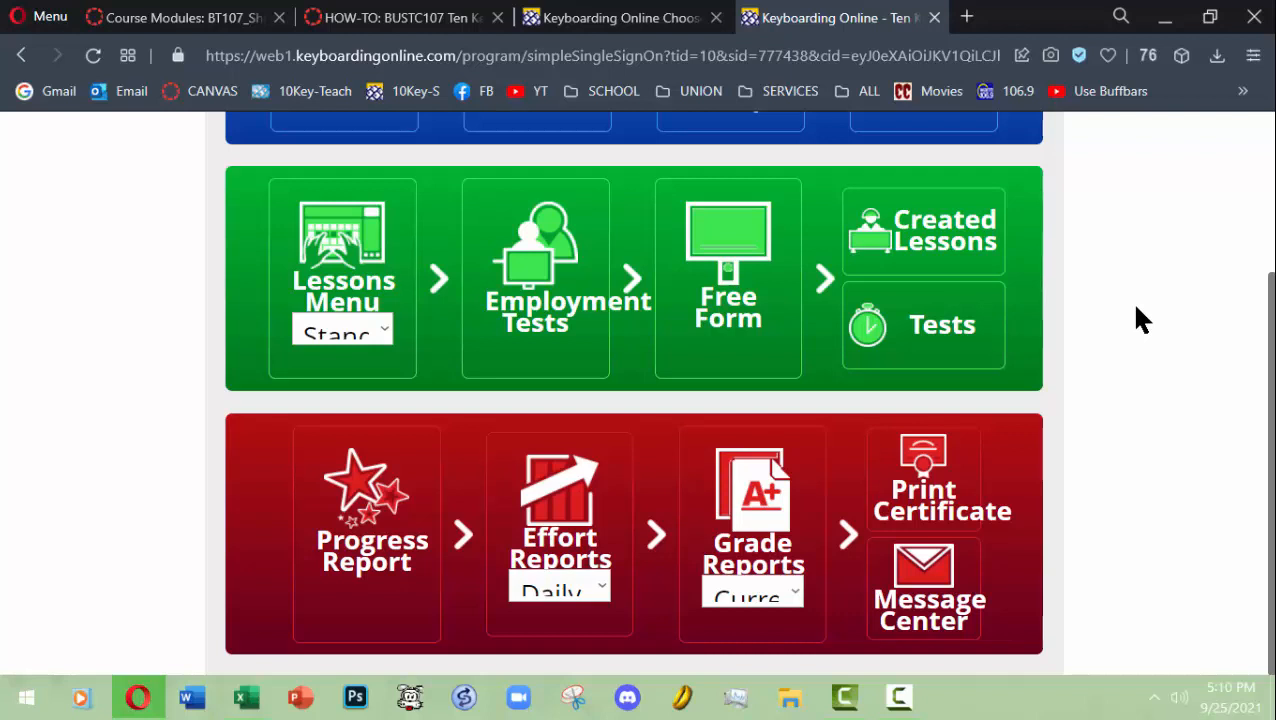
mouse_move(1114, 249)
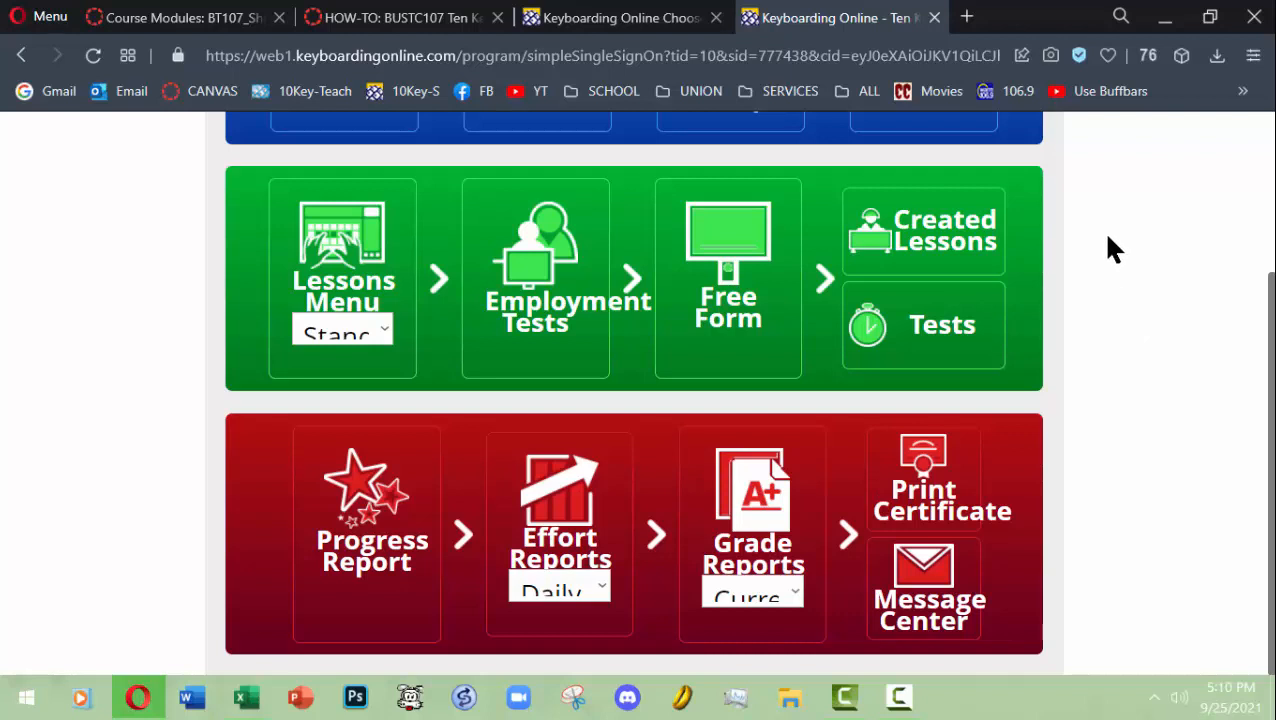
mouse_move(1205, 308)
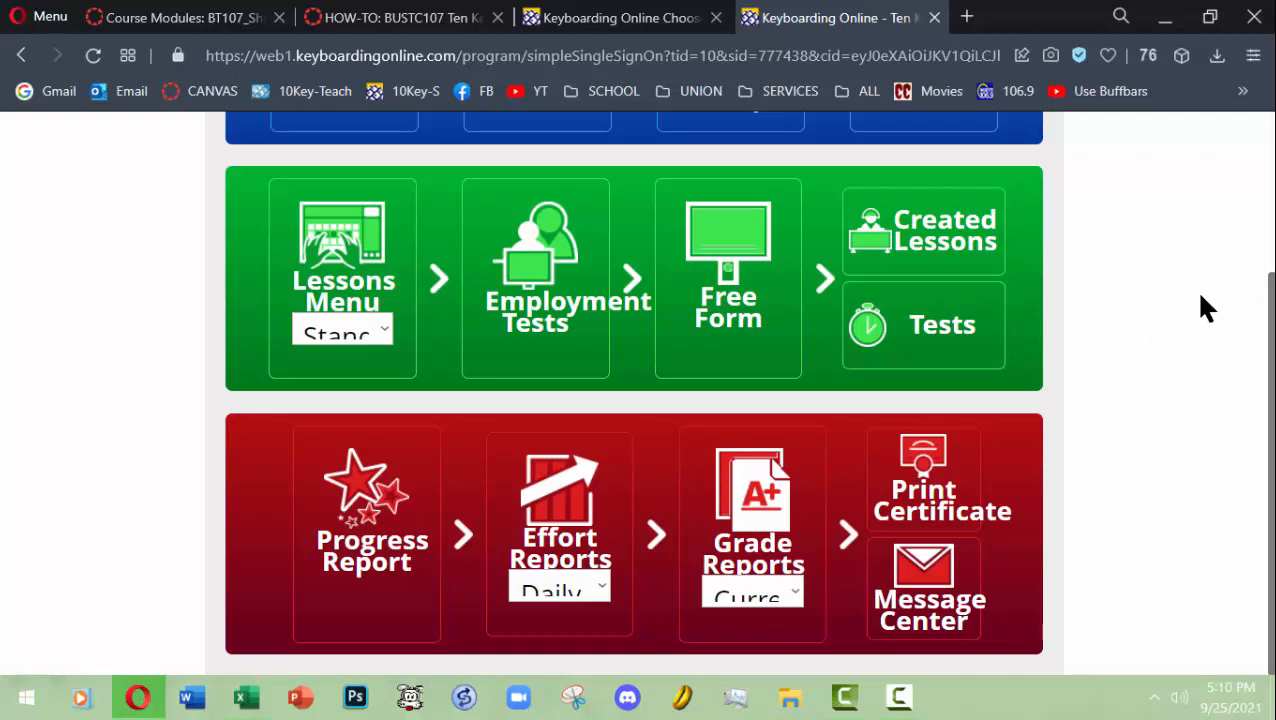
mouse_move(1143, 322)
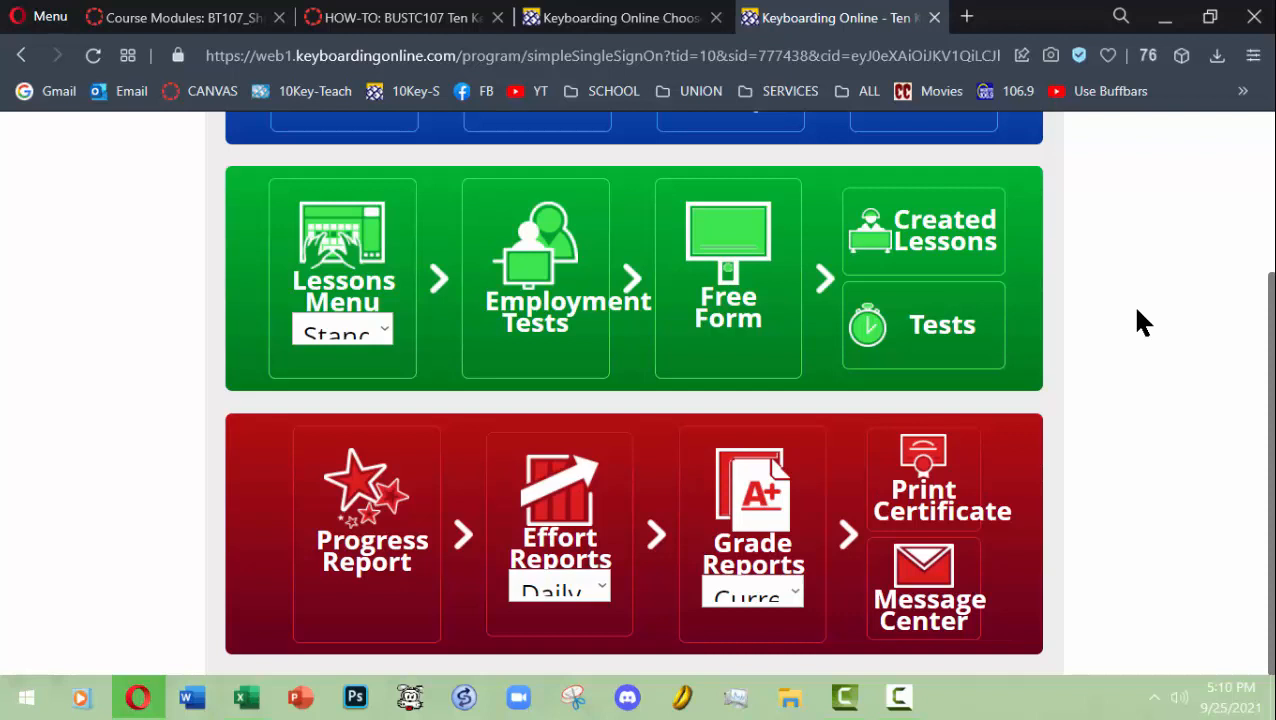
mouse_move(1180, 290)
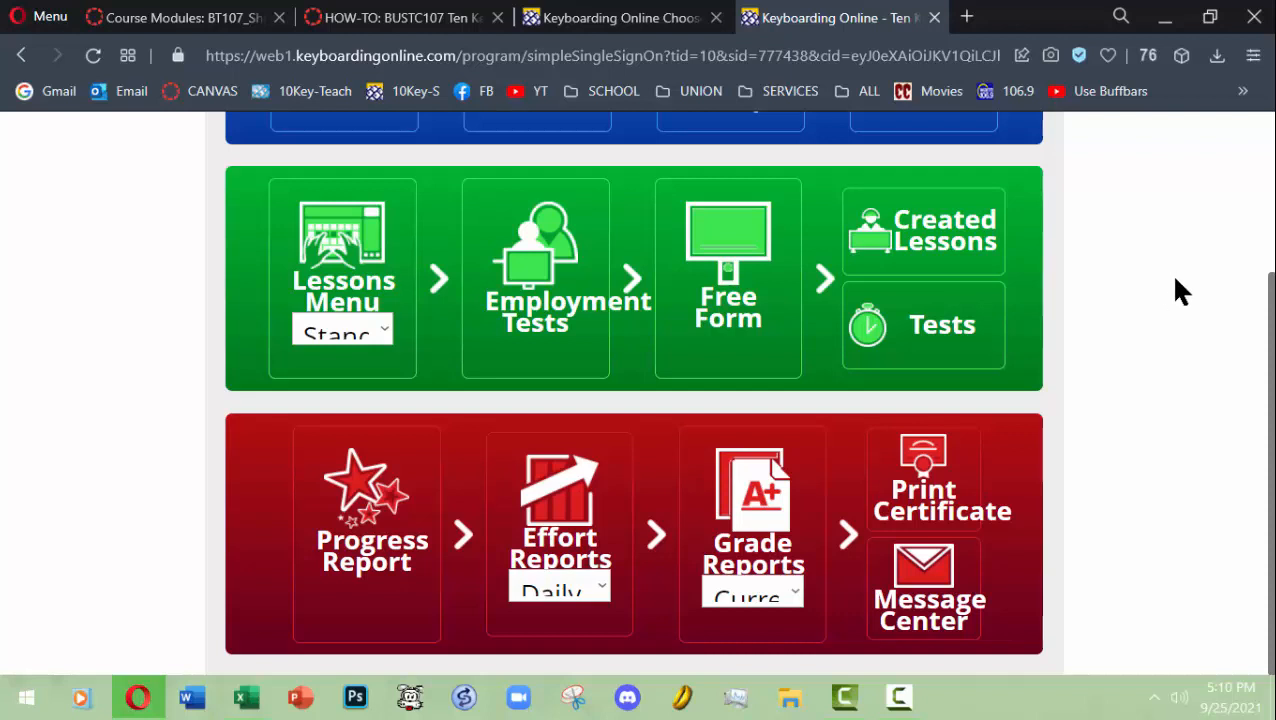
mouse_move(1269, 325)
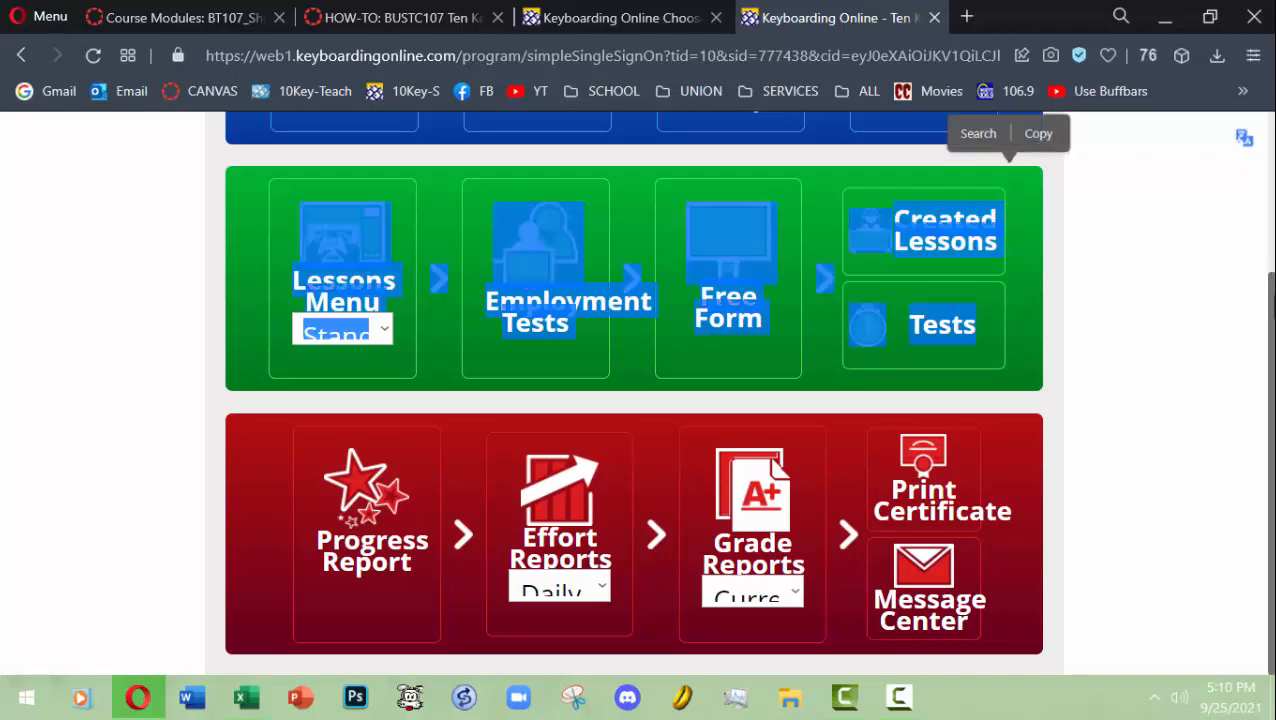
scroll(up, 3)
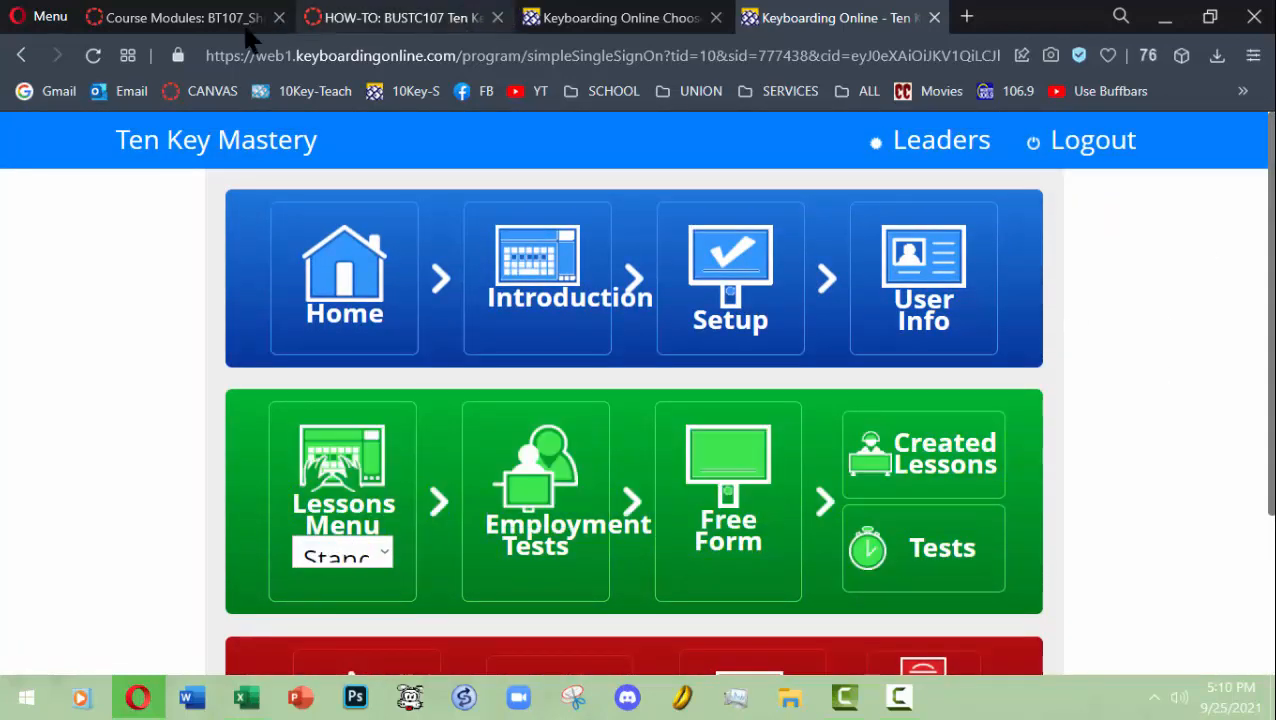
Step: Open the BUSTC107 how-to page's ORDER NOW access-code link in a new tab
click(420, 18)
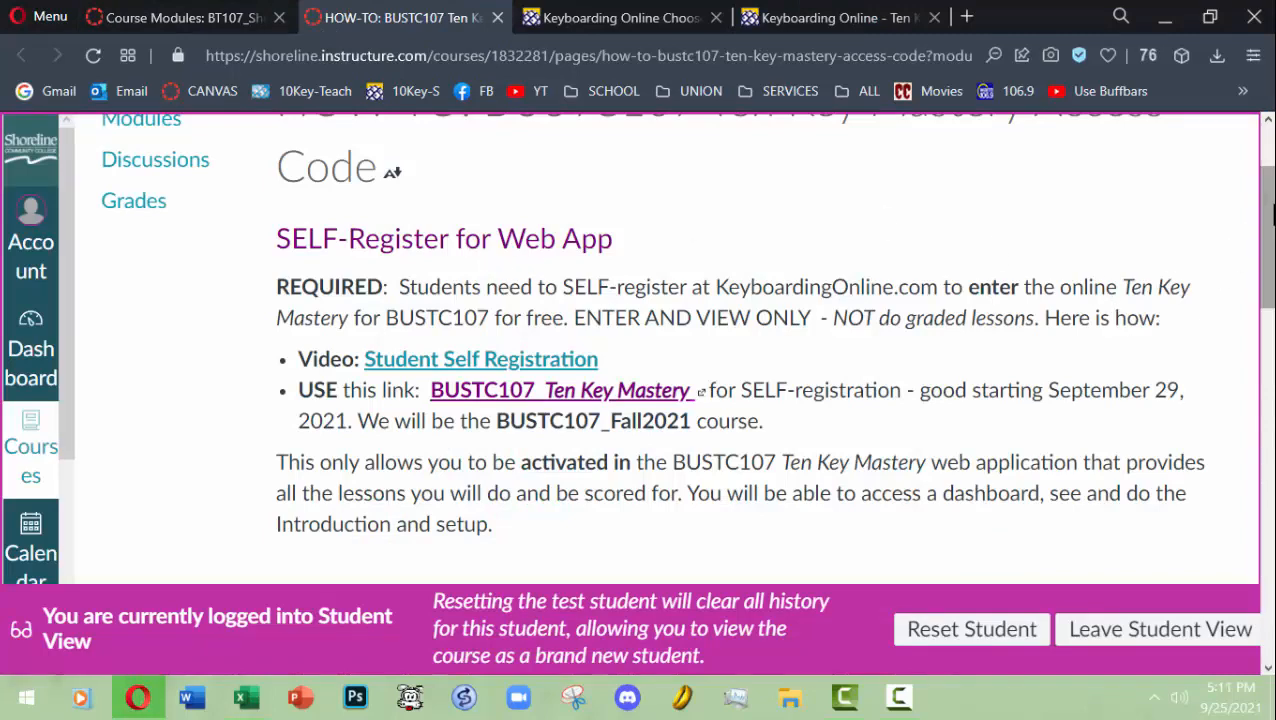
scroll(down, 3)
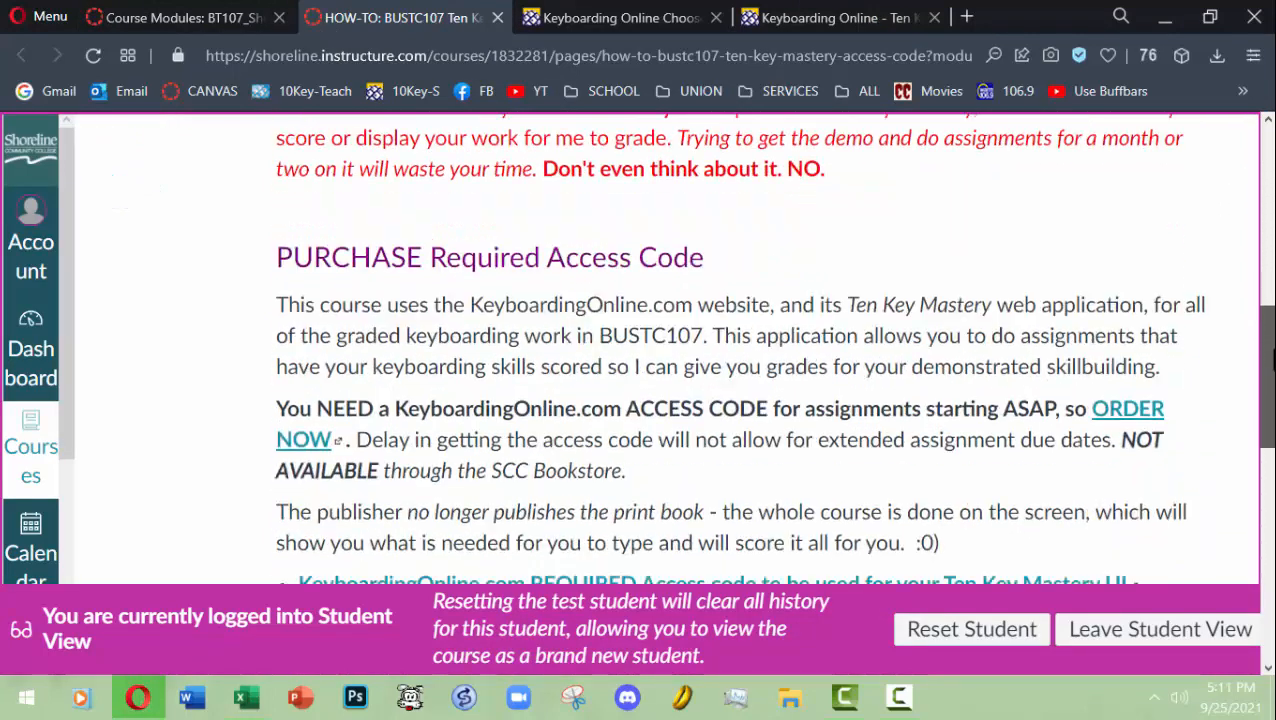
scroll(down, 3)
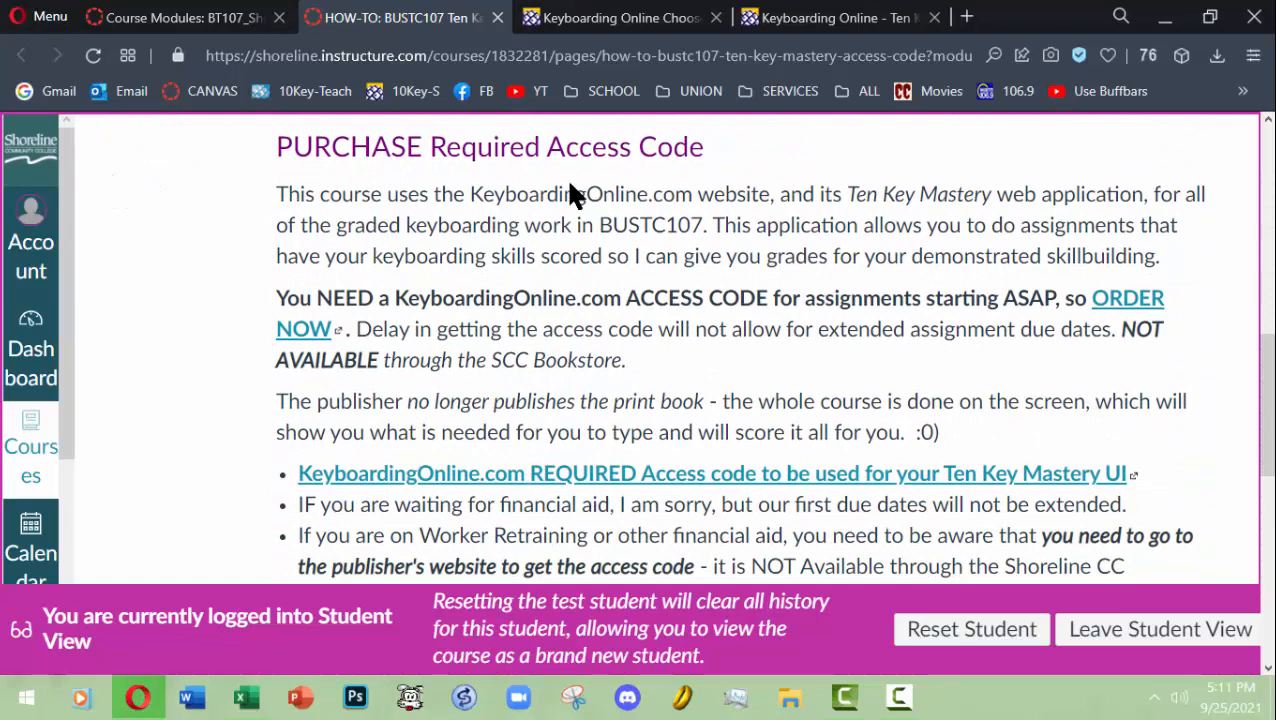
mouse_move(577, 287)
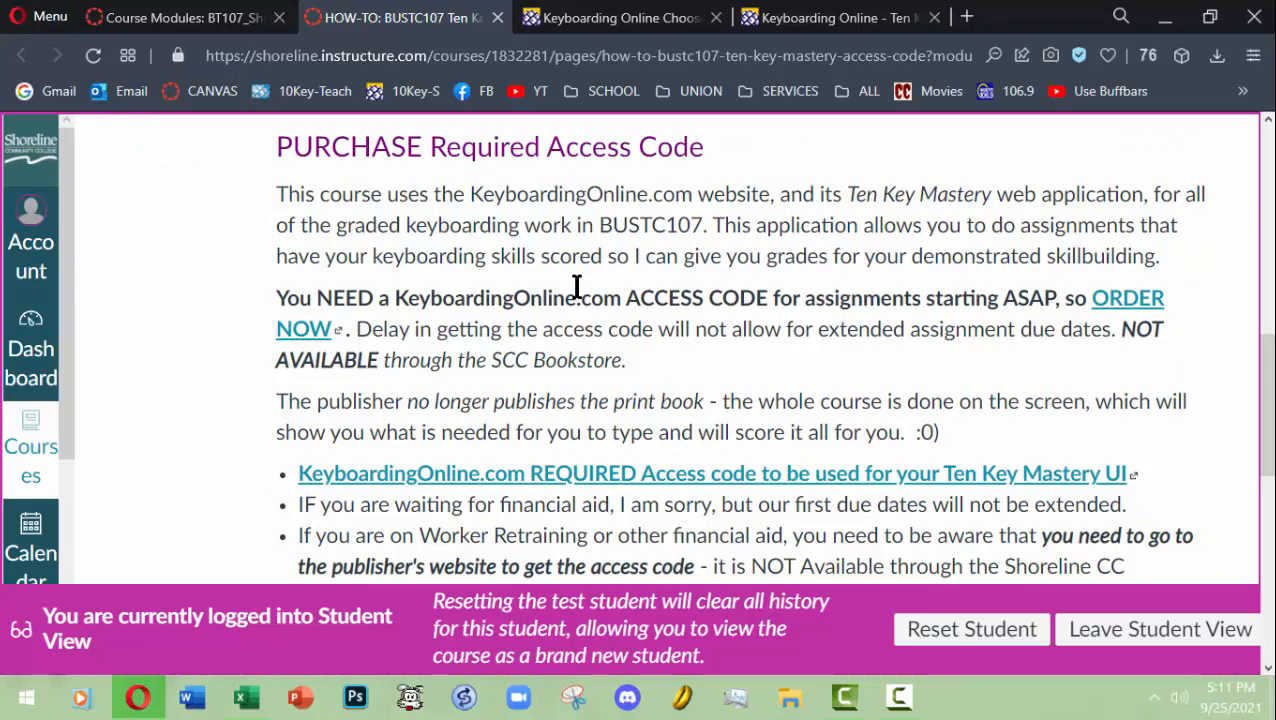
right_click(1128, 298)
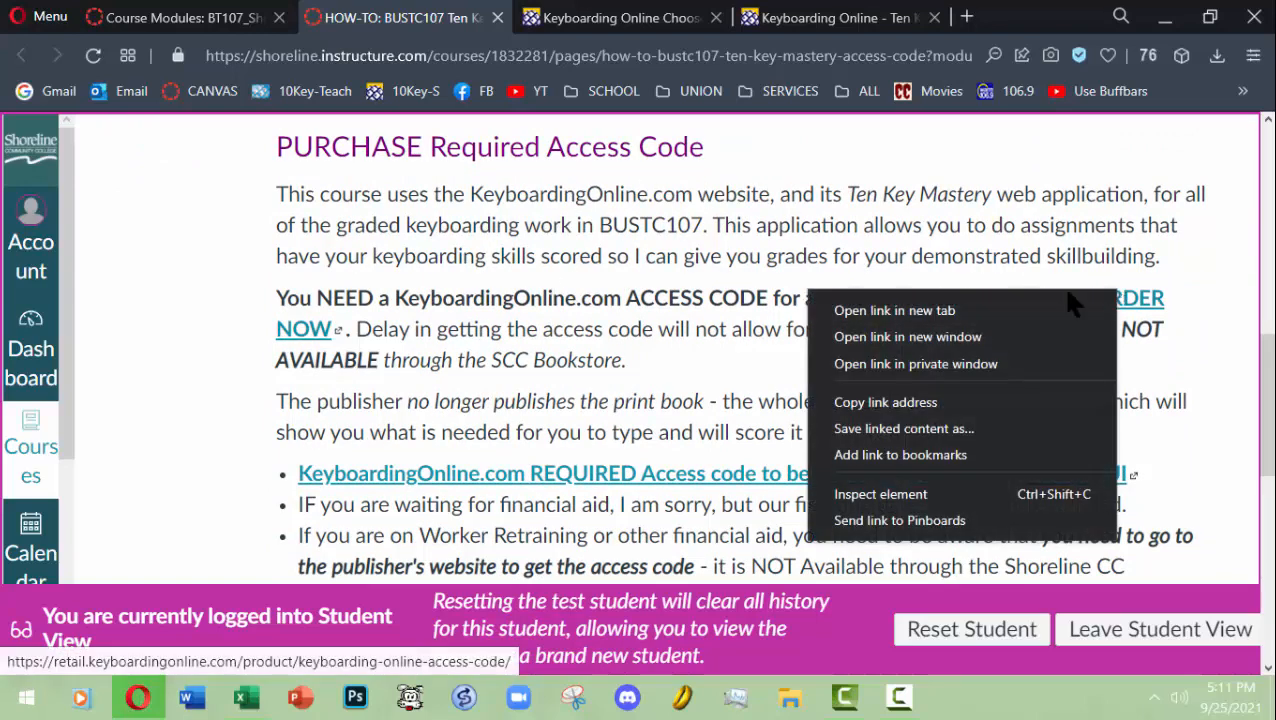
click(894, 310)
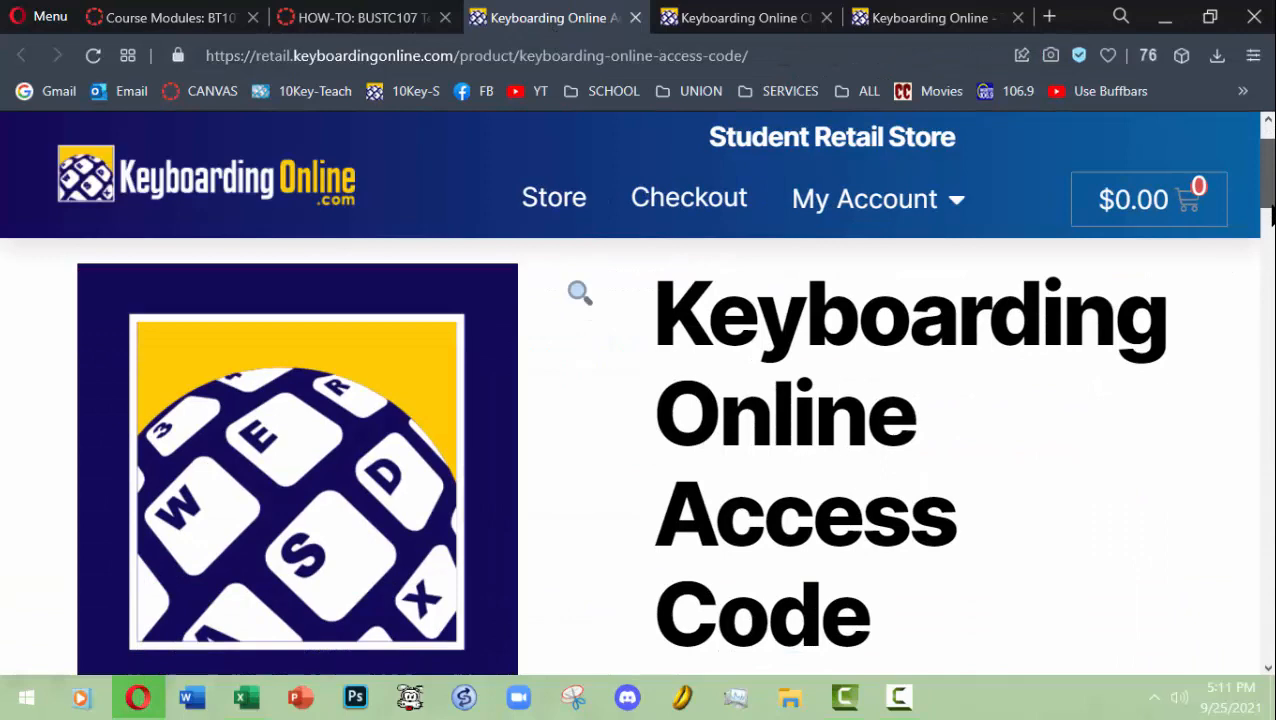
Step: Scroll through the Keyboarding Online Access Code product page details
scroll(down, 3)
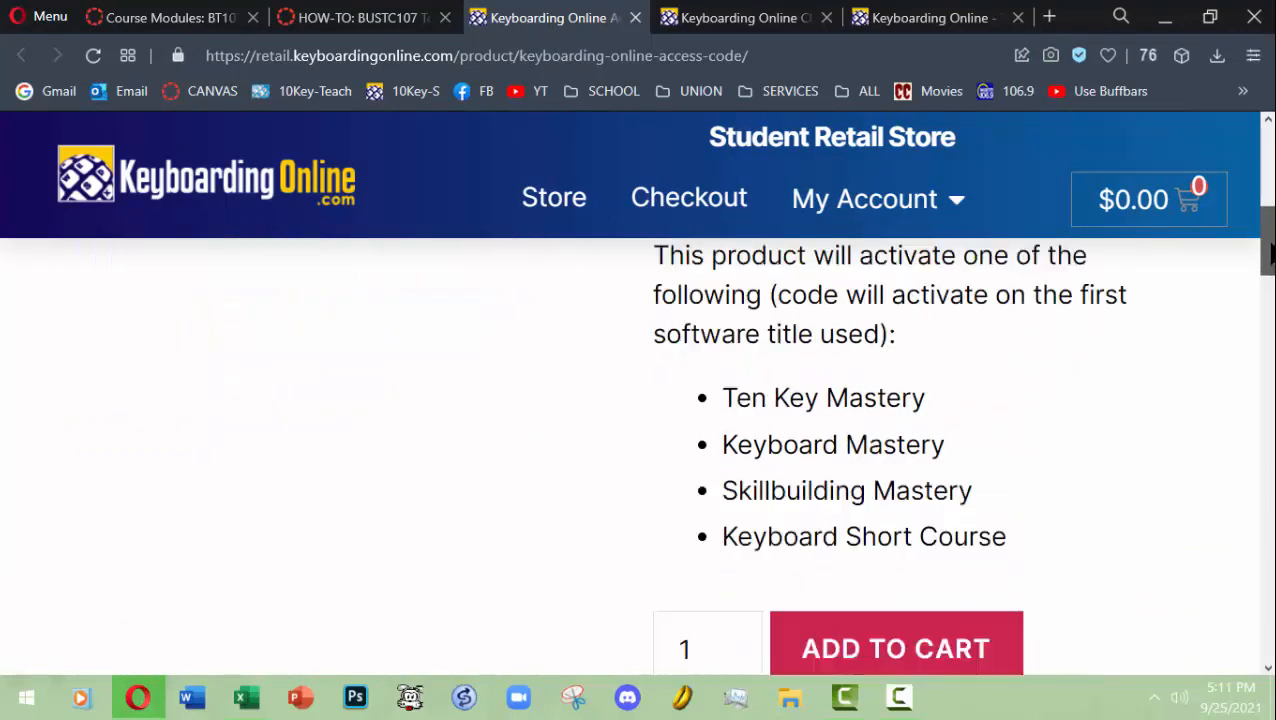
scroll(down, 3)
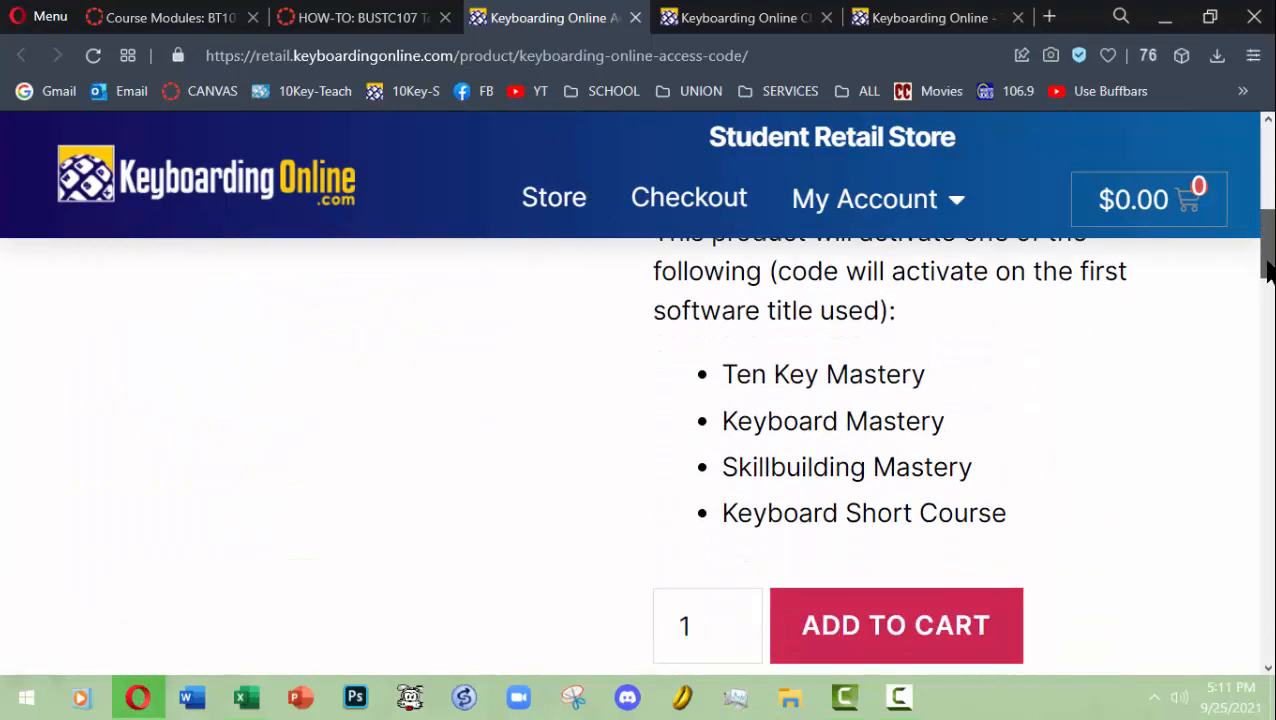
scroll(down, 3)
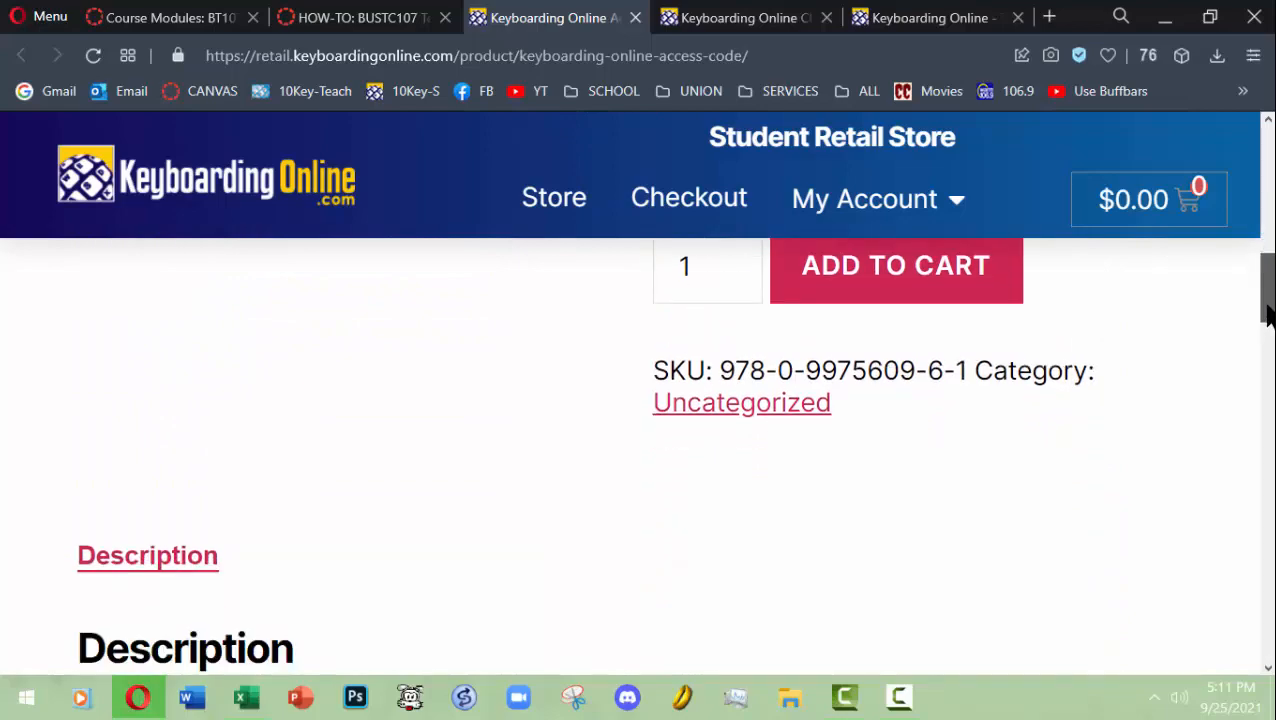
scroll(down, 3)
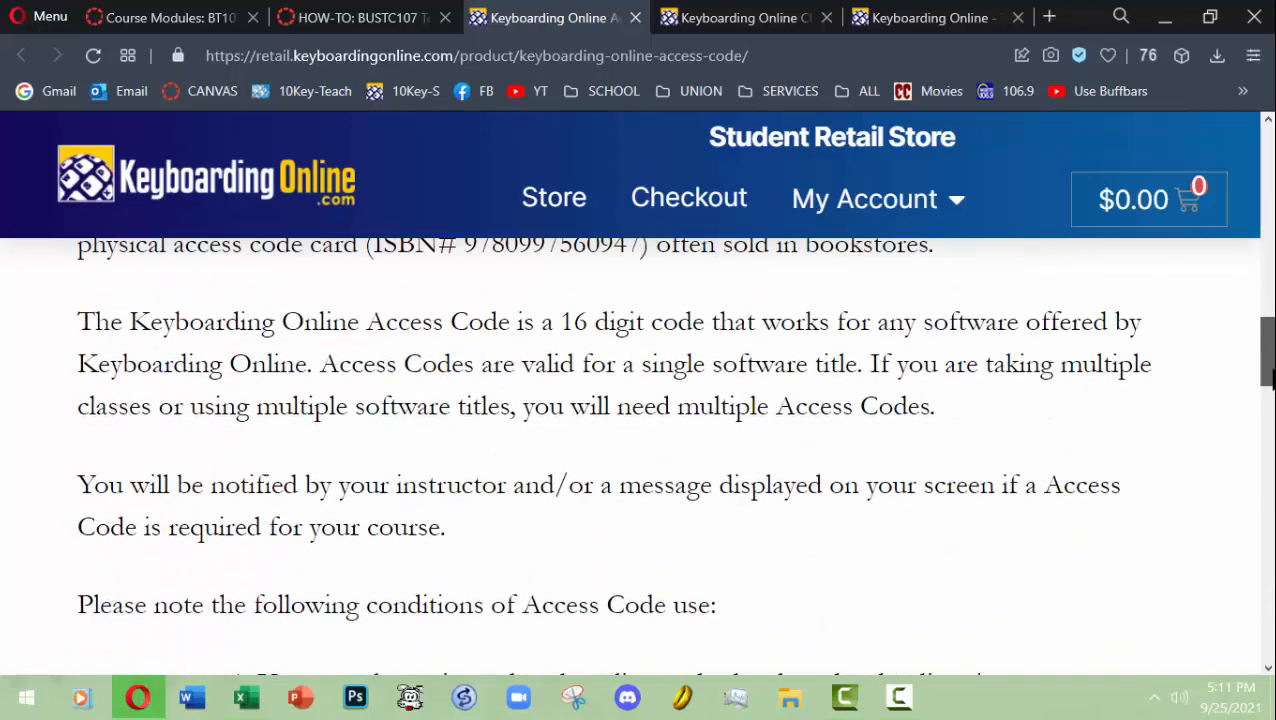
scroll(down, 3)
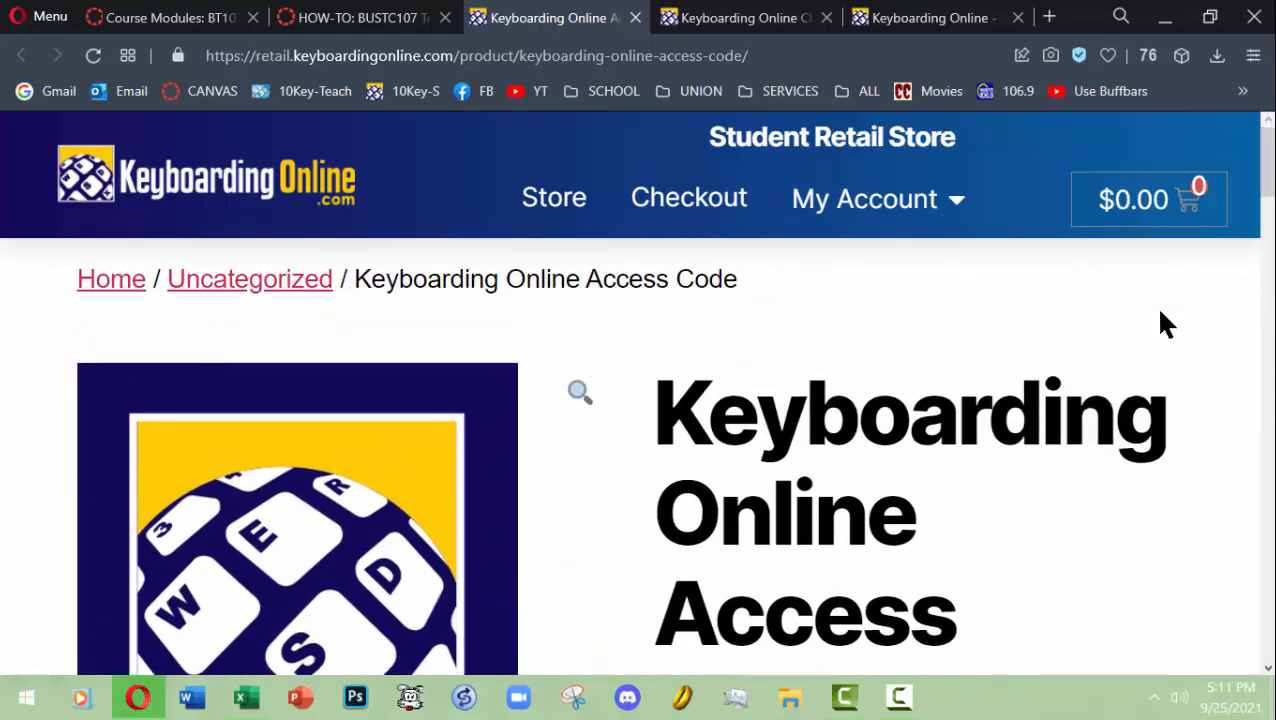
mouse_move(985, 345)
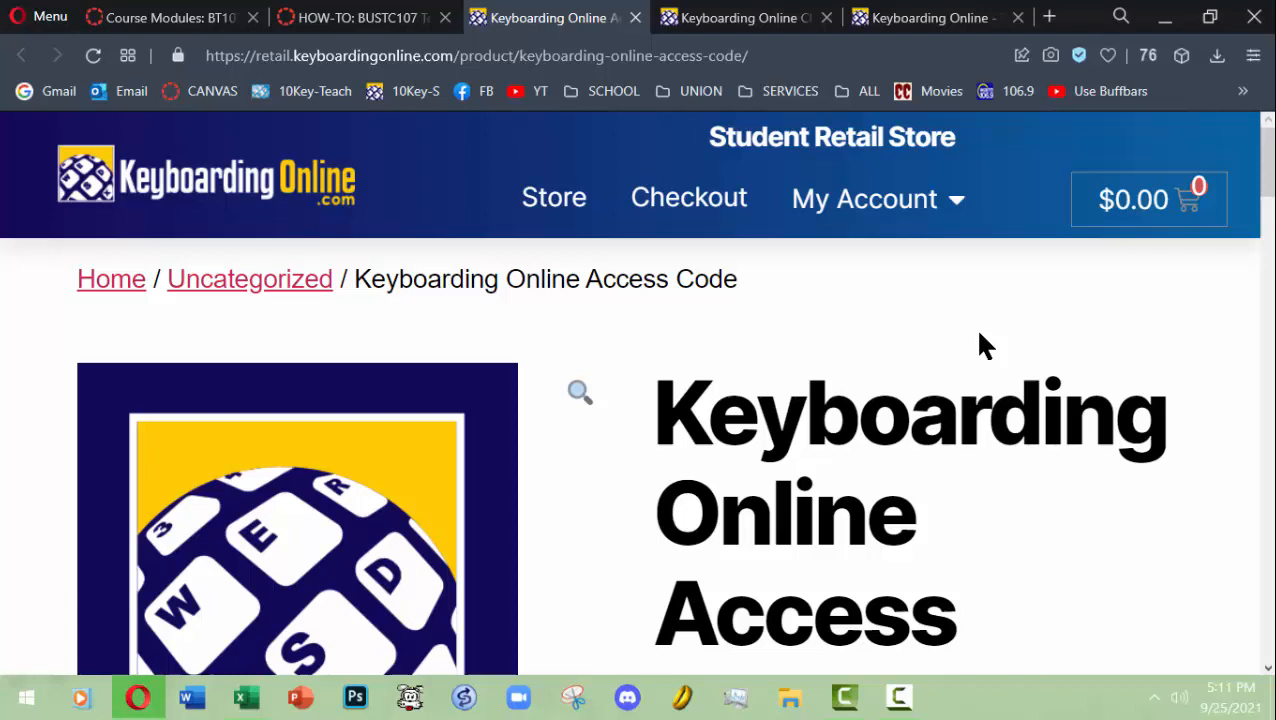
mouse_move(1080, 360)
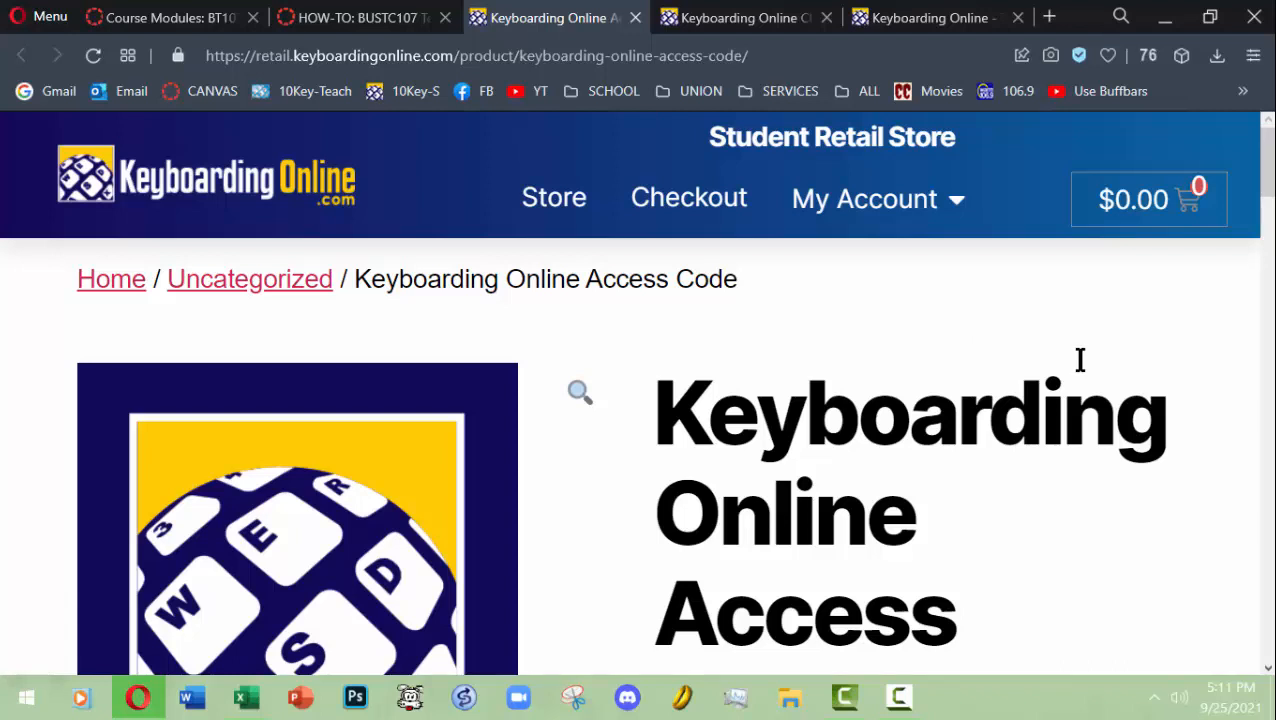
mouse_move(1185, 372)
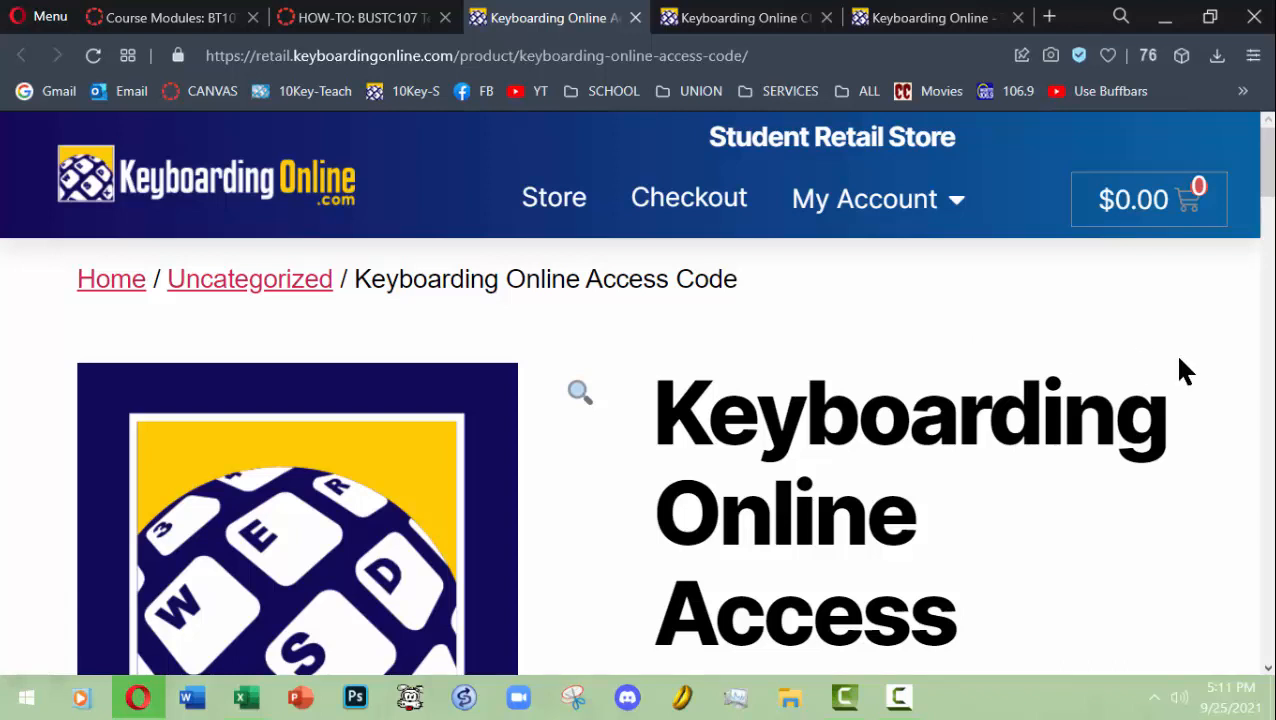
mouse_move(1018, 390)
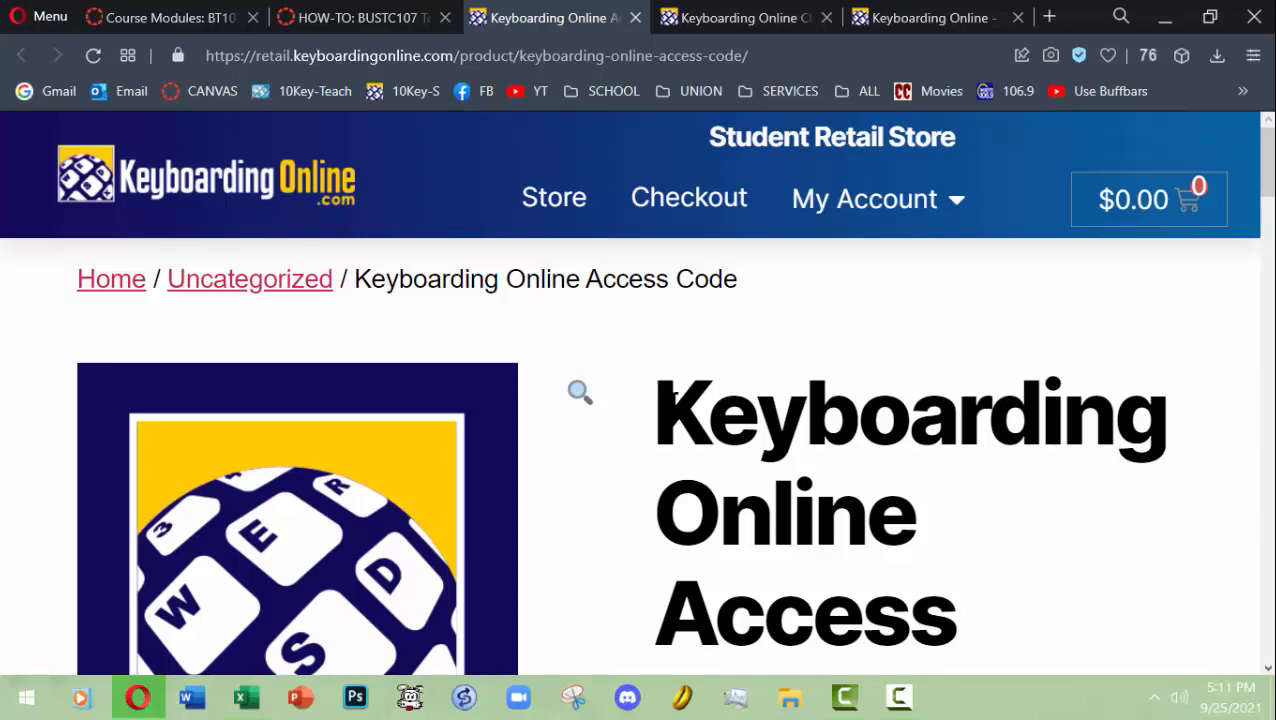
mouse_move(790, 400)
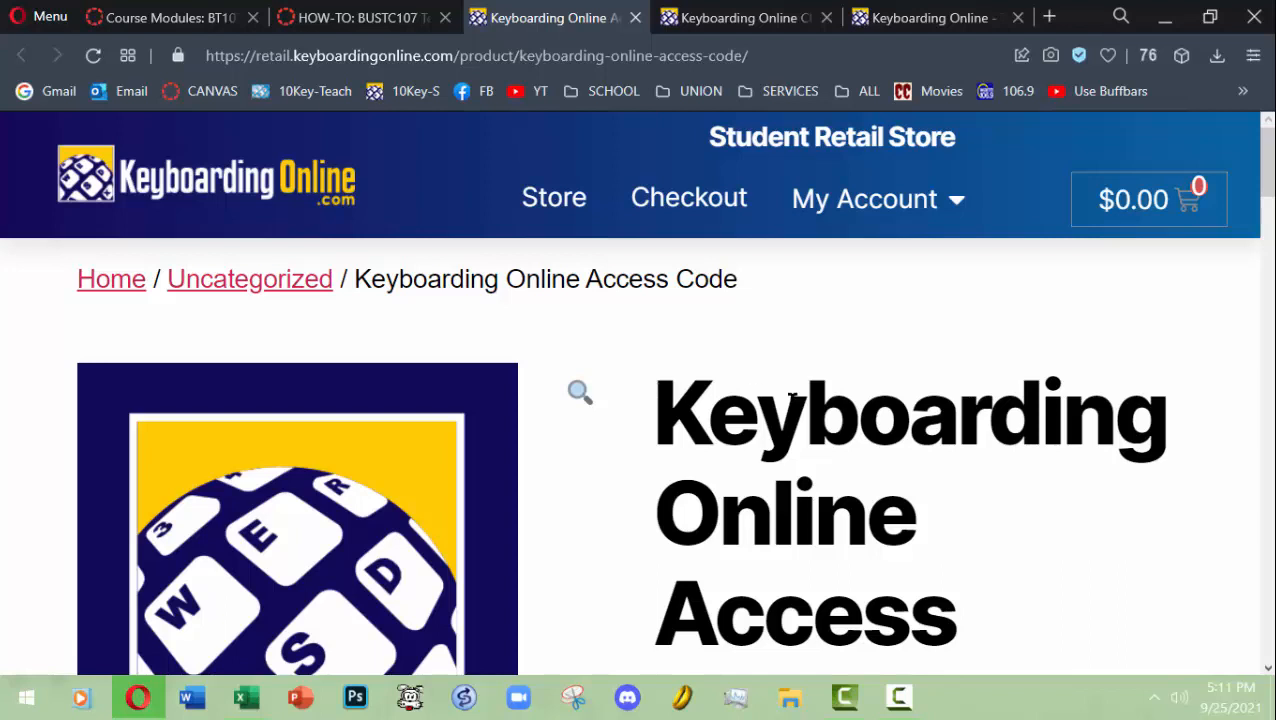
mouse_move(835, 422)
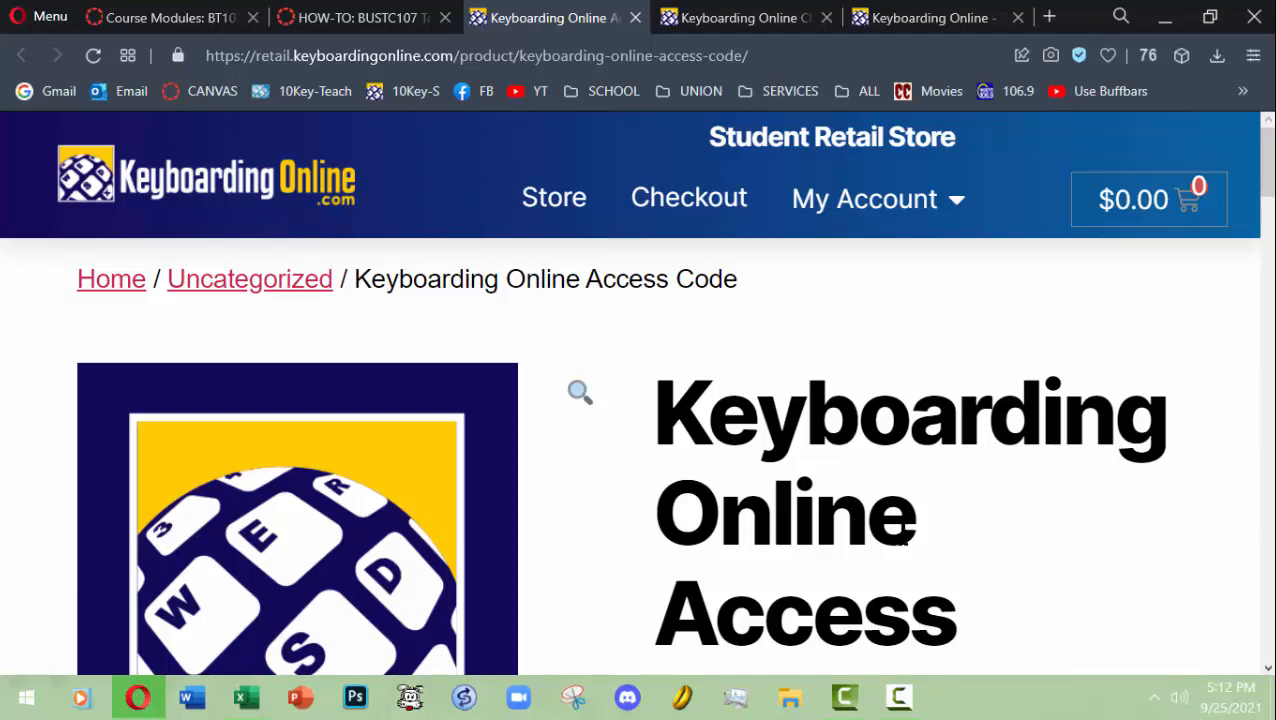
mouse_move(925, 555)
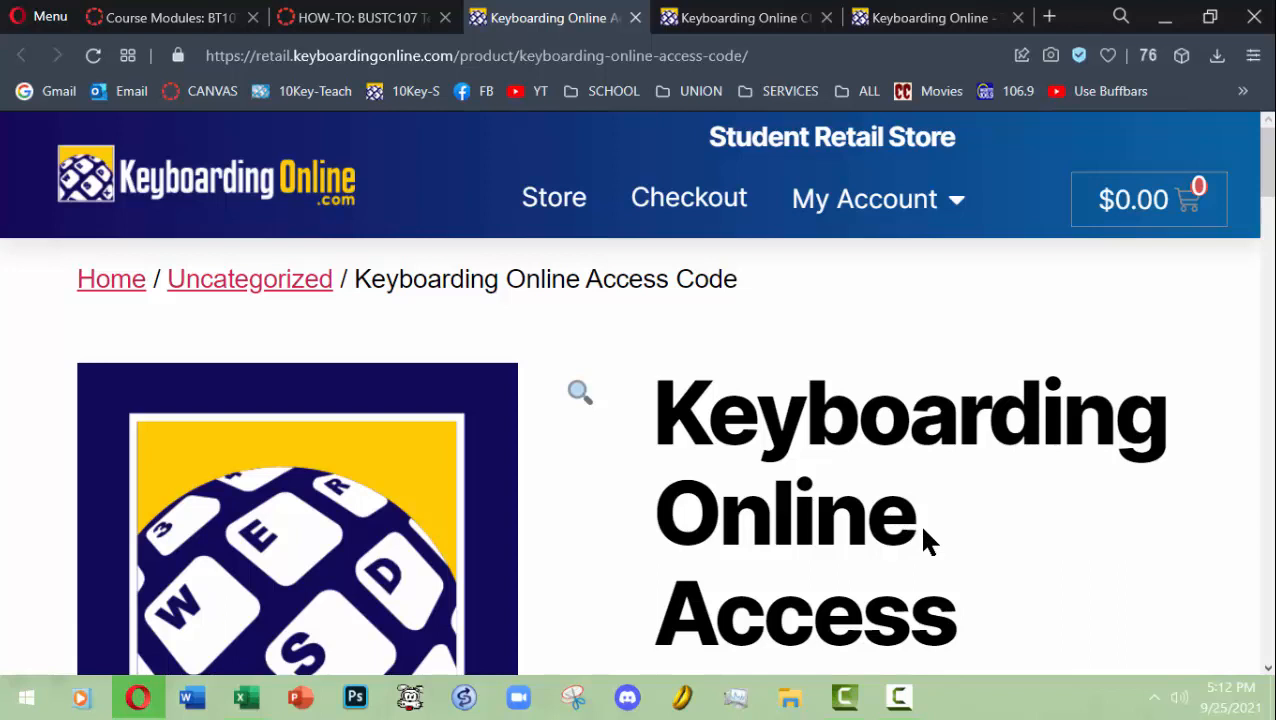
mouse_move(914, 513)
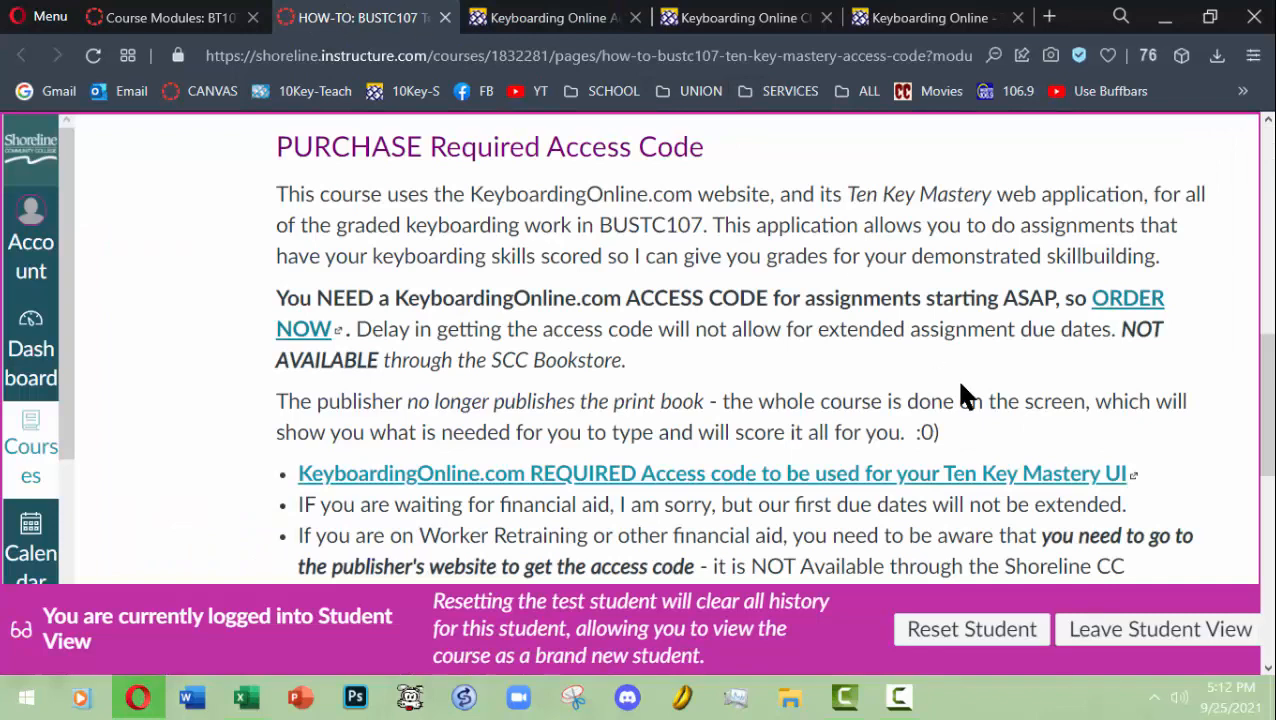
Step: Scroll down to the Ten Key Mastery Application Notes
scroll(down, 3)
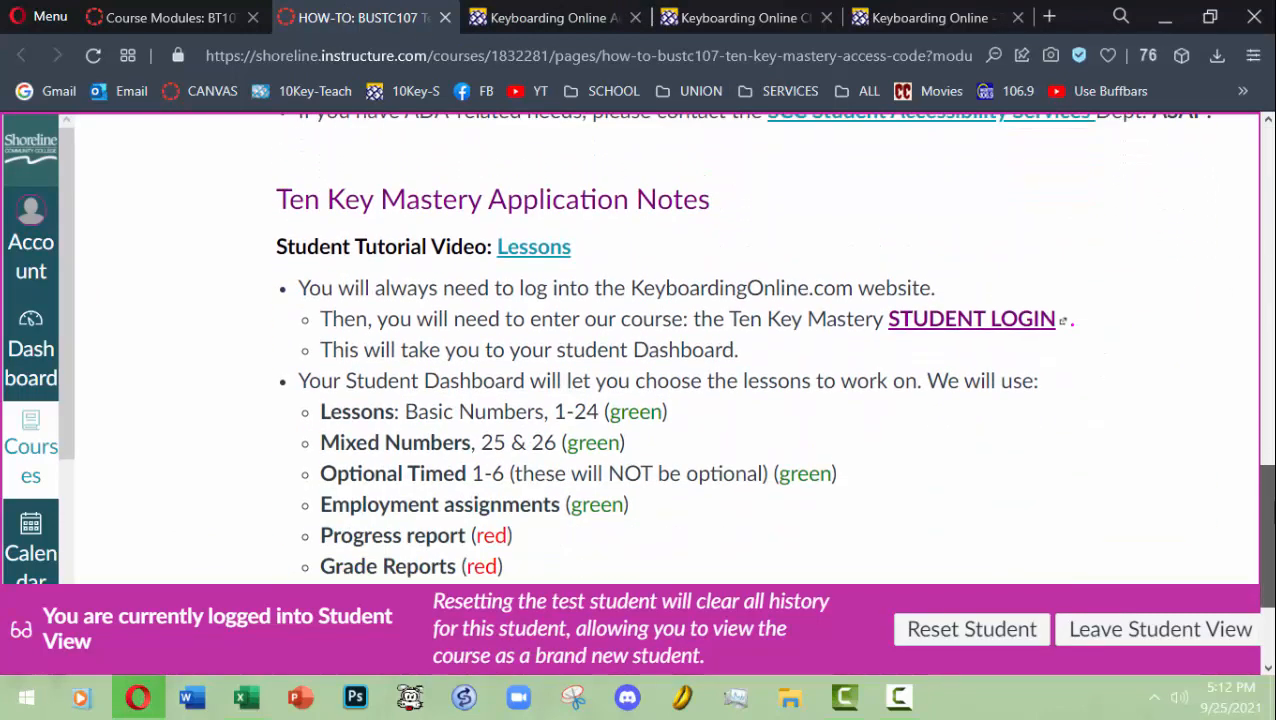
scroll(down, 3)
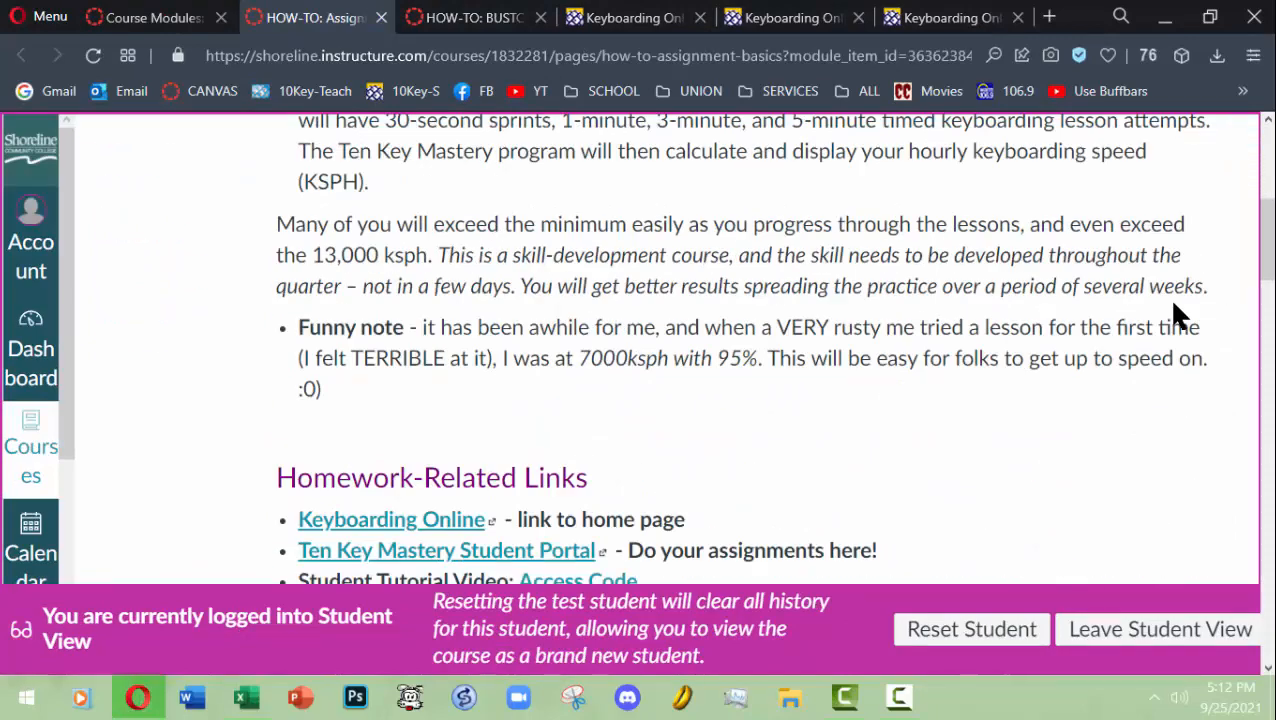
scroll(down, 3)
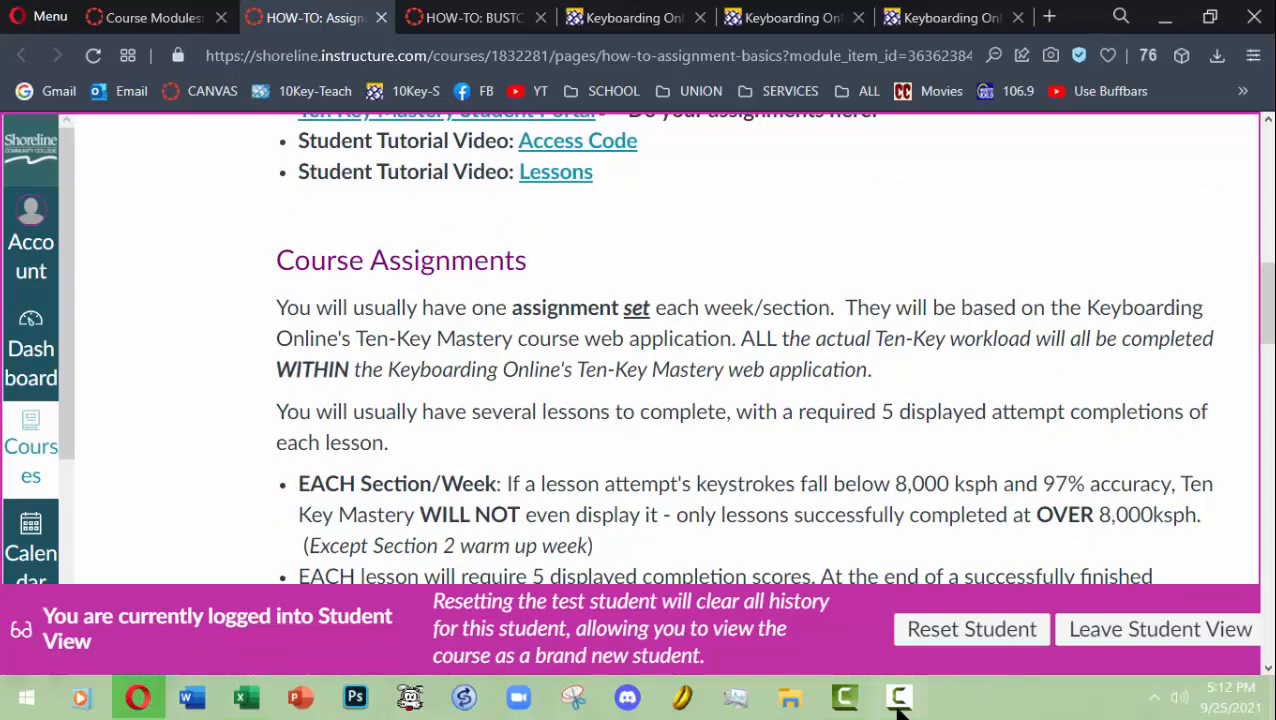
click(887, 697)
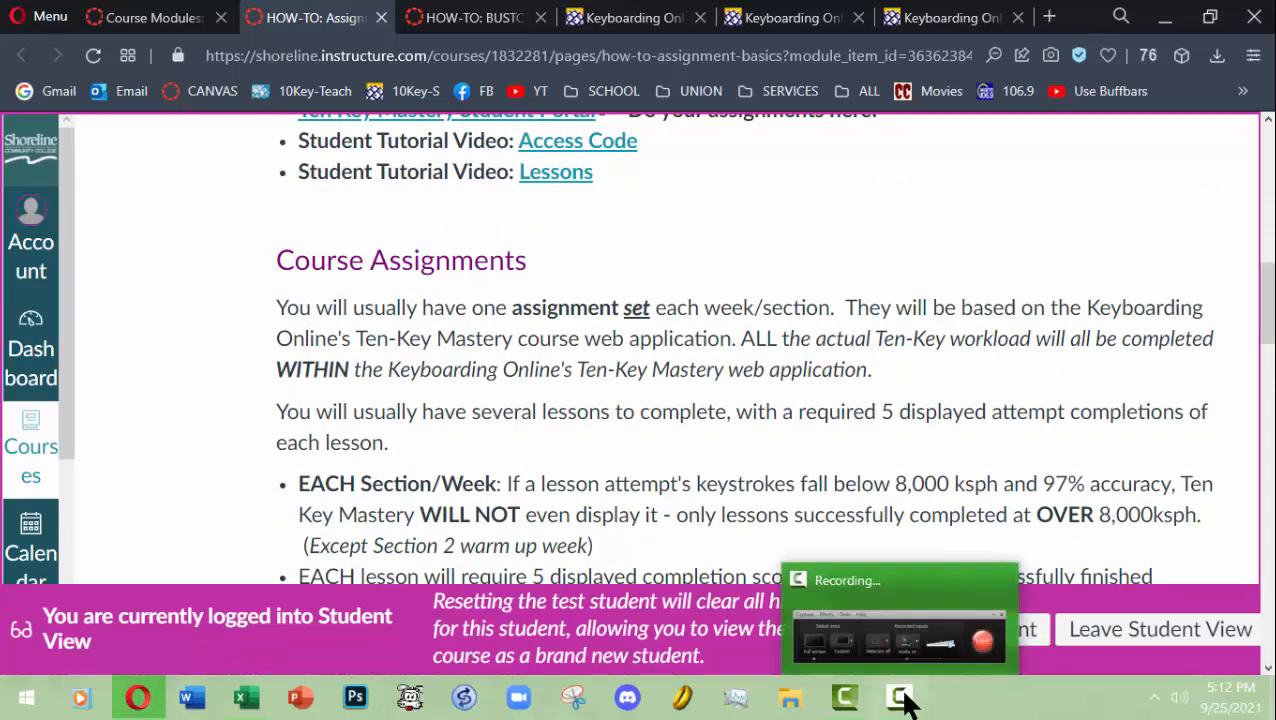